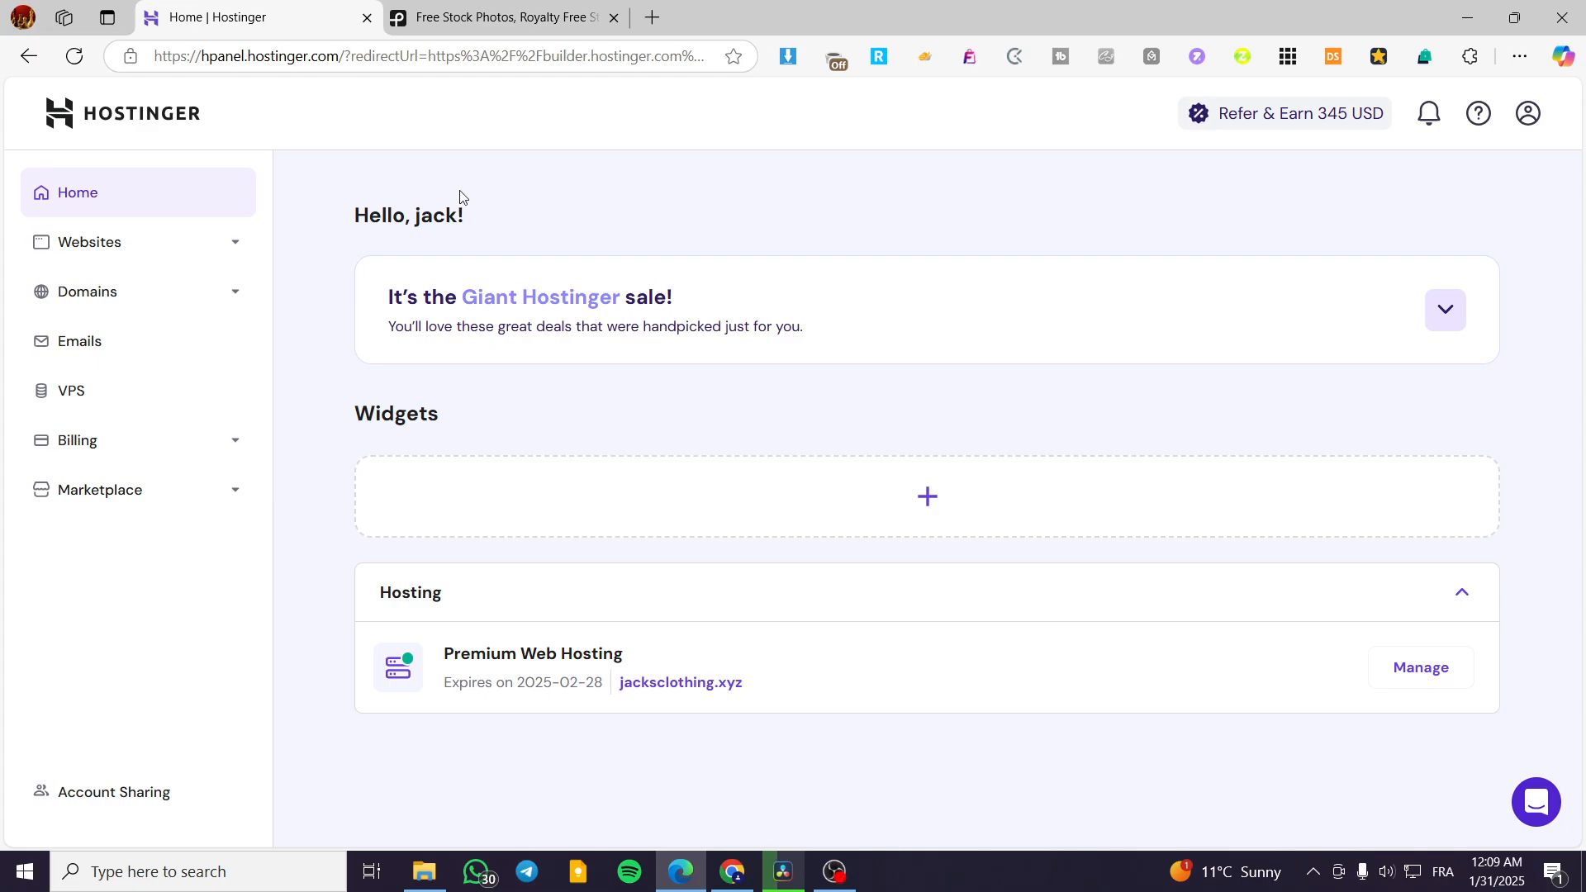
mouse_move(959, 283)
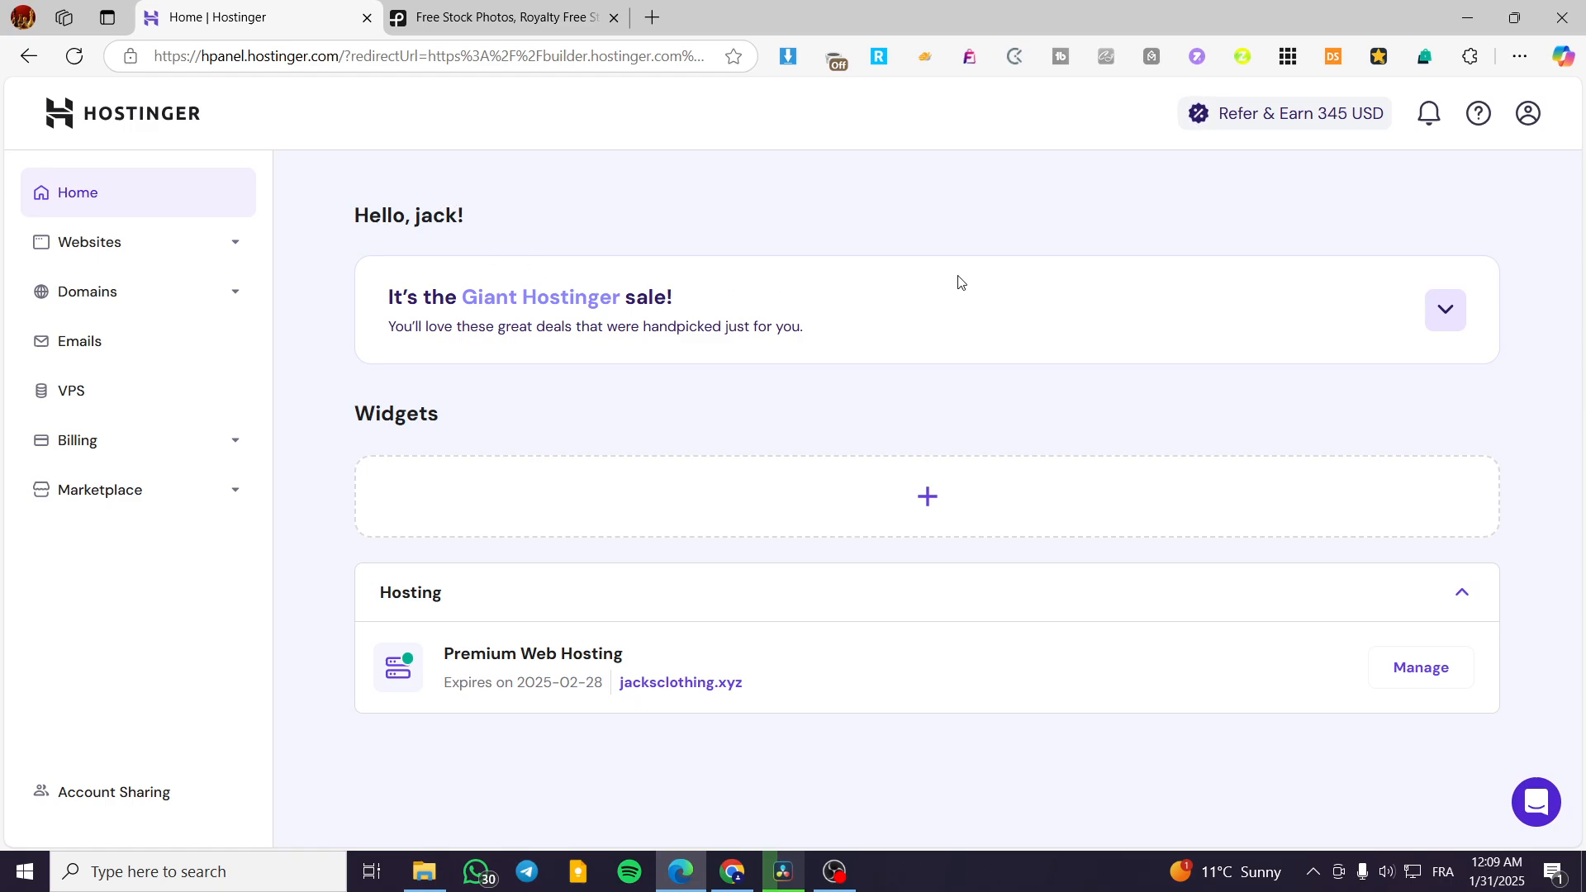
mouse_move(1373, 349)
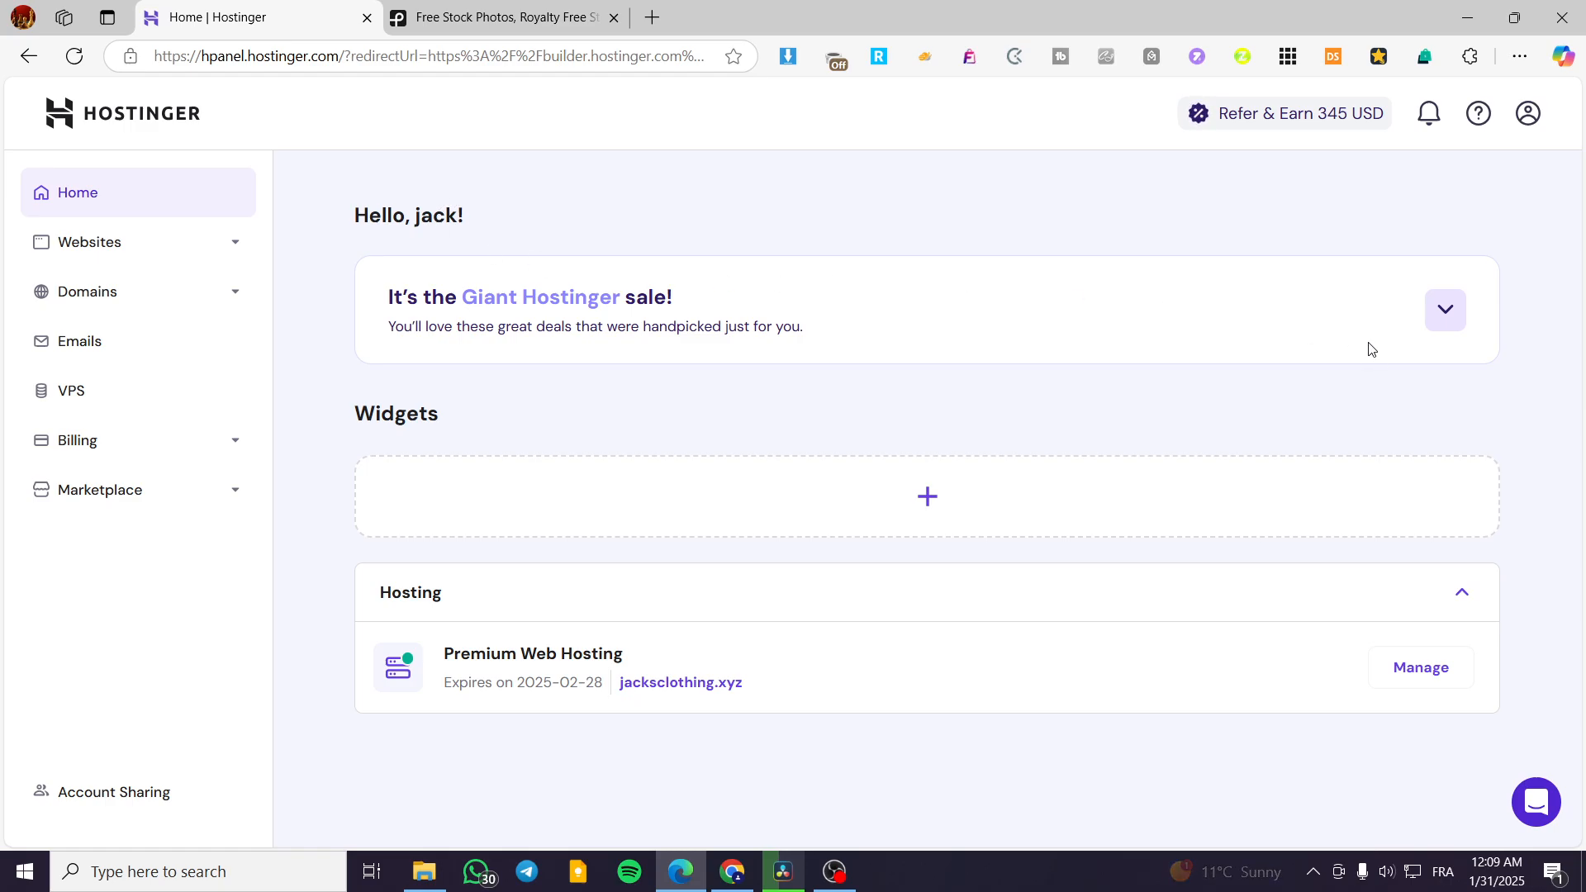
mouse_move(606, 213)
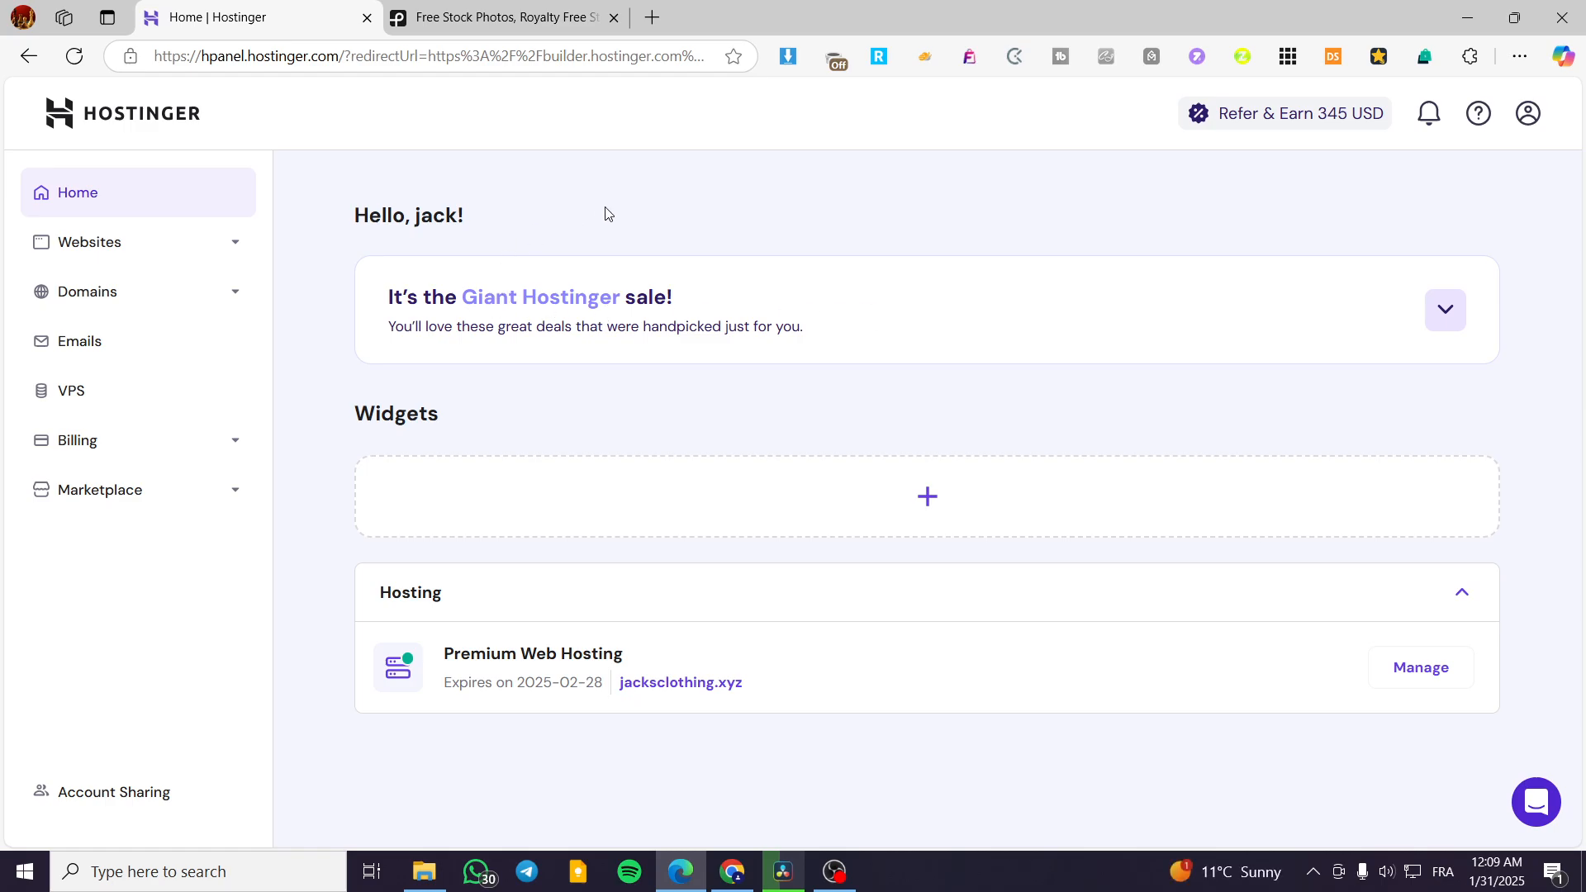
mouse_move(1401, 324)
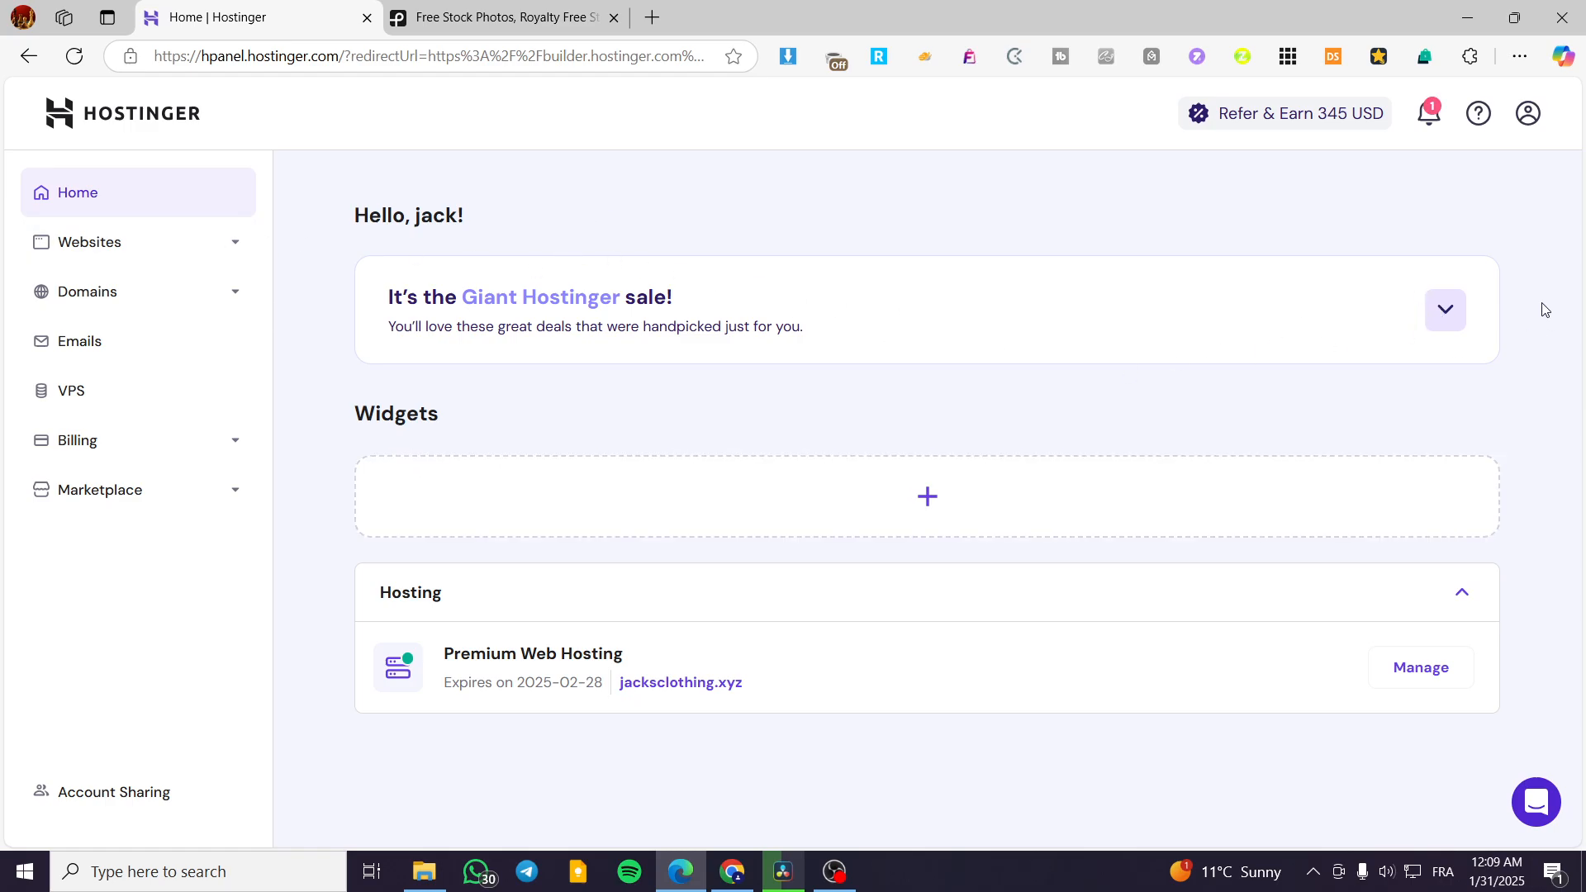
mouse_move(636, 329)
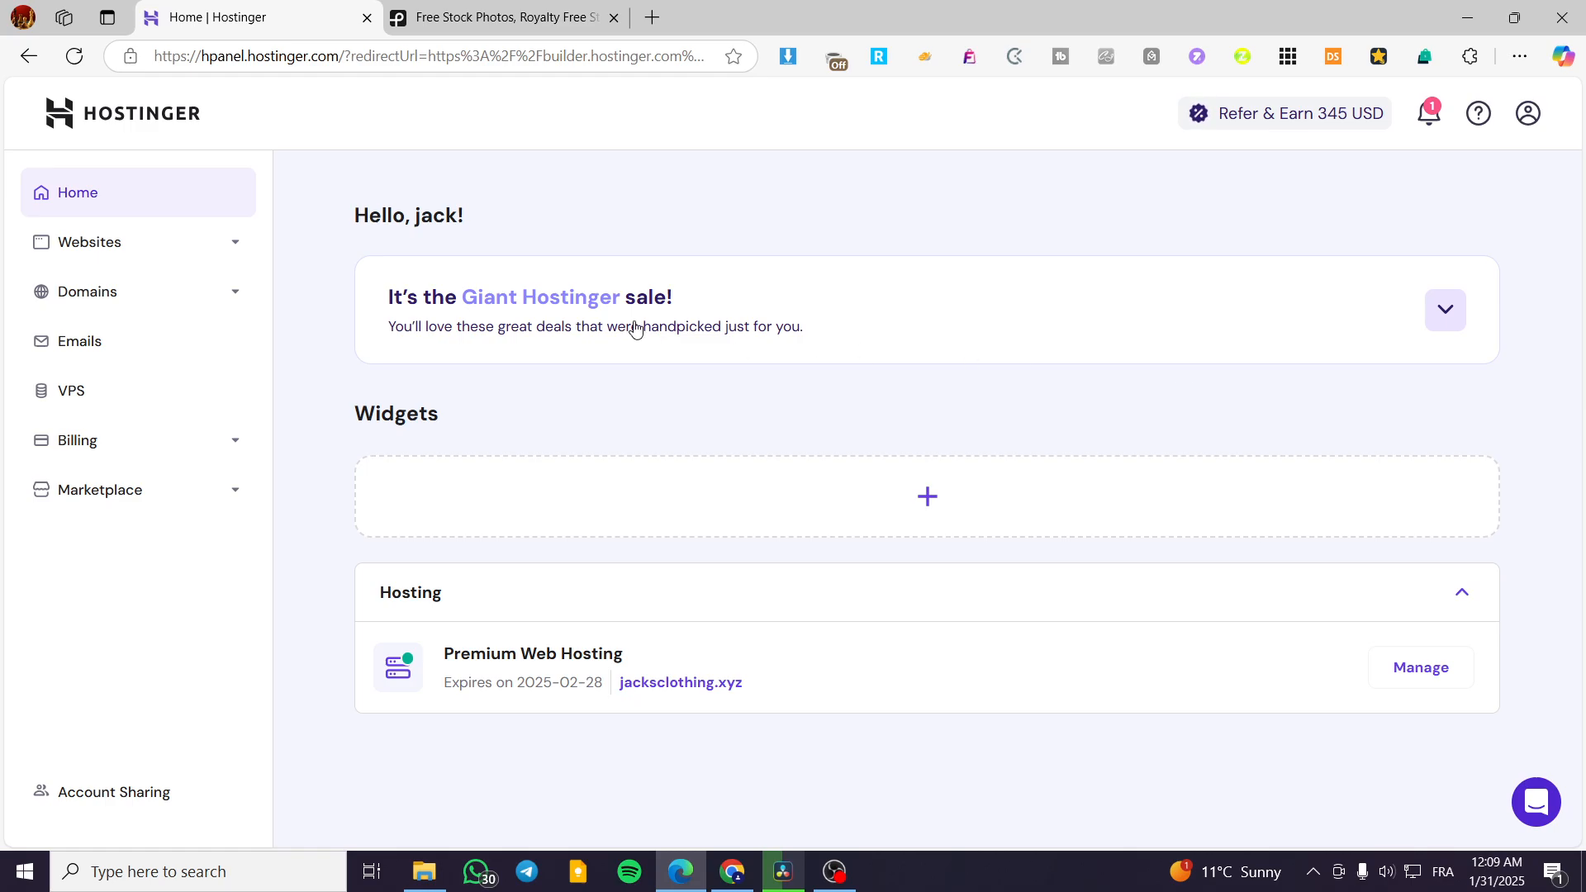
mouse_move(197, 248)
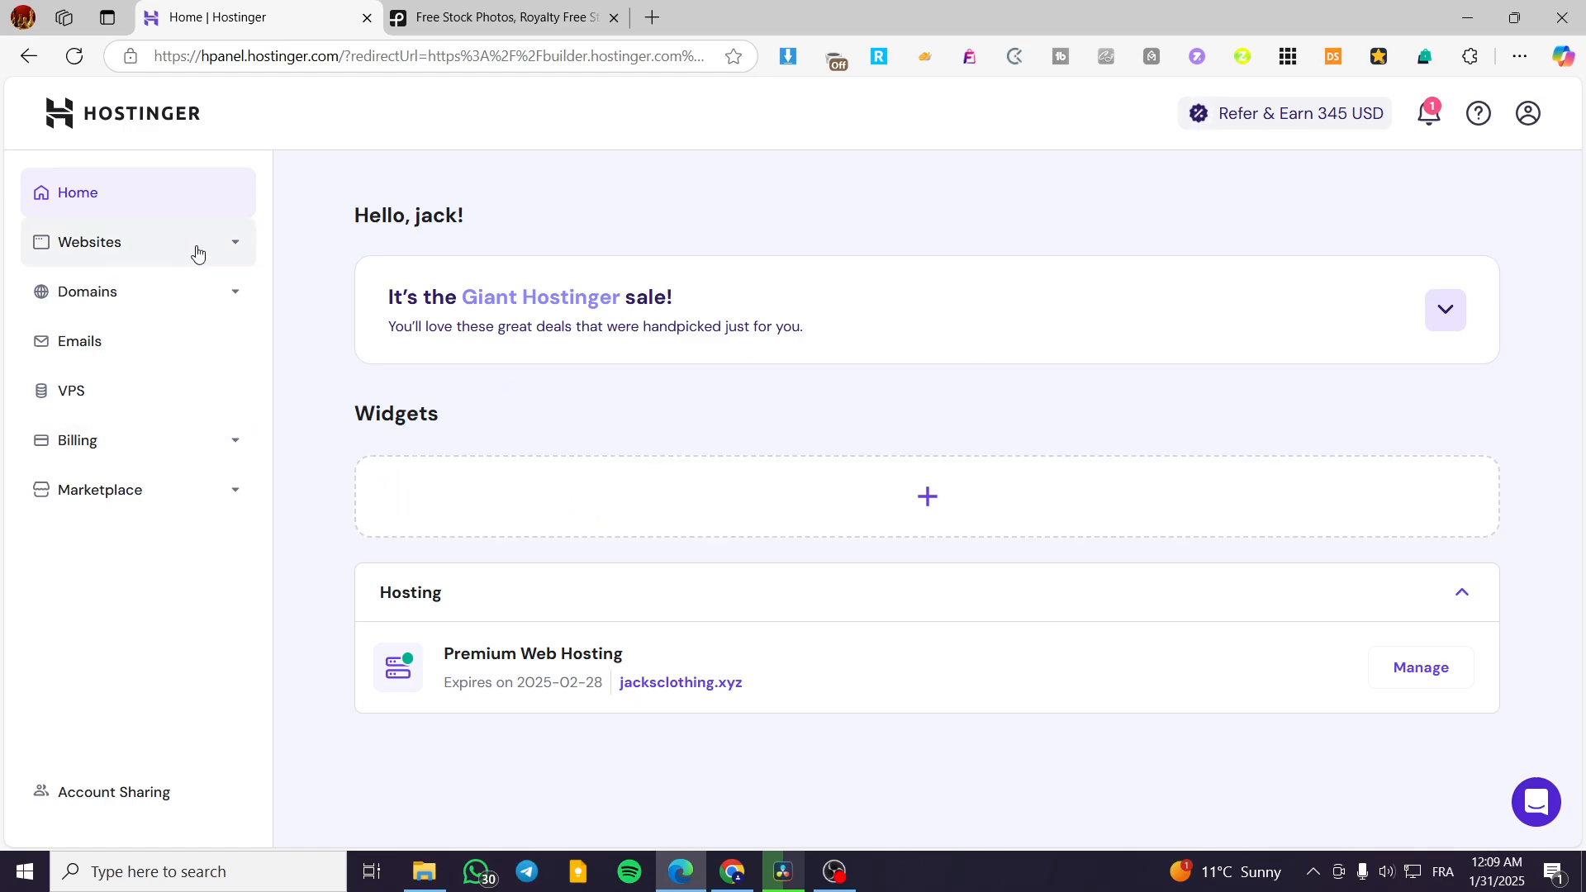
mouse_move(909, 257)
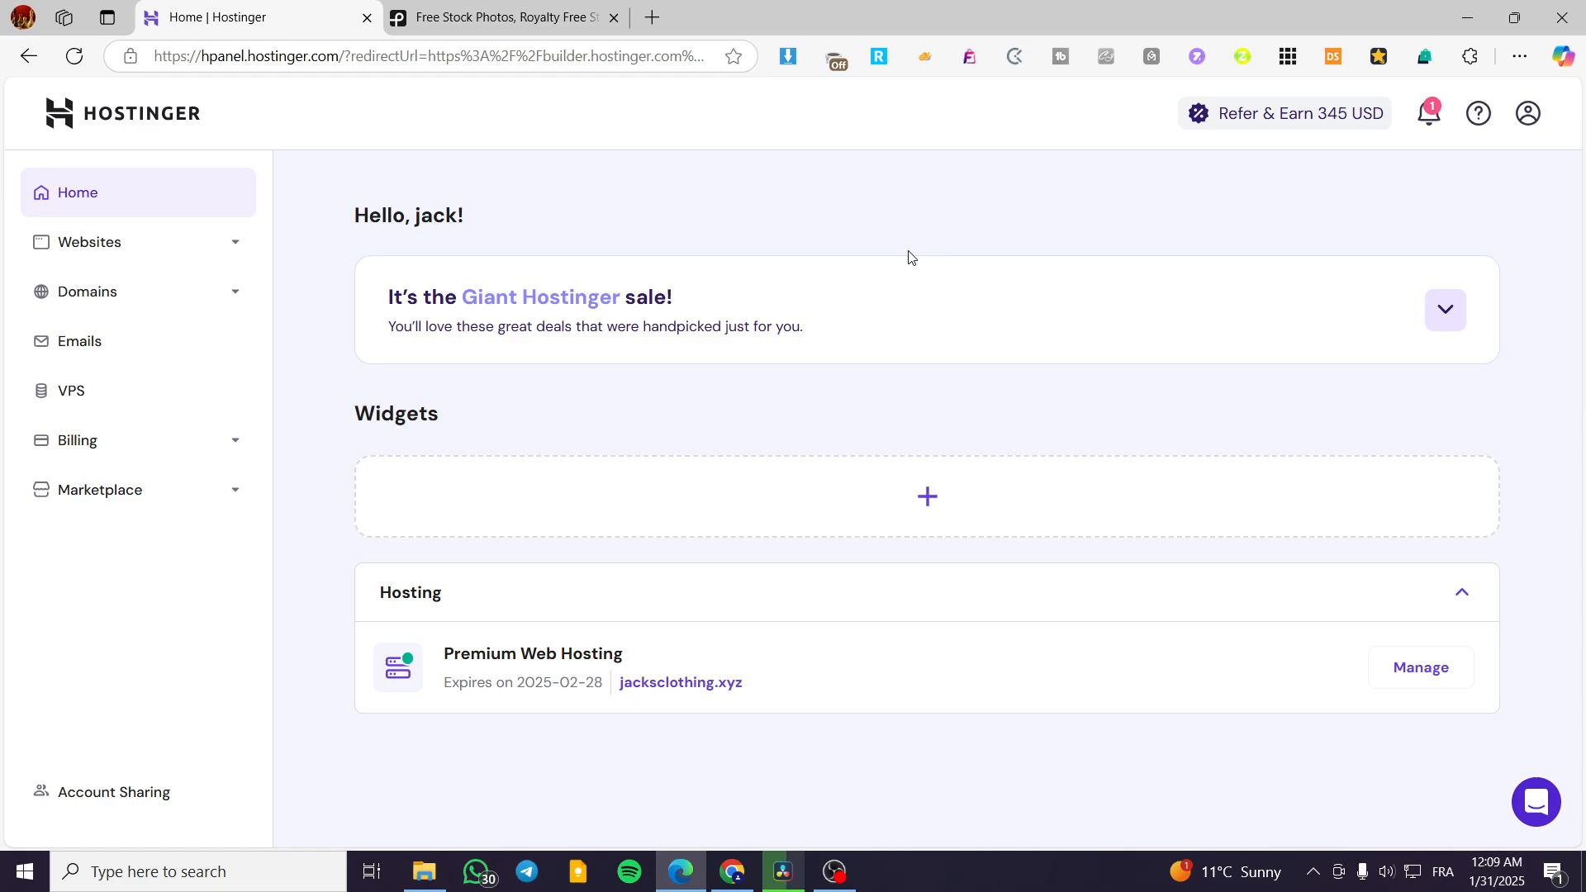
mouse_move(1378, 470)
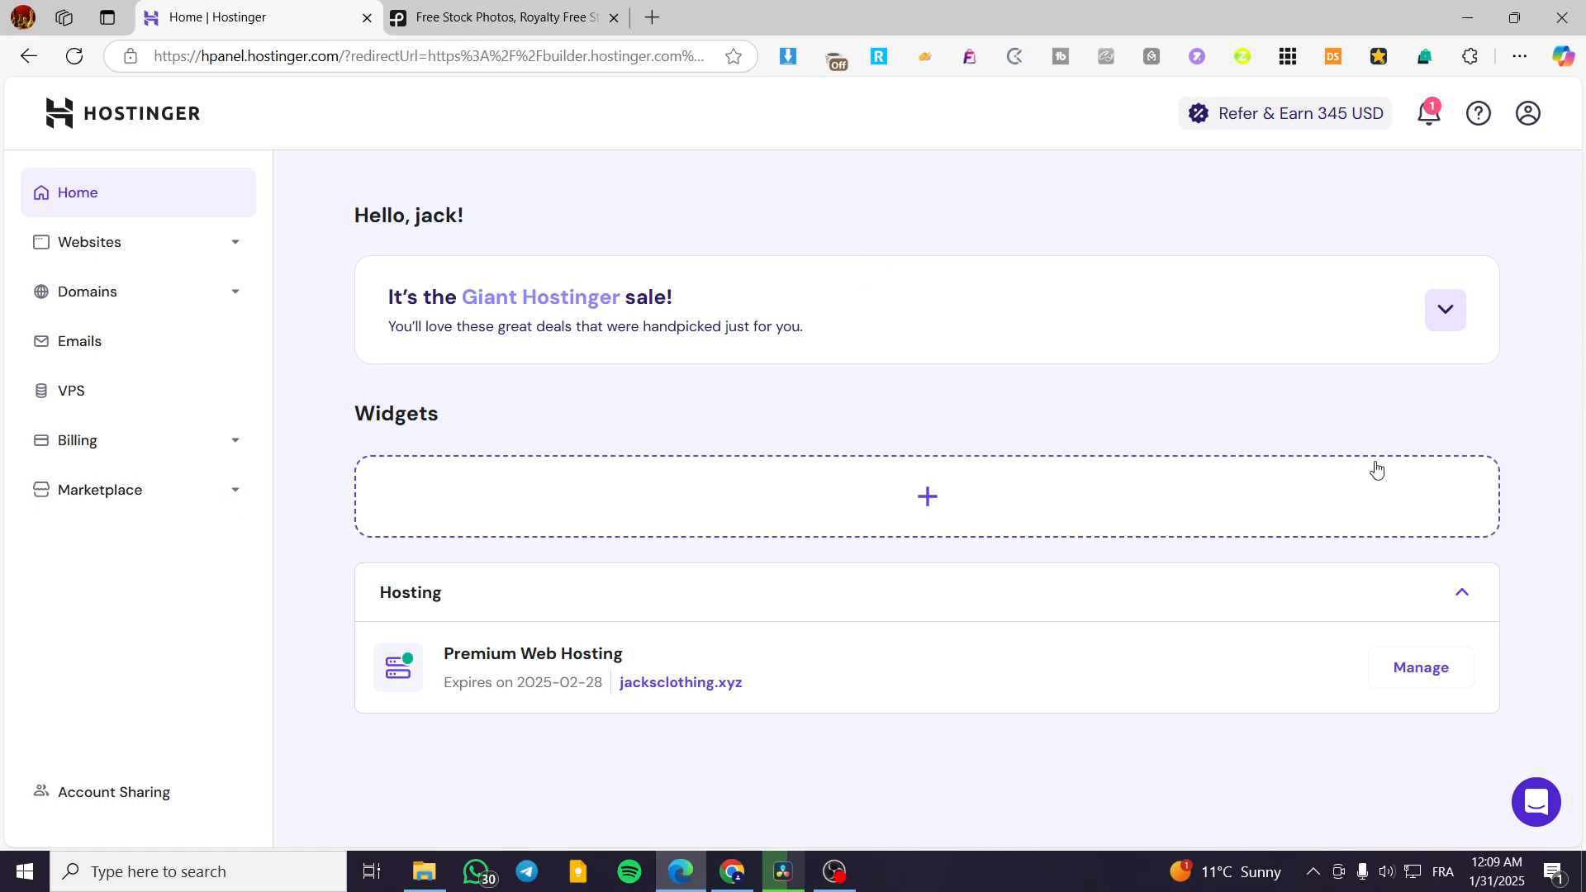
Open the hPanel Websites list and start editing the jacksclothing.xyz site
click(90, 242)
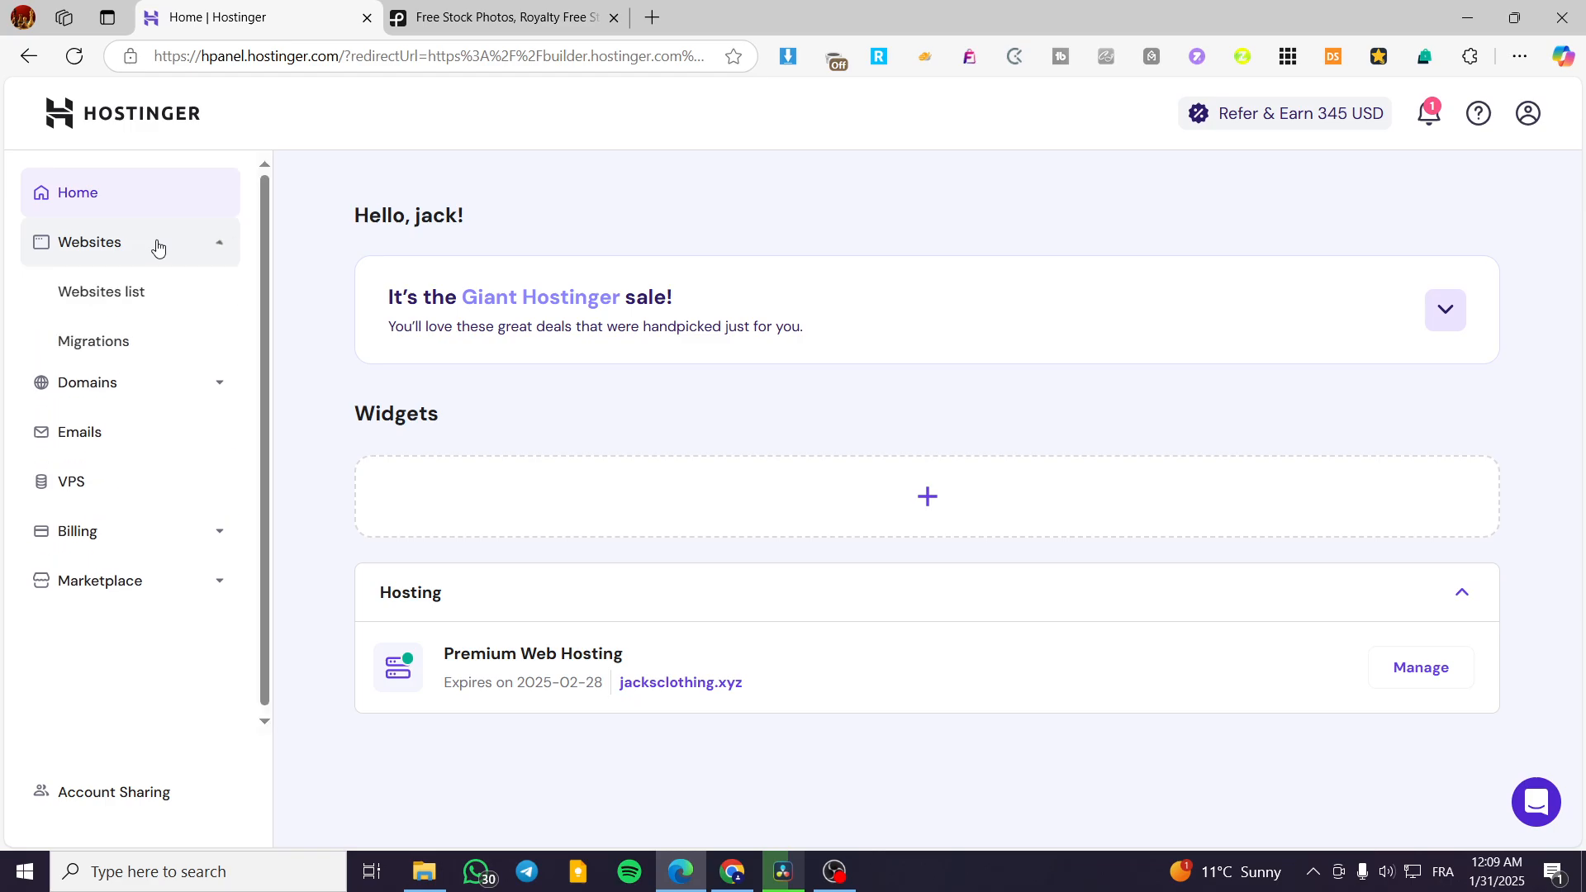
mouse_move(114, 301)
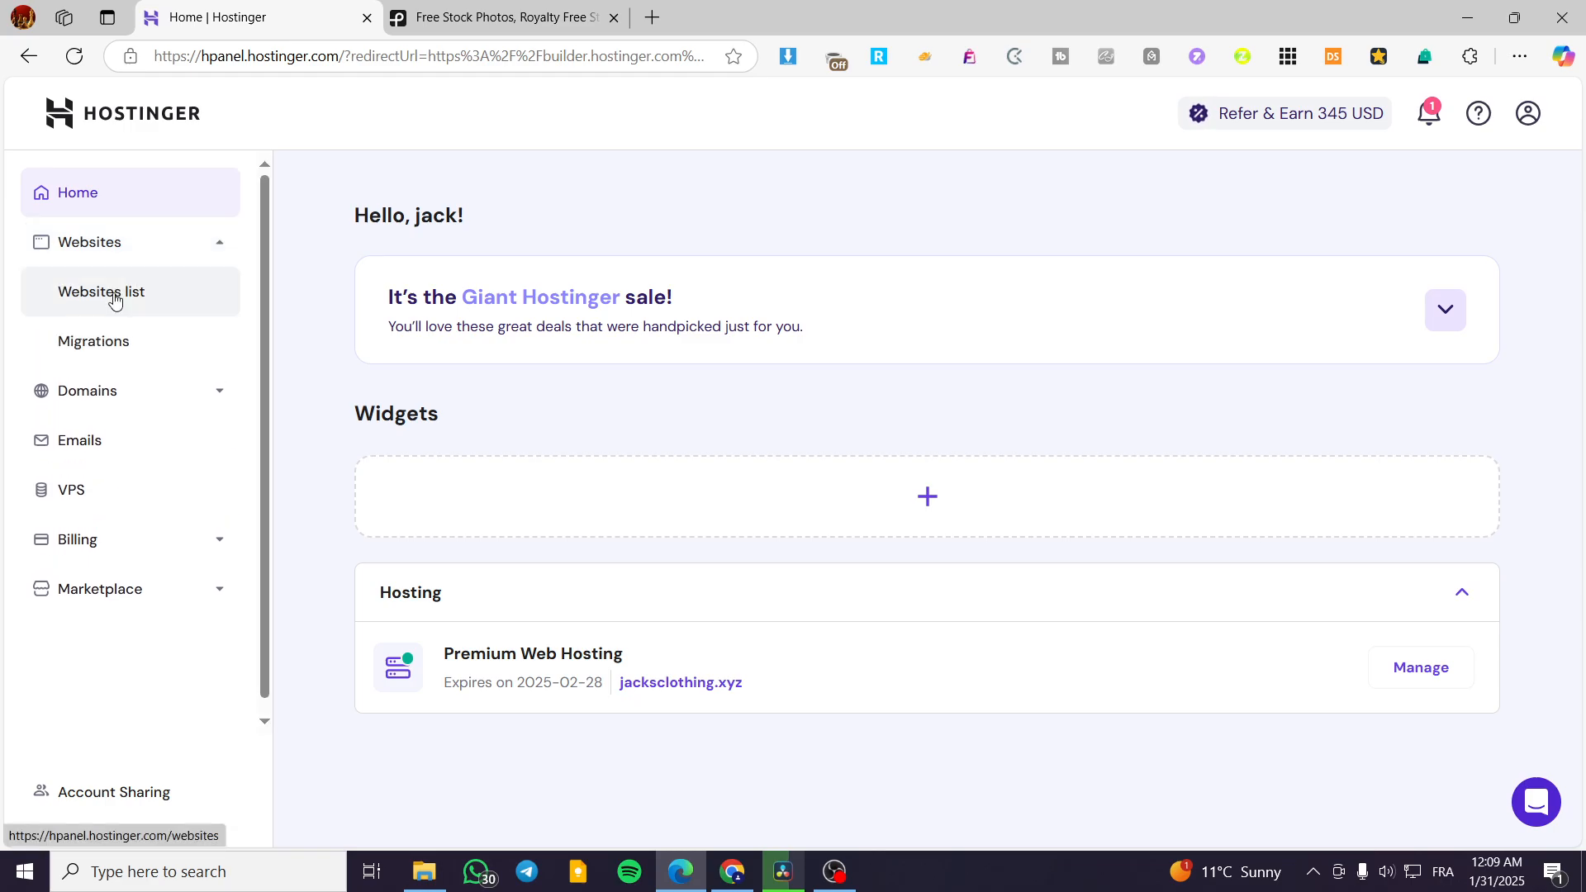
click(100, 292)
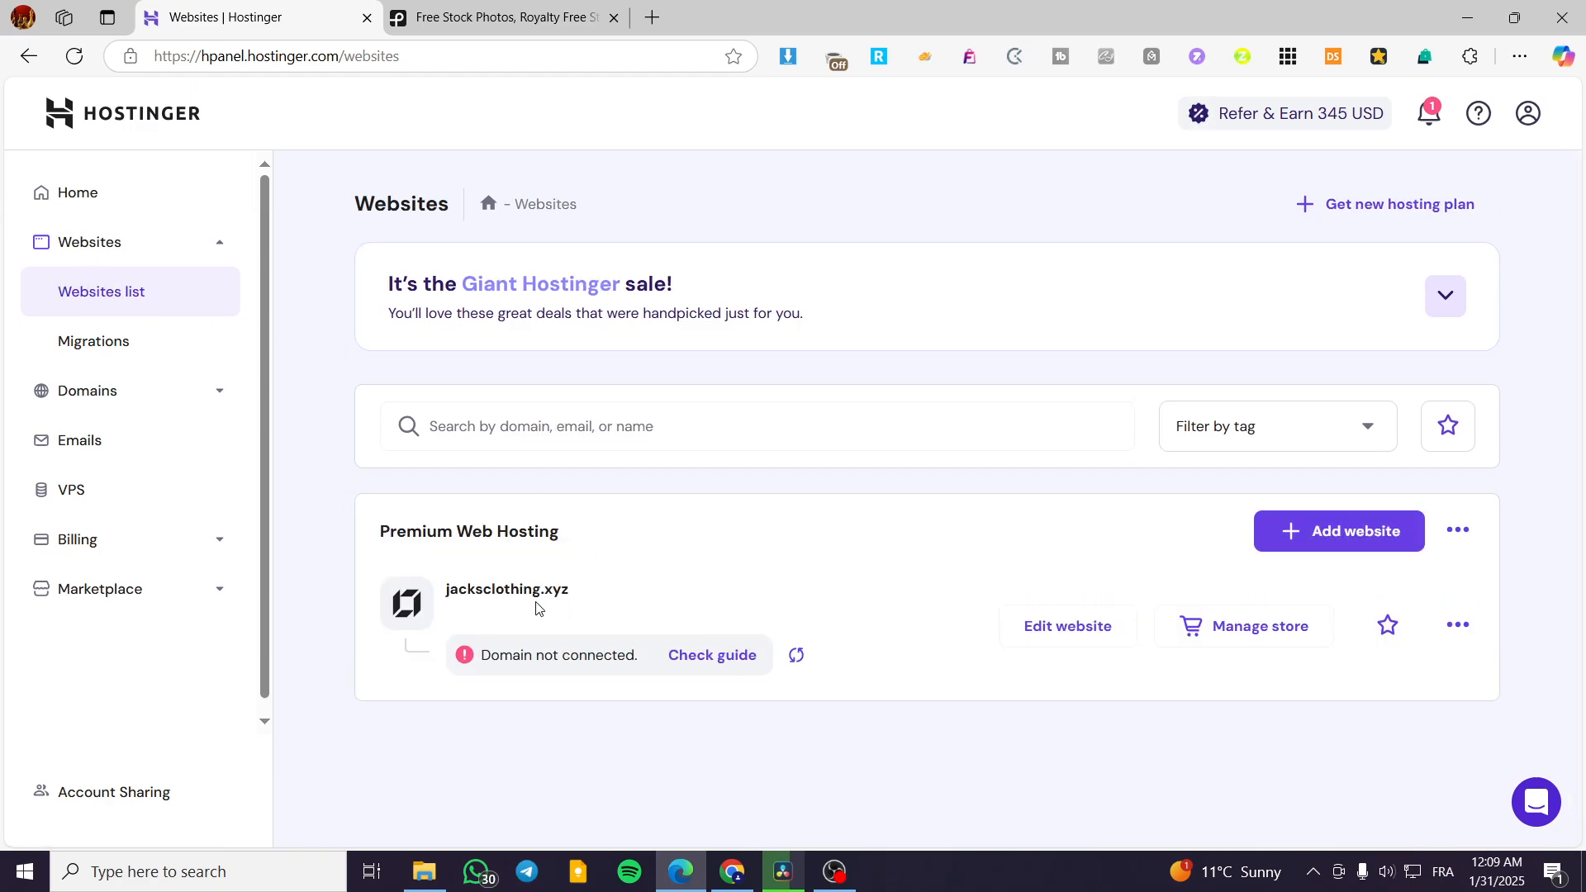
mouse_move(482, 565)
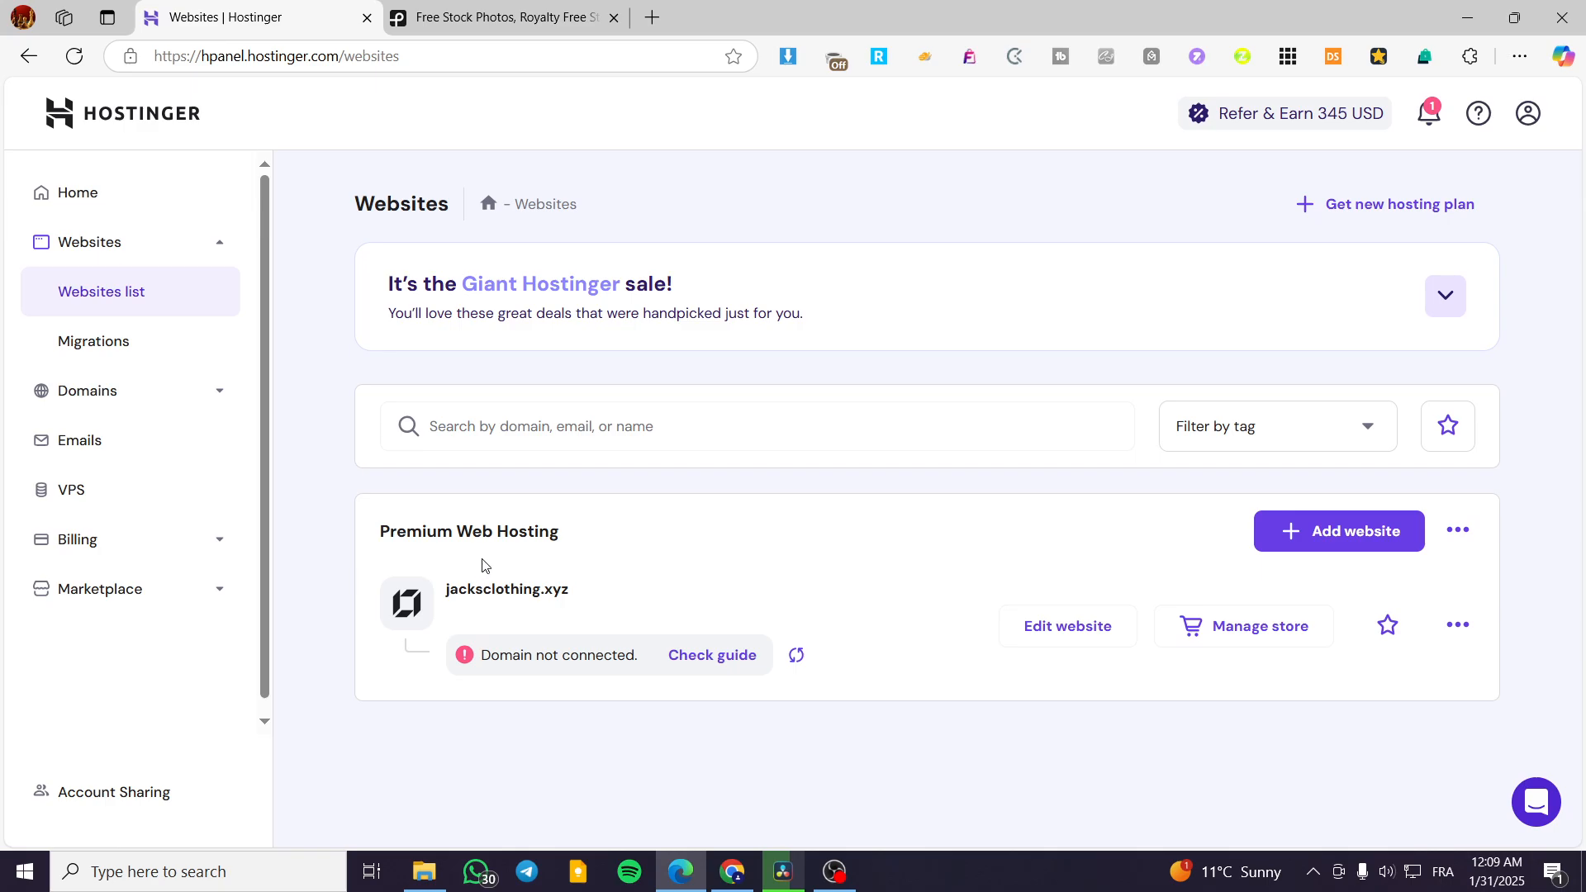
double_click(467, 531)
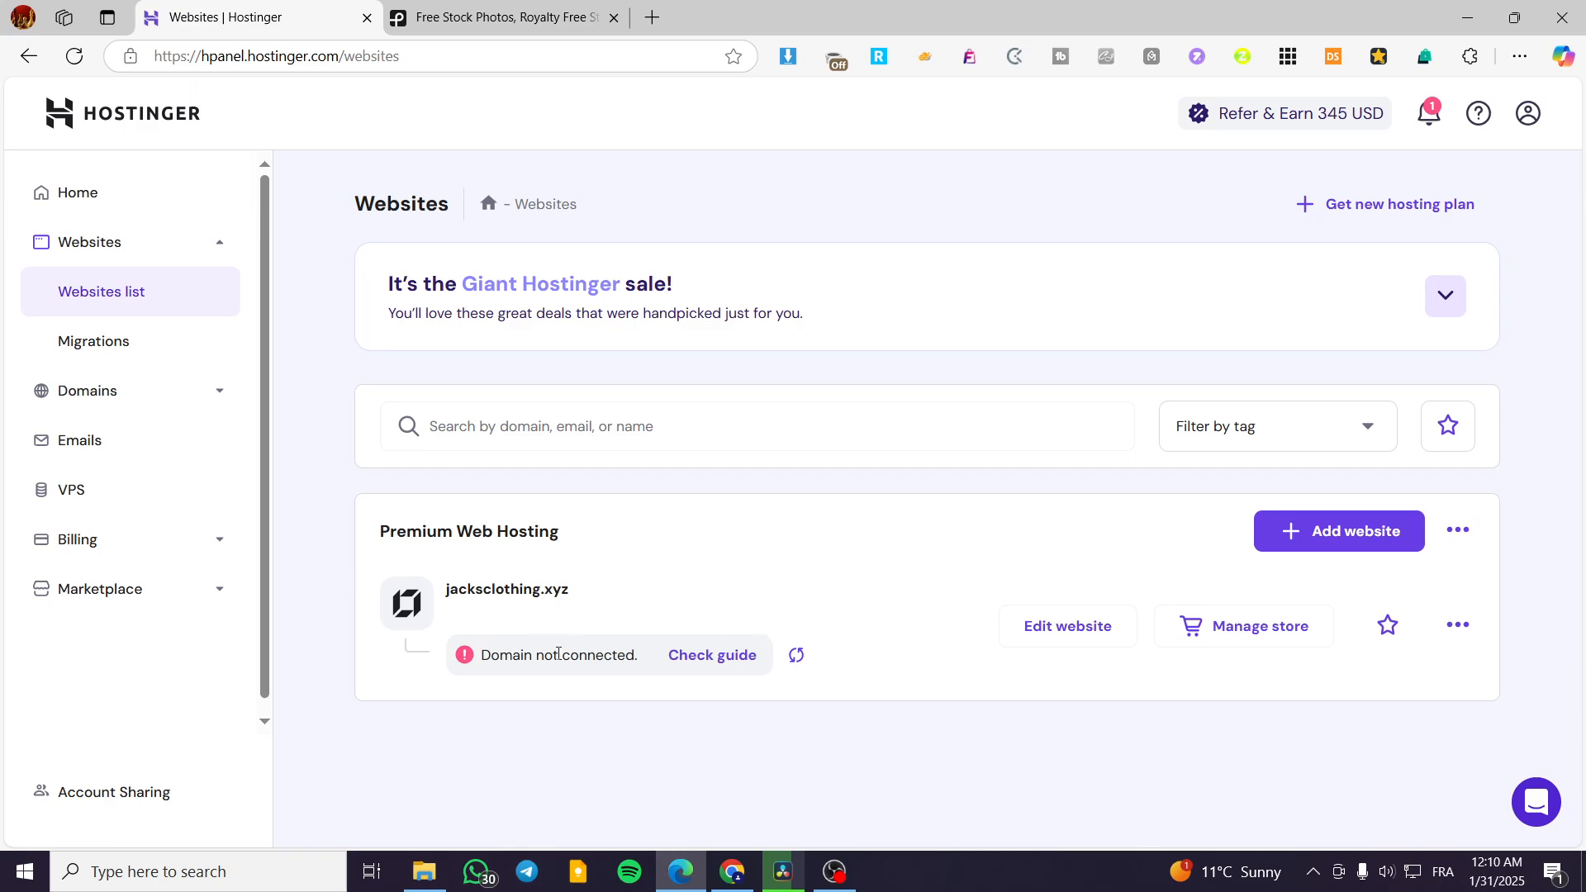
mouse_move(433, 617)
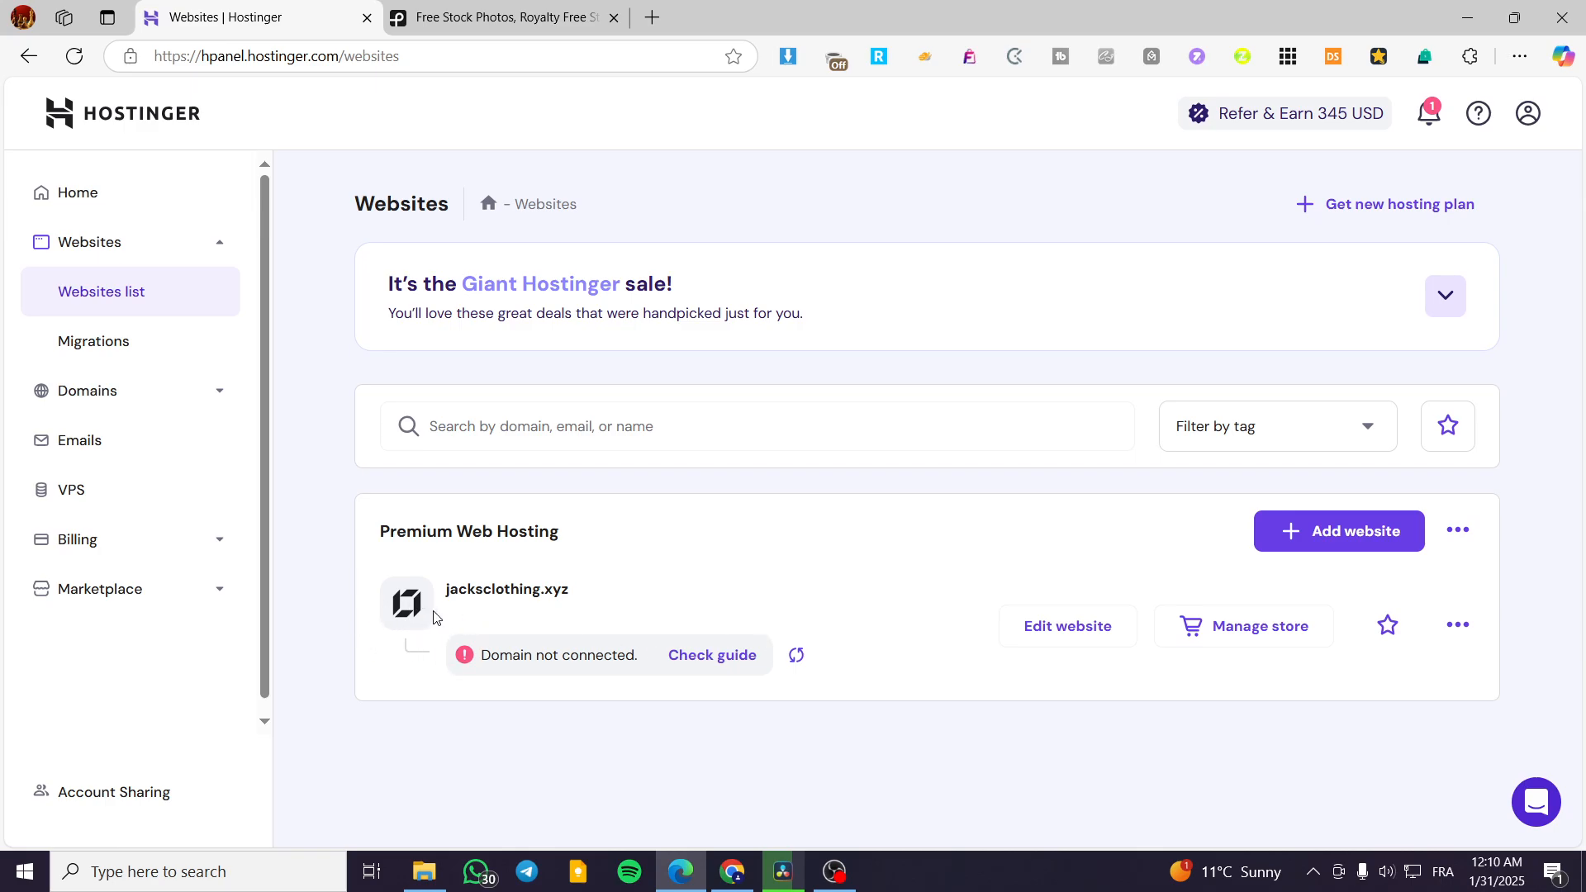
mouse_move(562, 632)
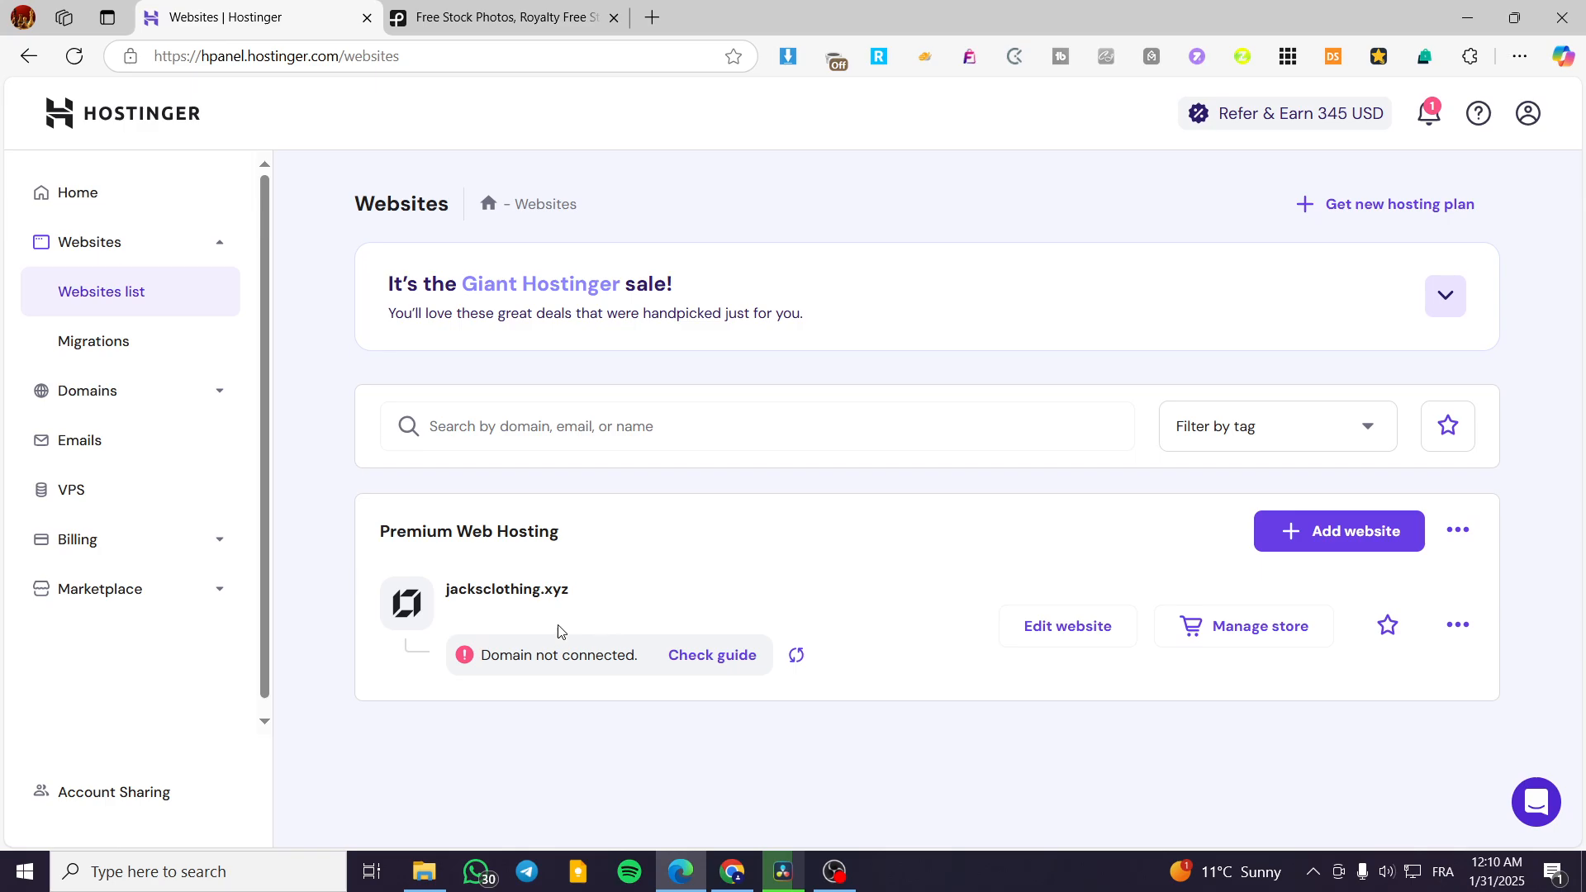
mouse_move(425, 648)
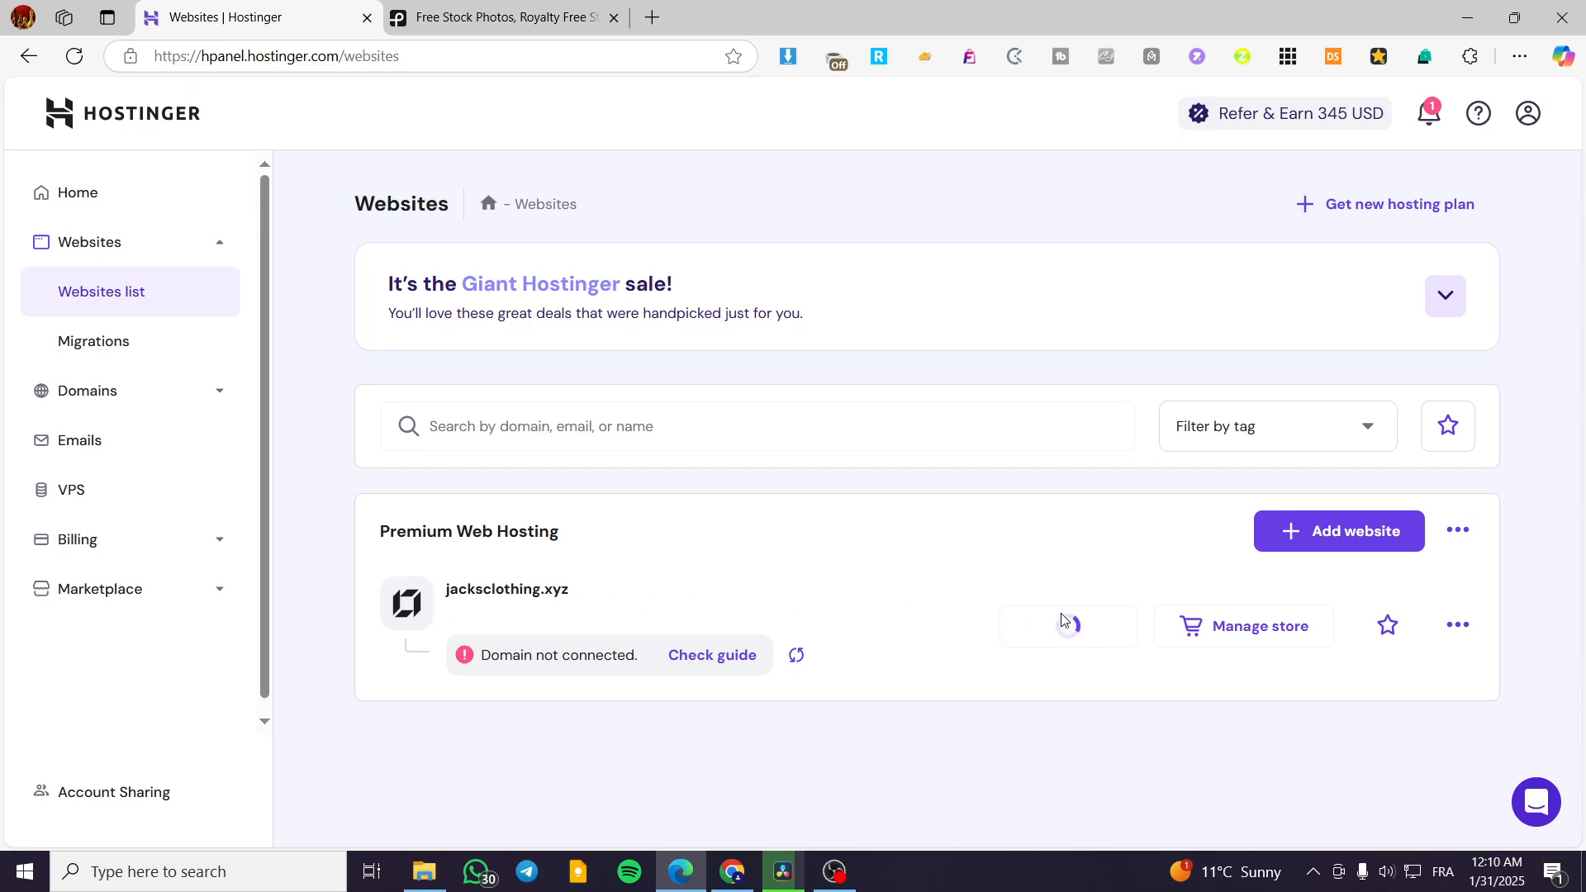
Open jacksclothing.xyz in the editor and scroll down to the Build your own dreams section
click(1068, 626)
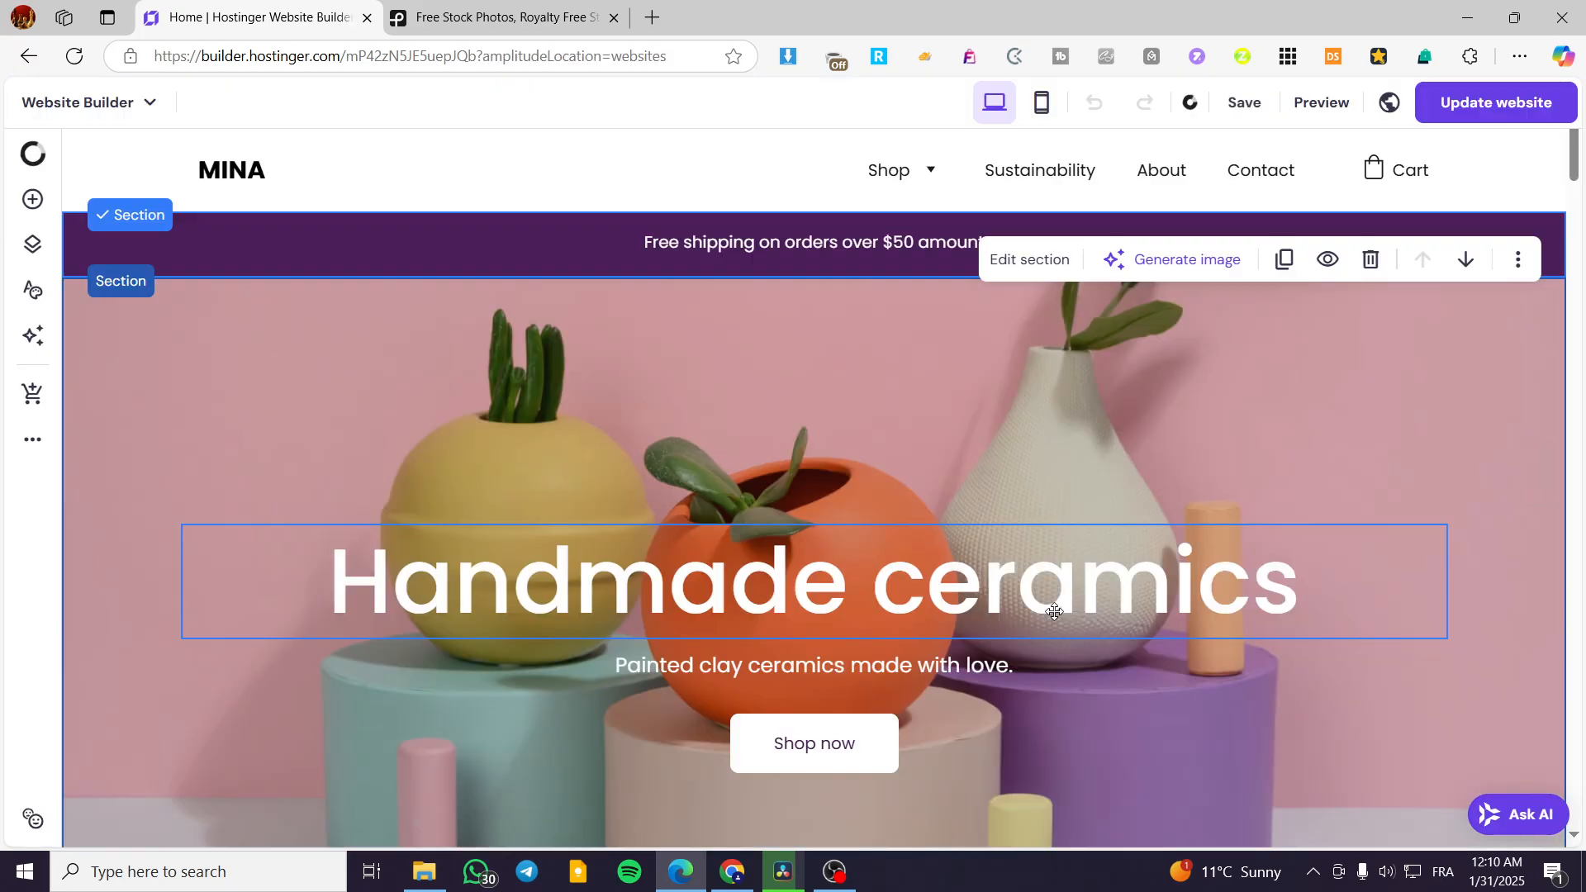
click(554, 415)
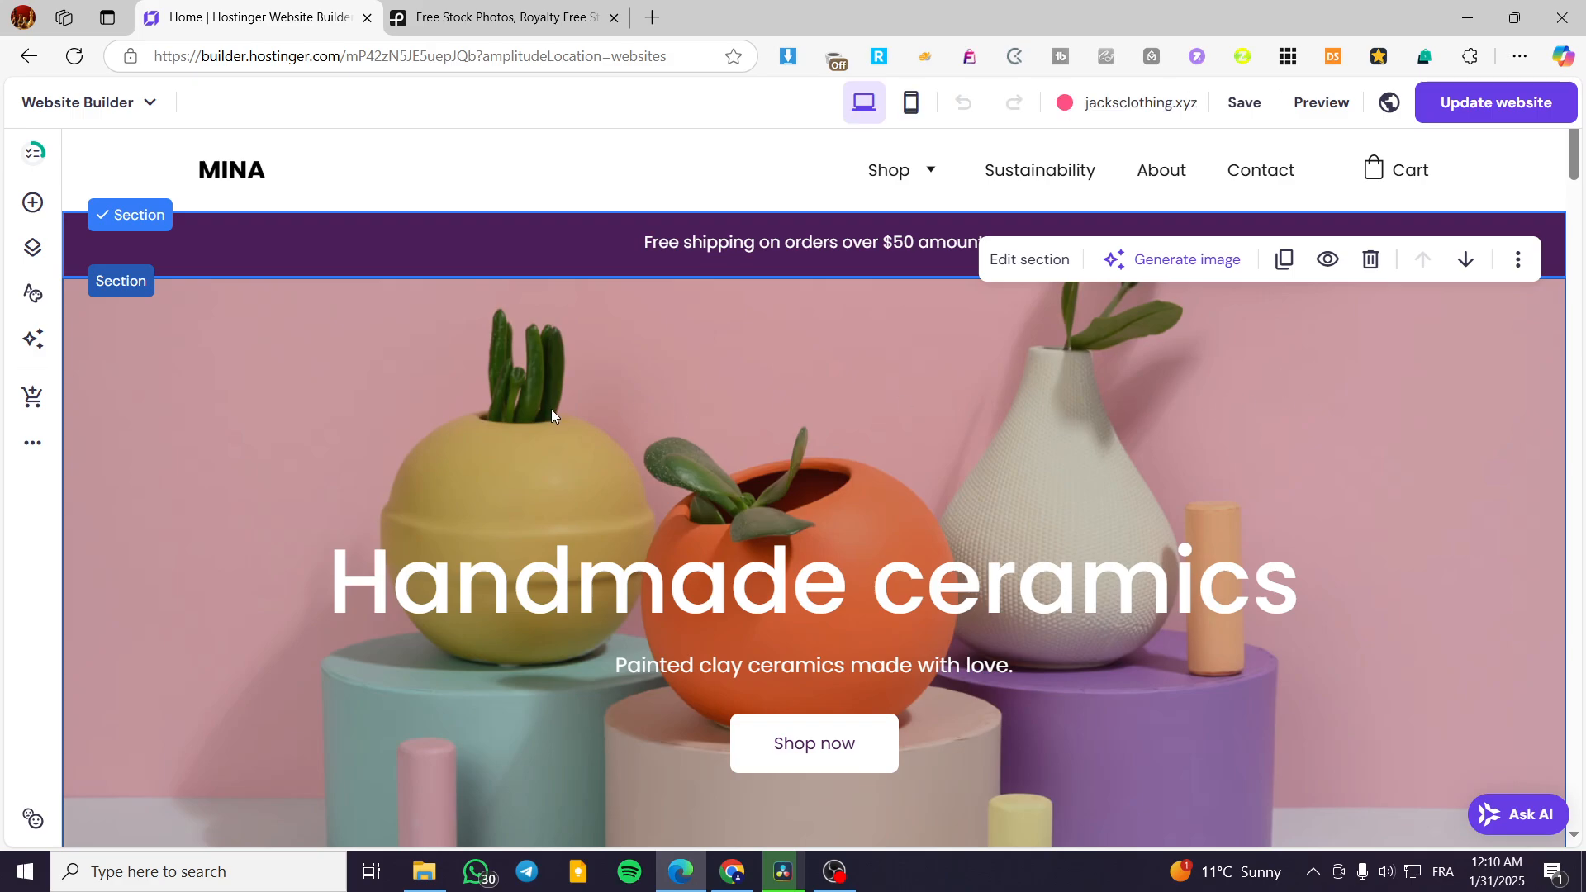
mouse_move(1492, 375)
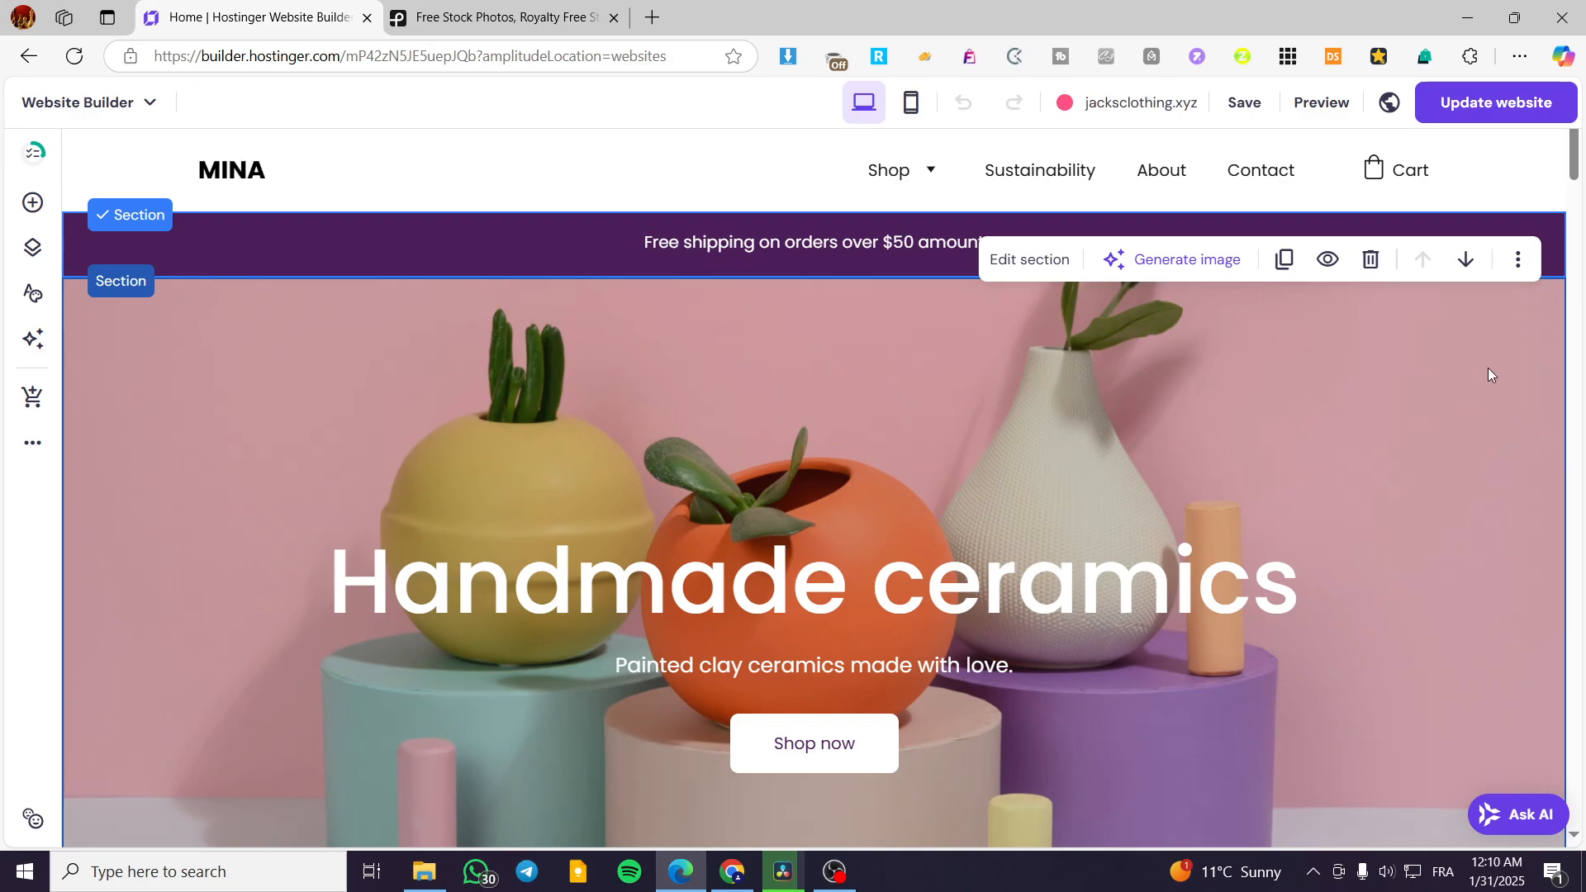
scroll(down, 3)
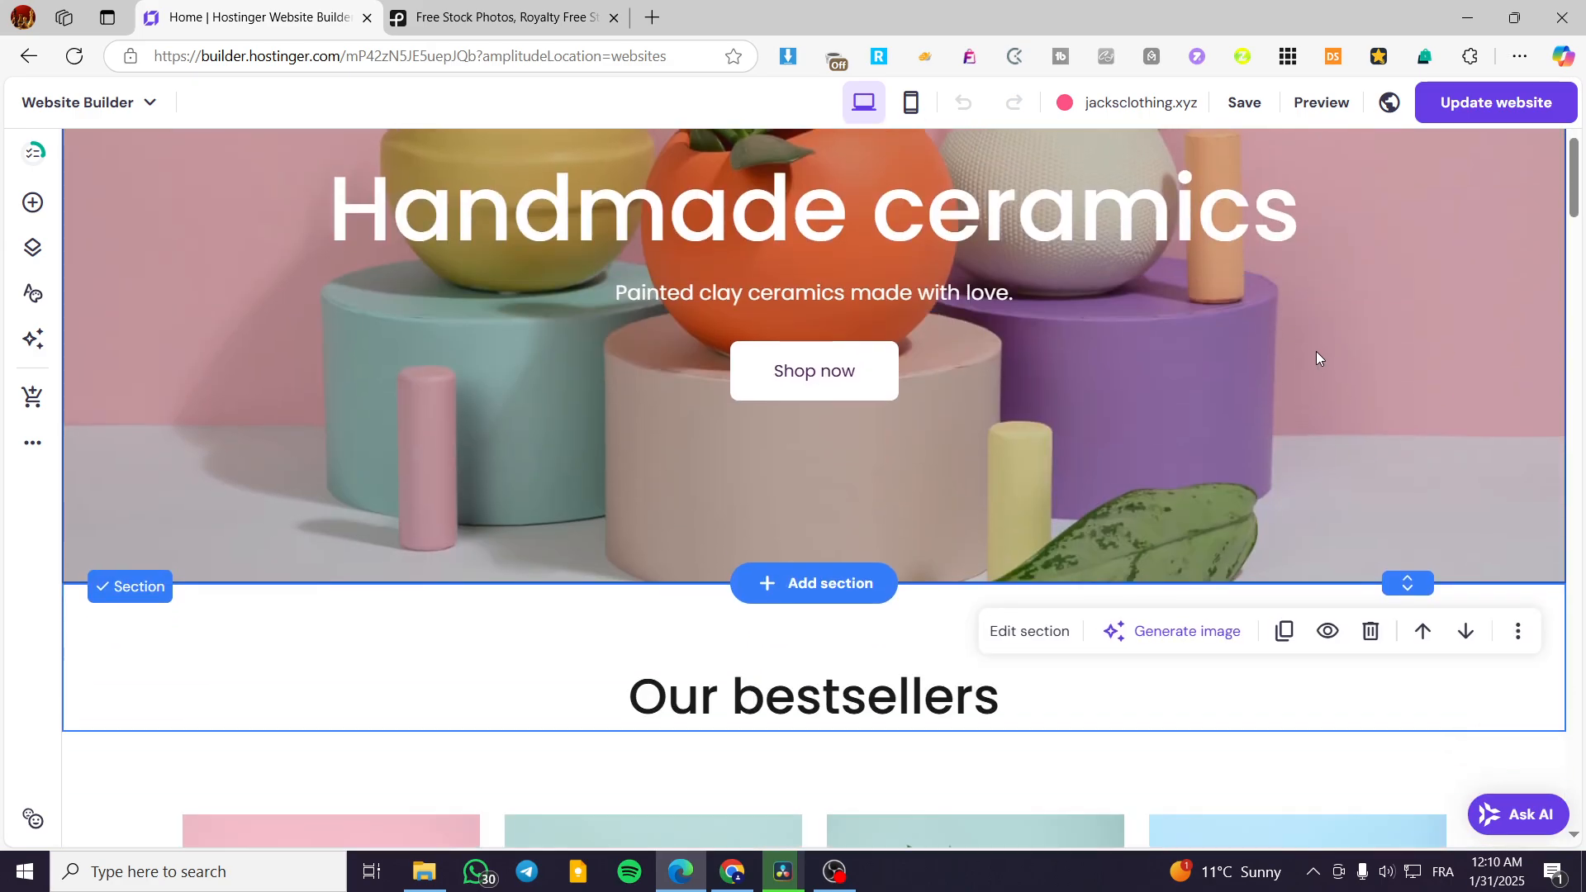
scroll(down, 3)
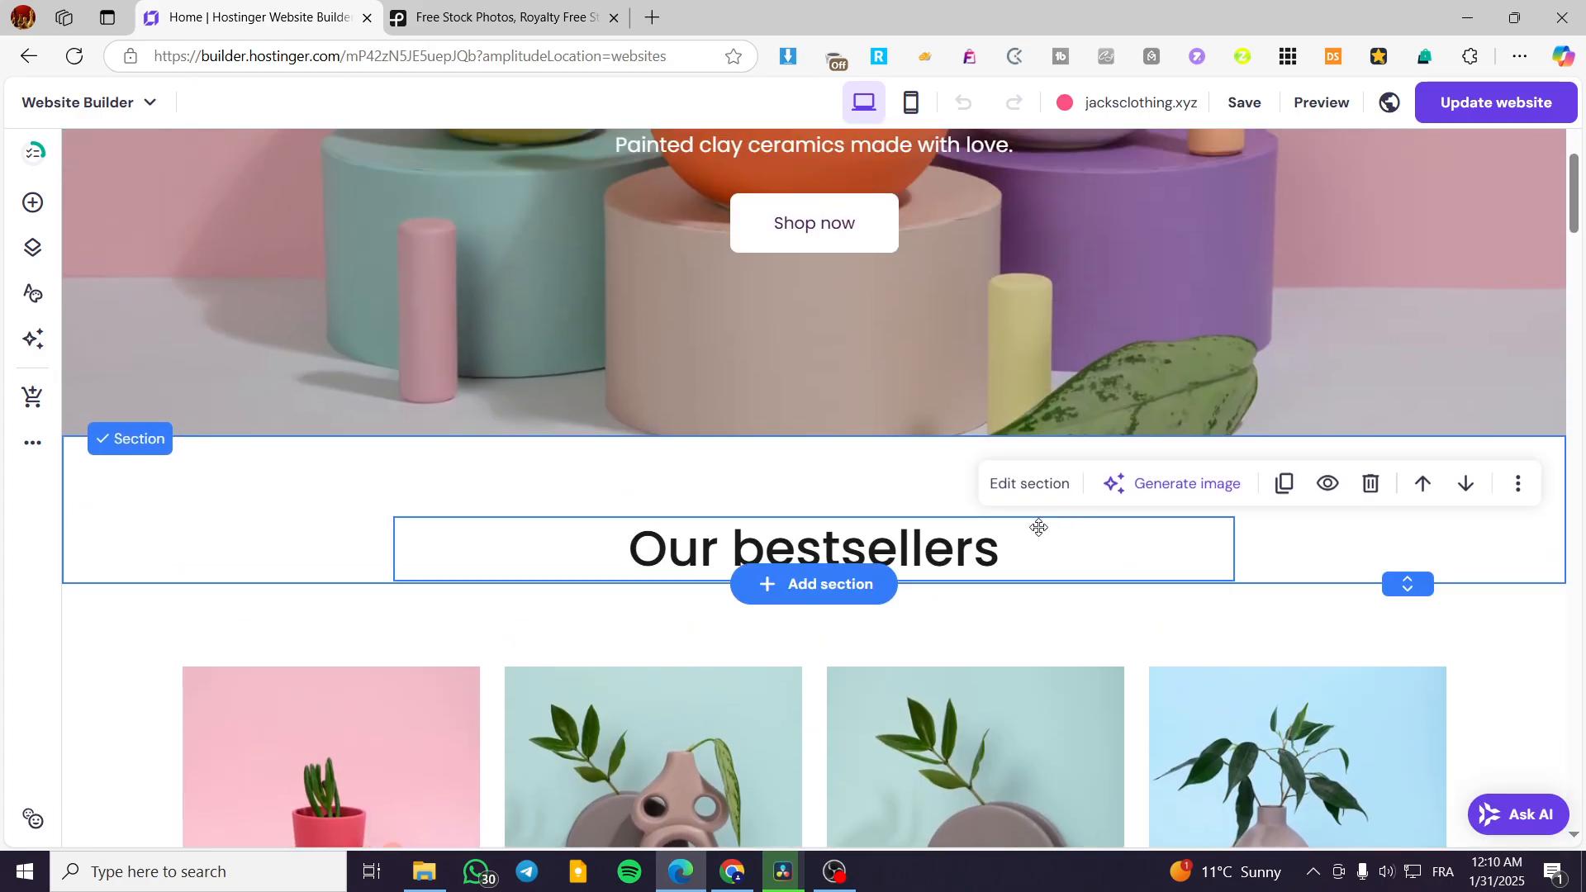
mouse_move(598, 527)
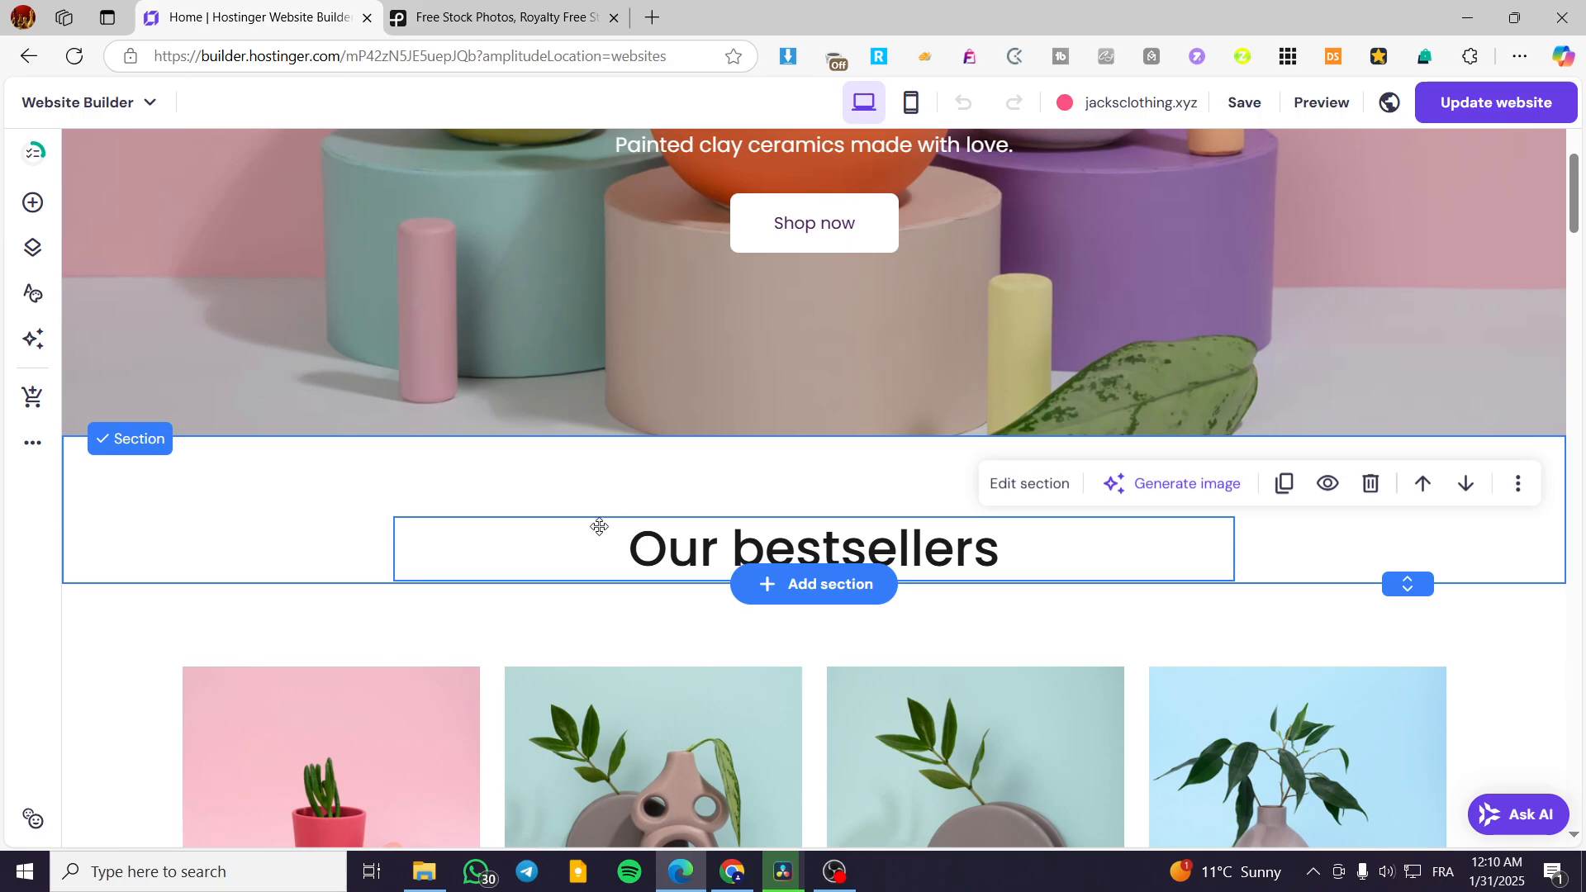
scroll(down, 3)
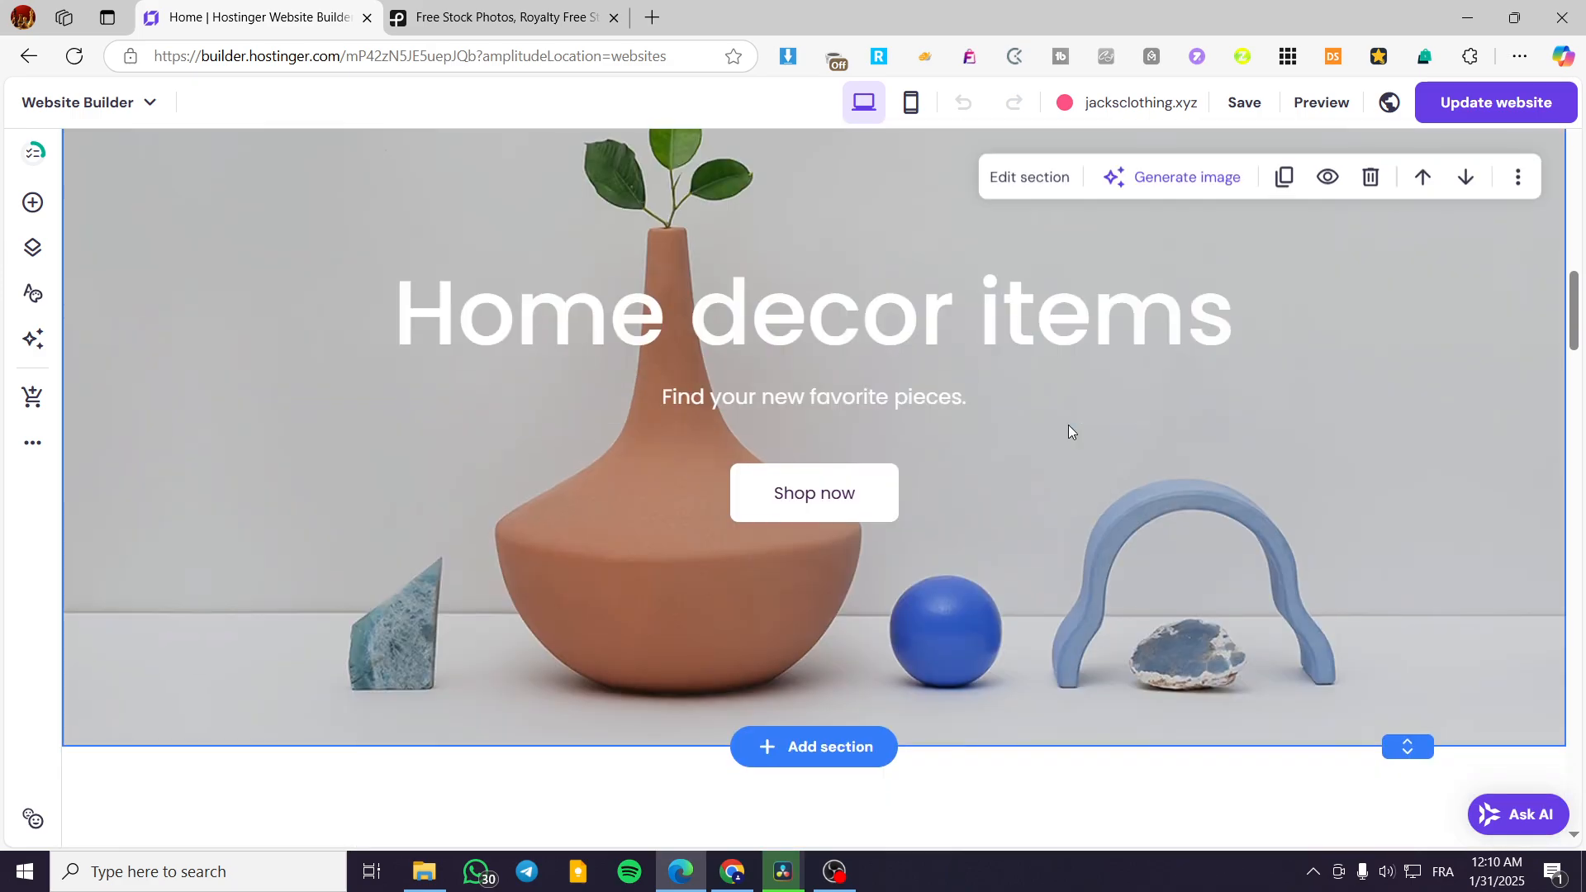
scroll(down, 3)
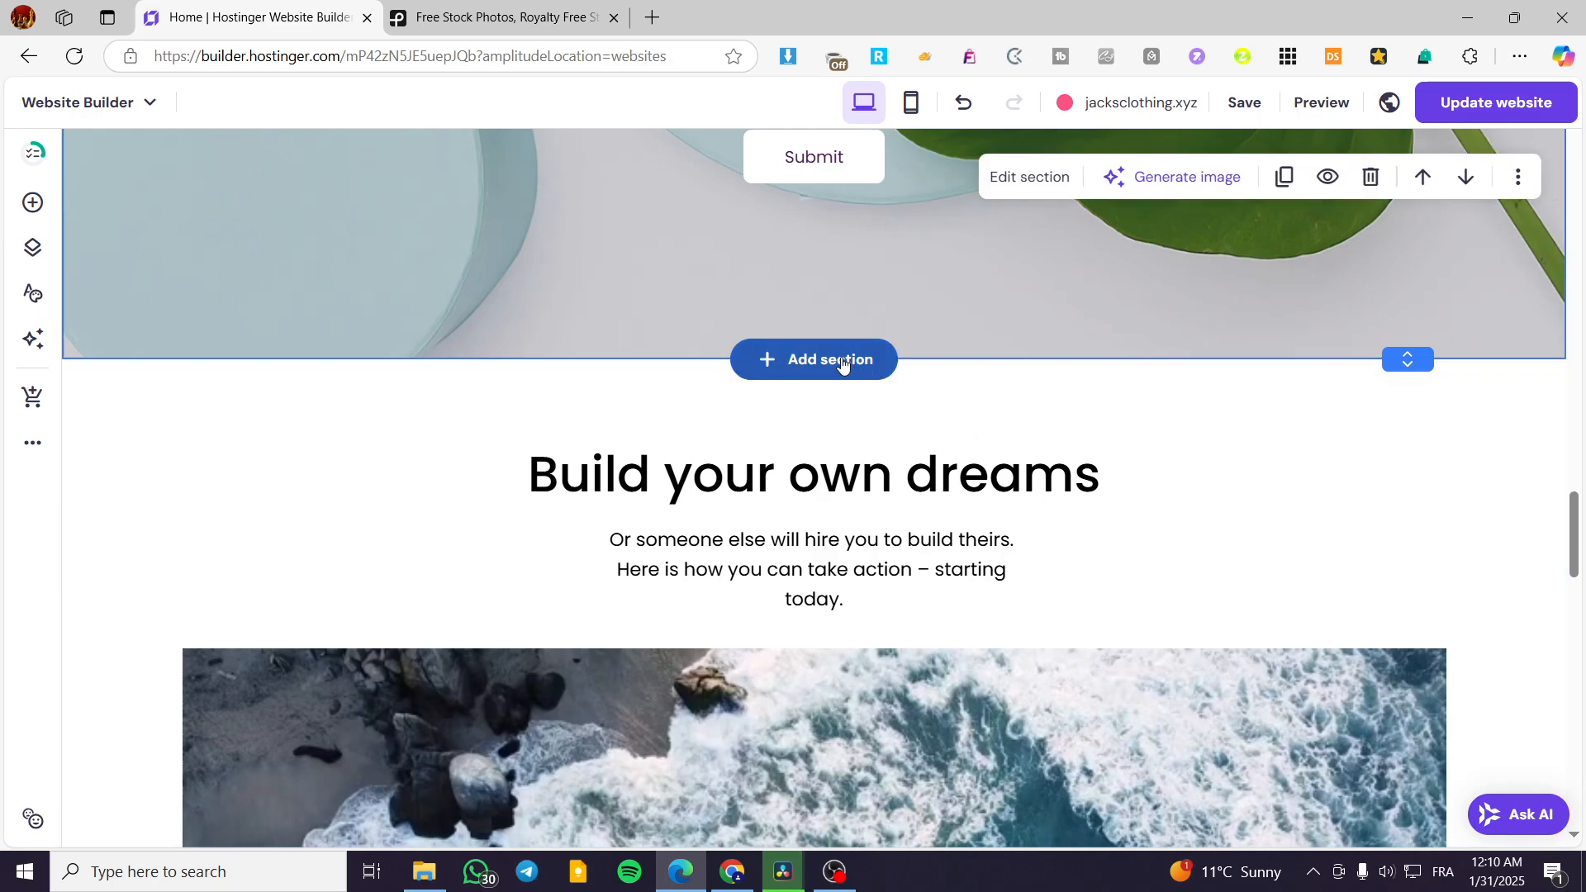
Start a new section and browse the category list to the Images layouts
click(813, 359)
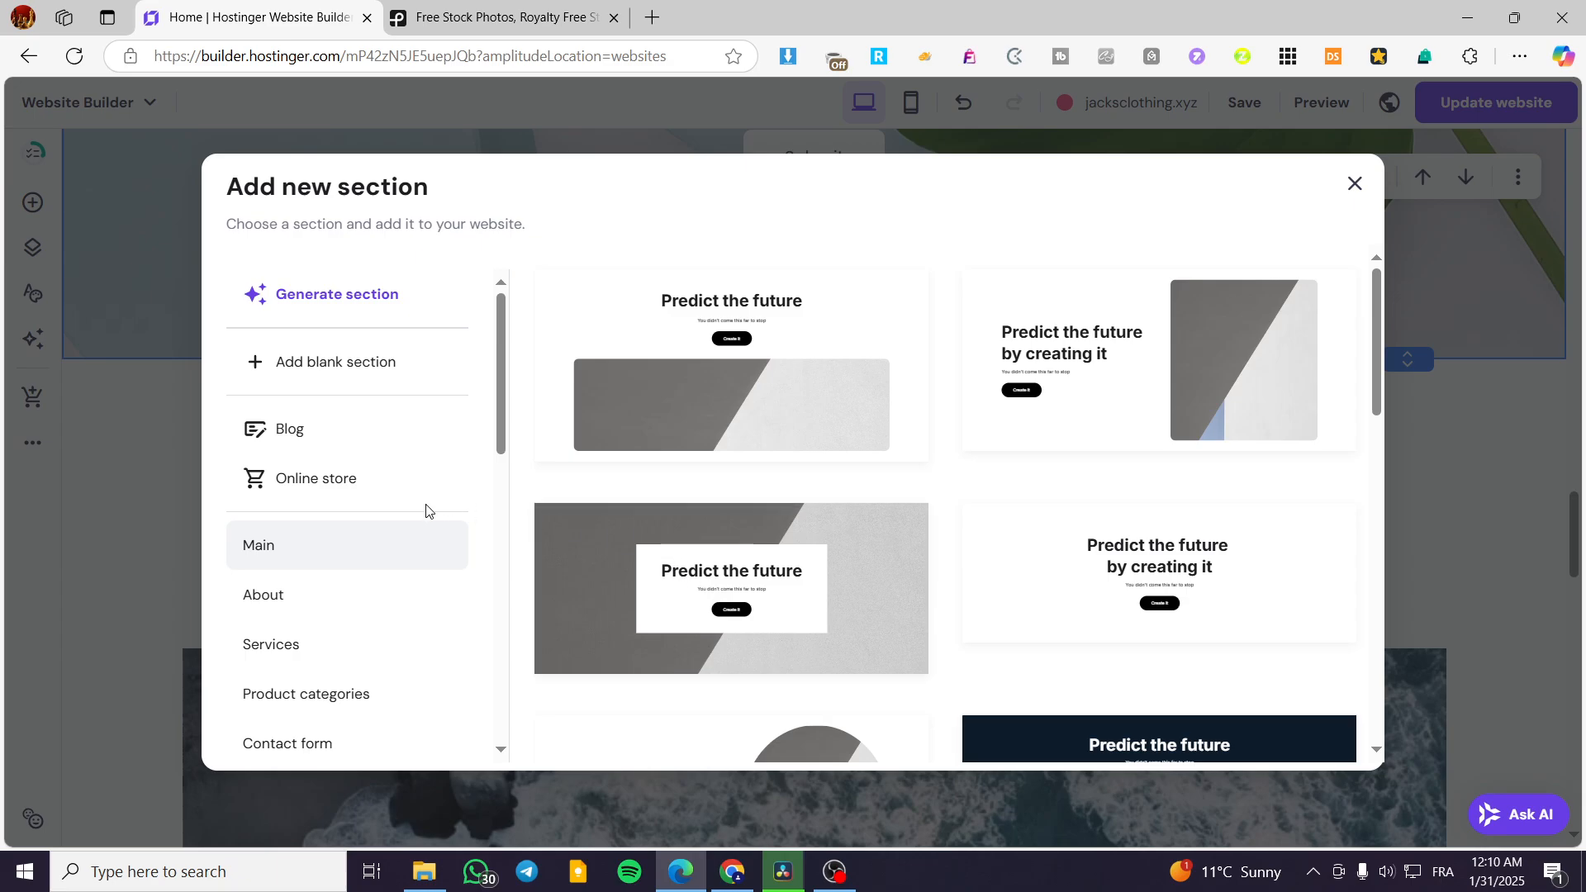
mouse_move(32, 203)
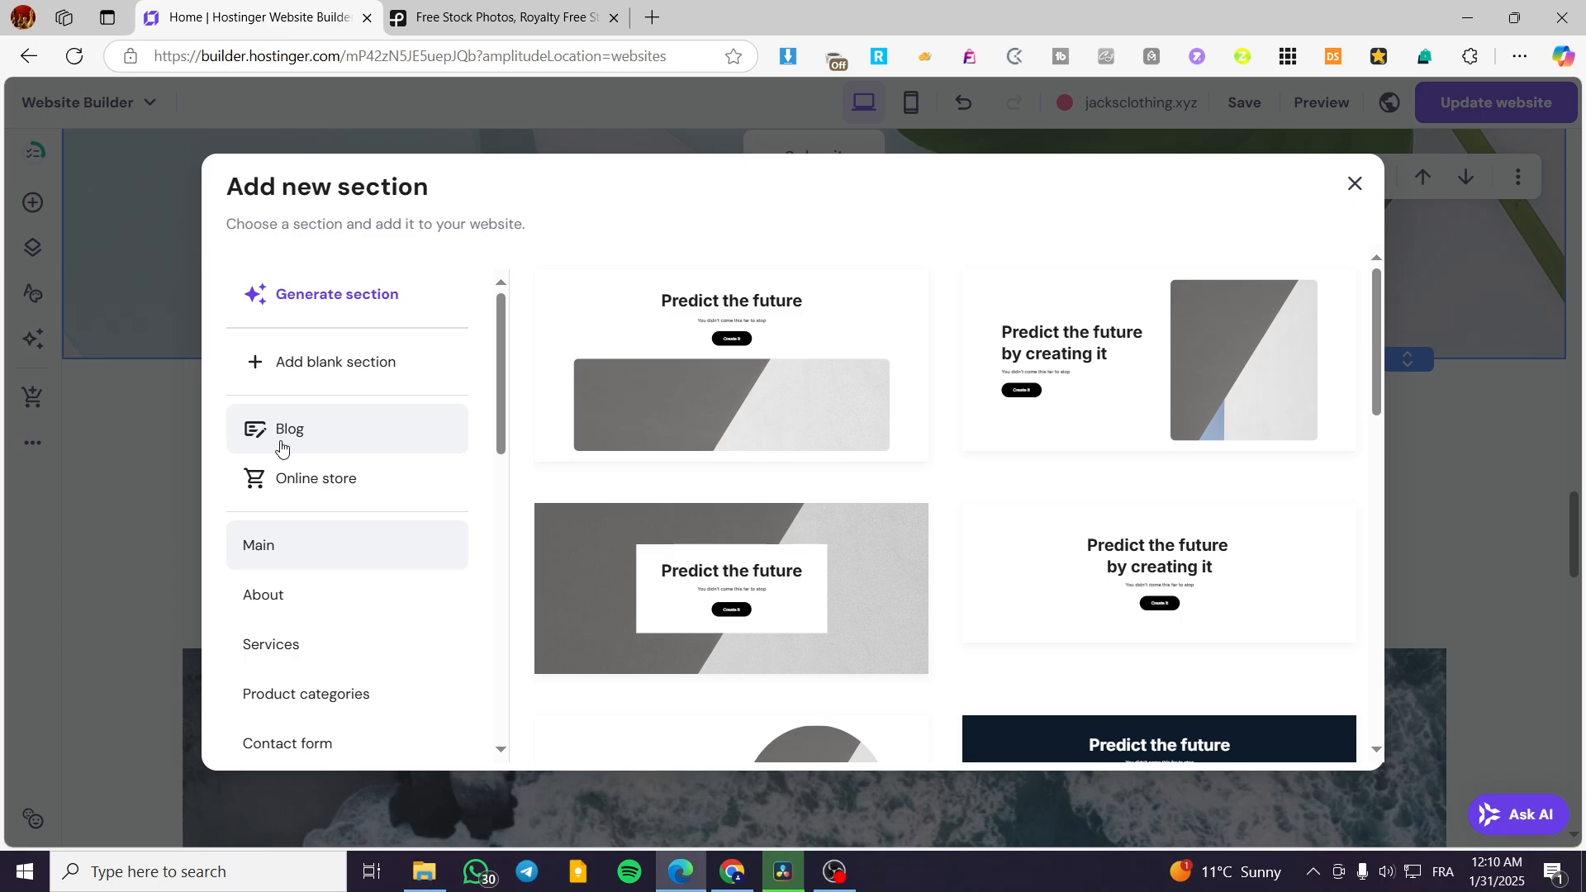
mouse_move(435, 373)
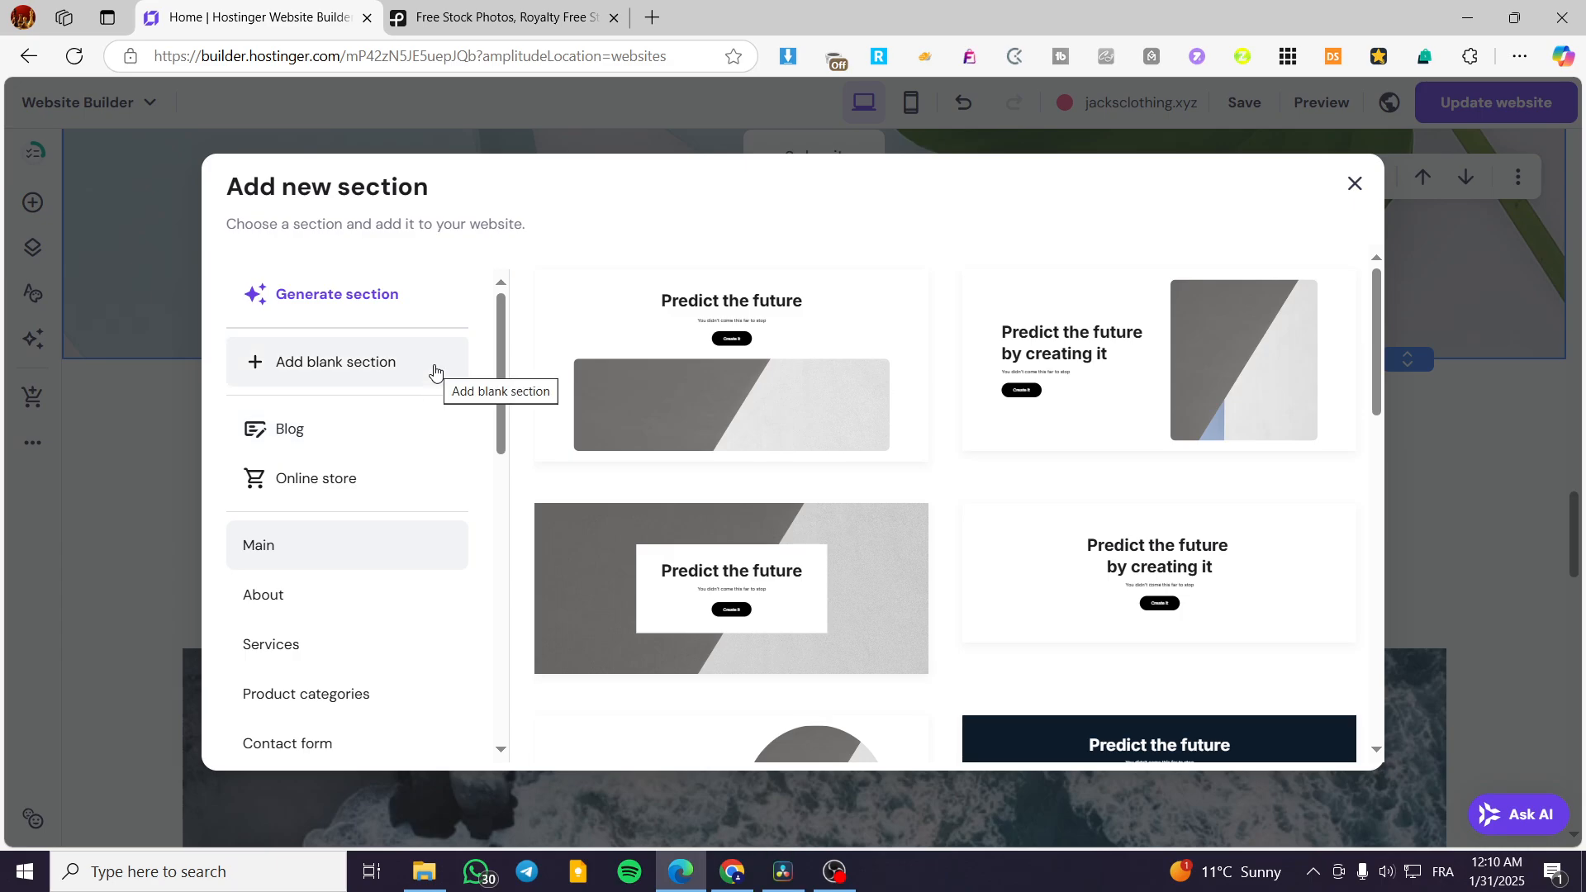
mouse_move(383, 274)
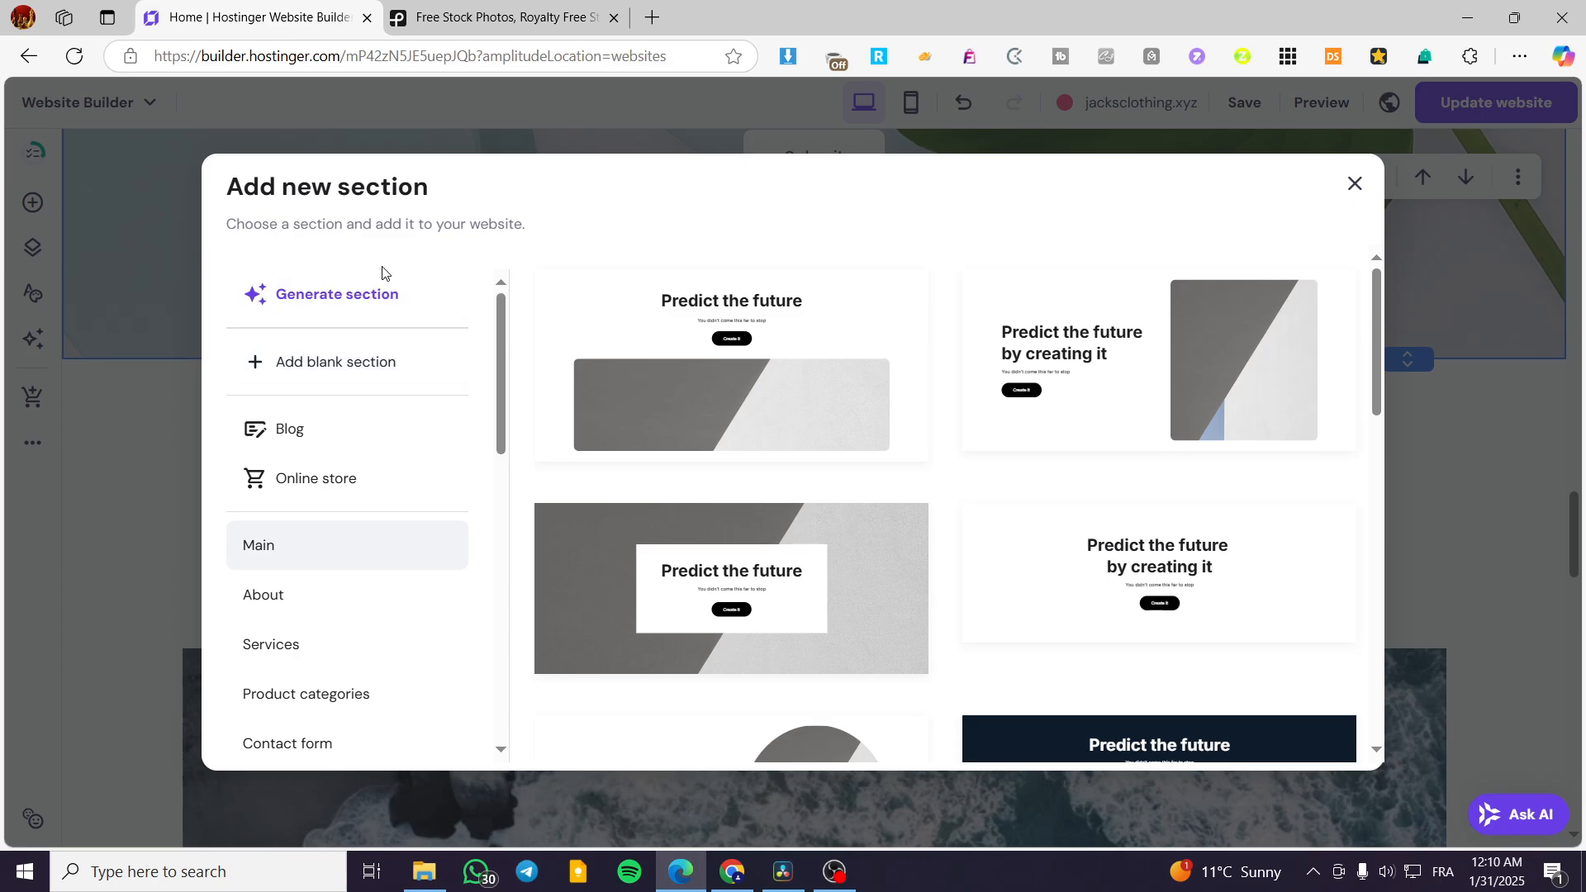
mouse_move(400, 338)
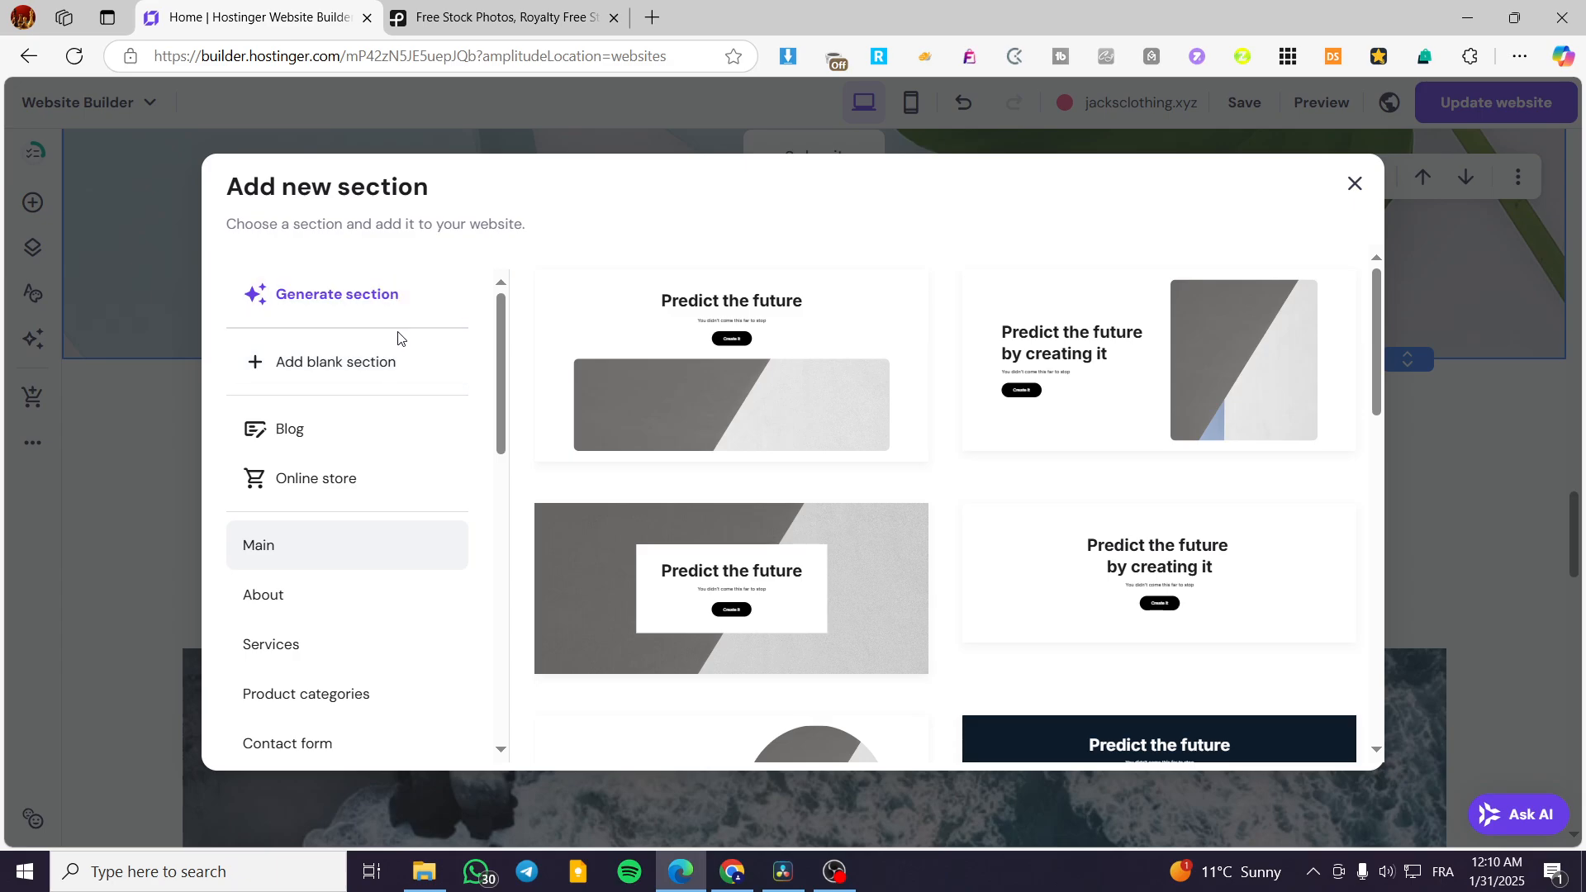
scroll(down, 3)
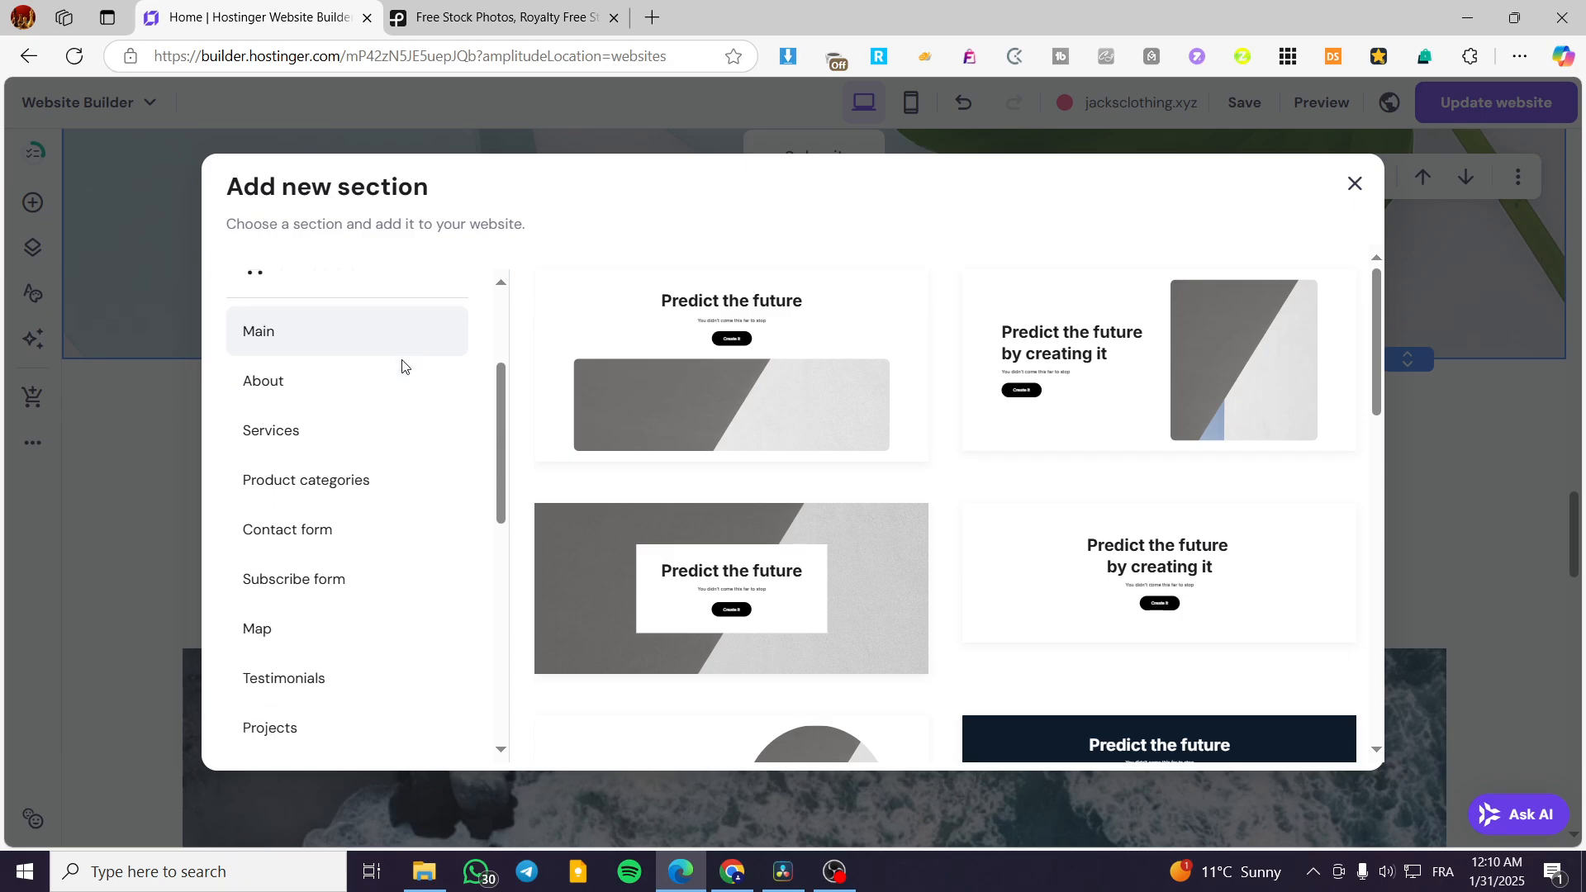
scroll(down, 3)
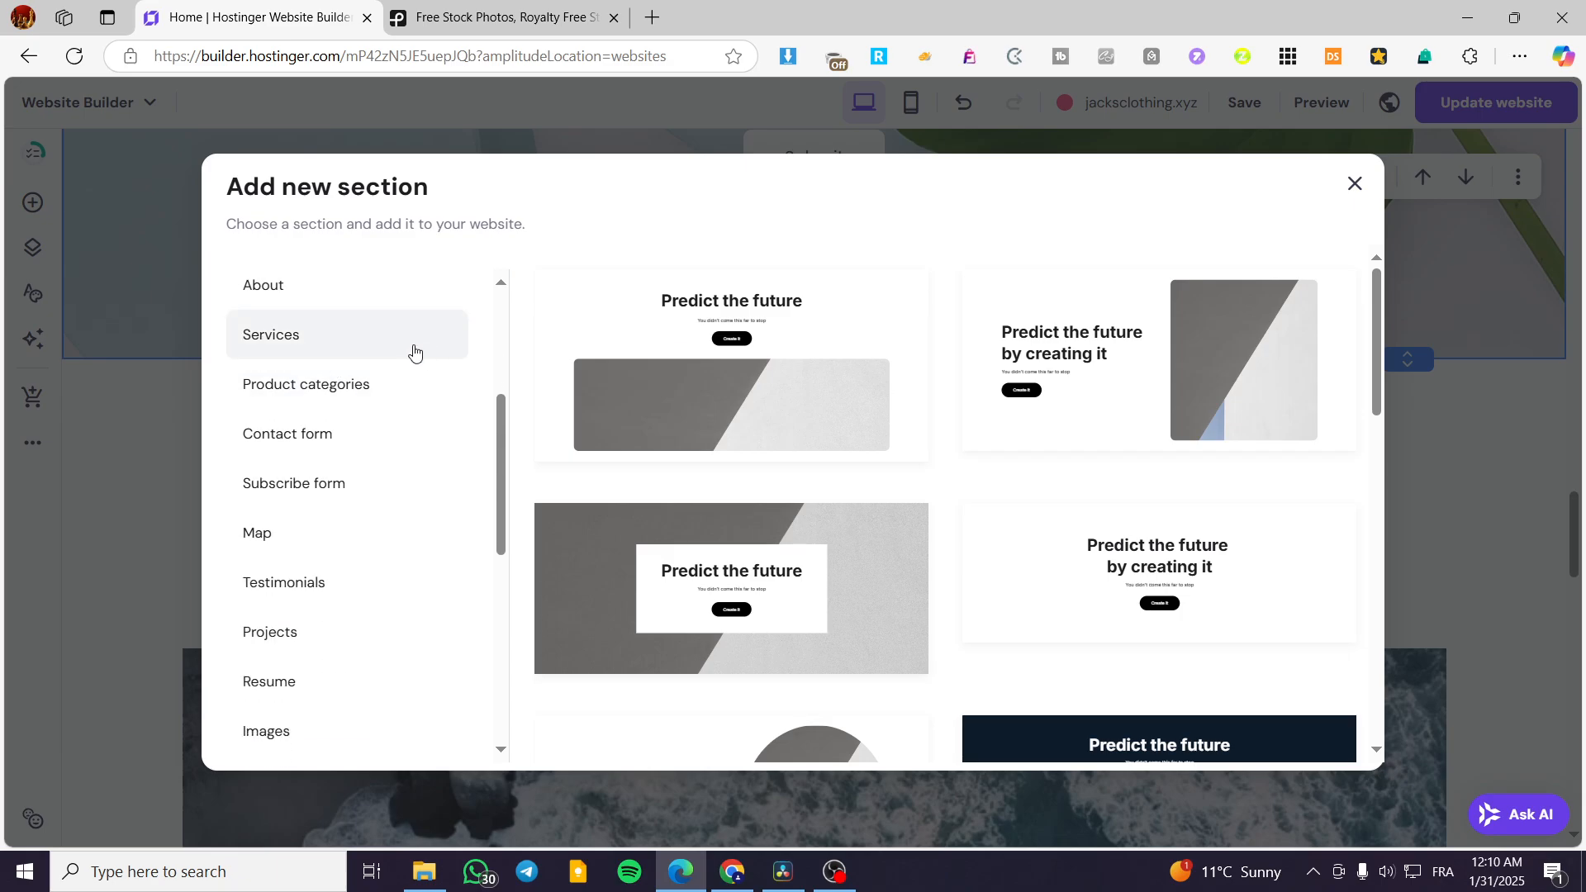
mouse_move(466, 365)
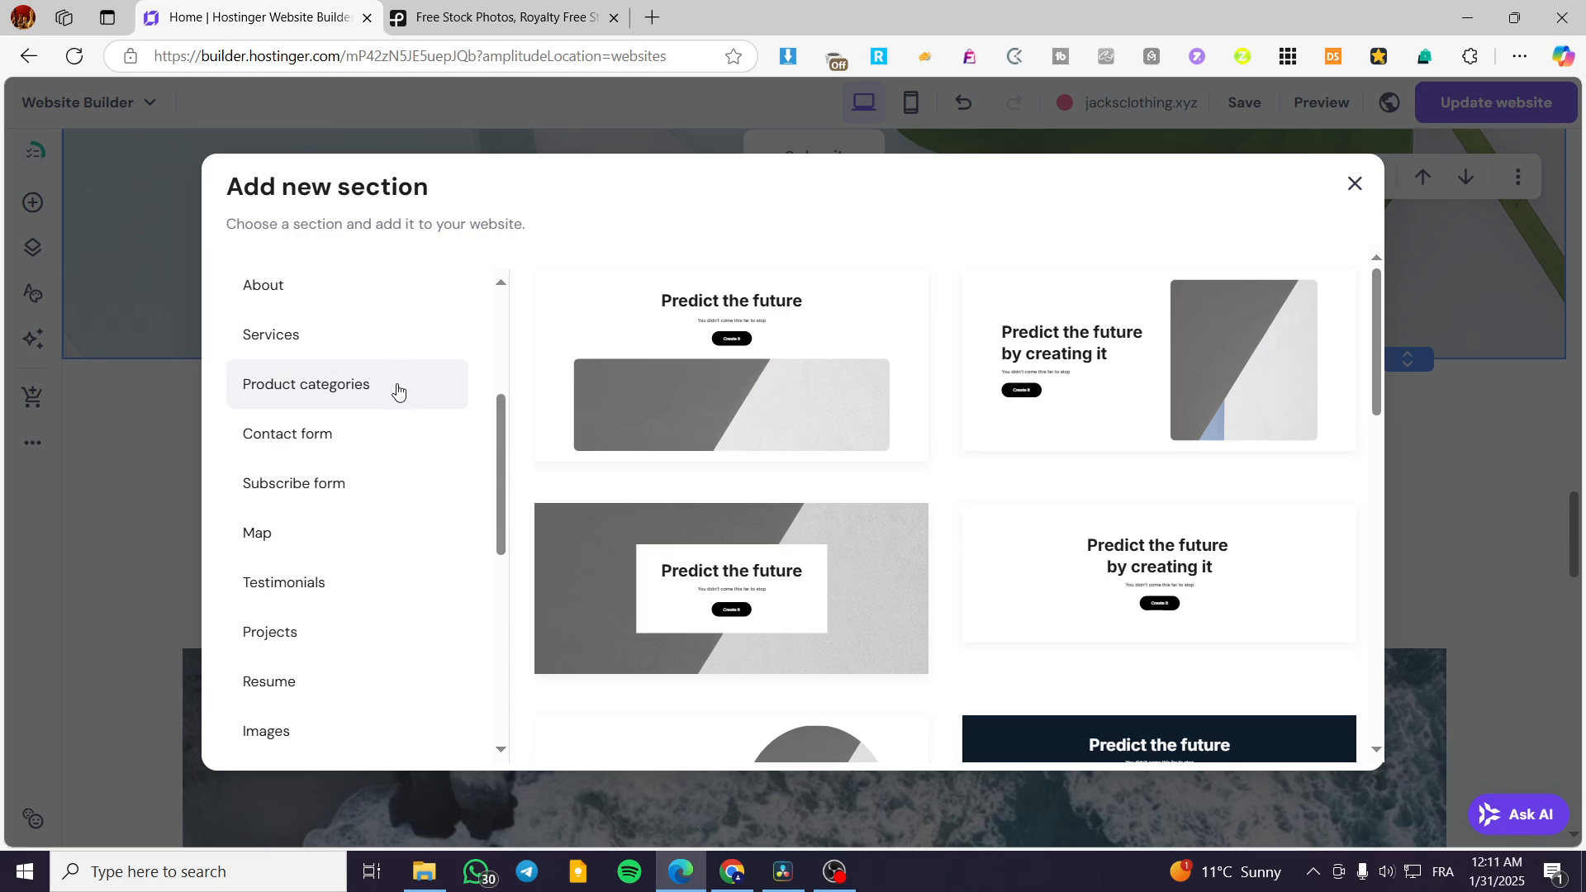
scroll(down, 3)
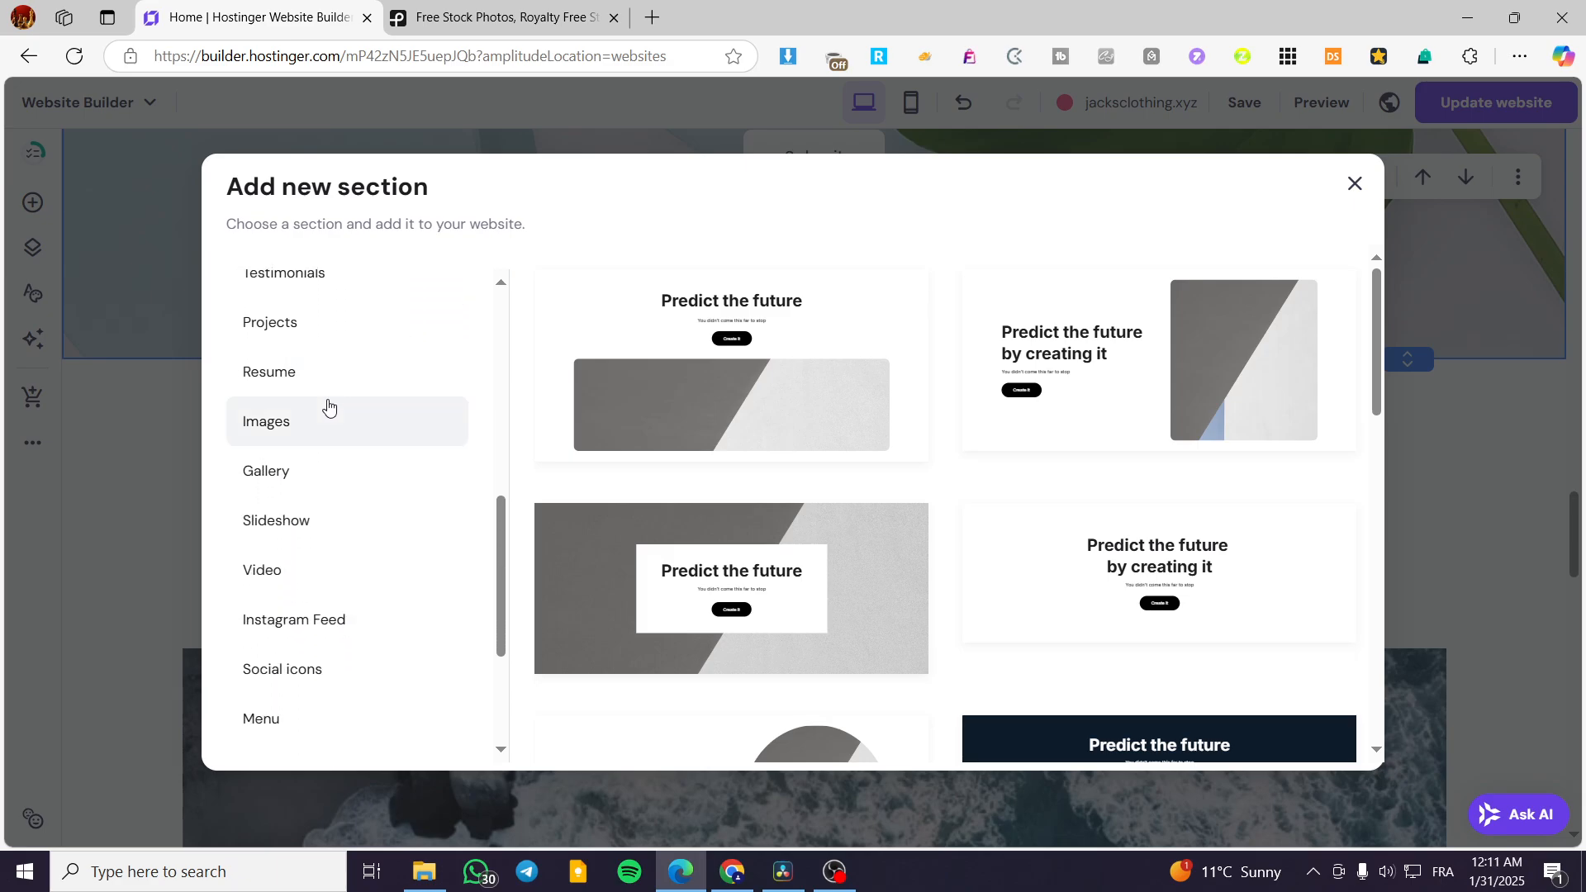
click(266, 420)
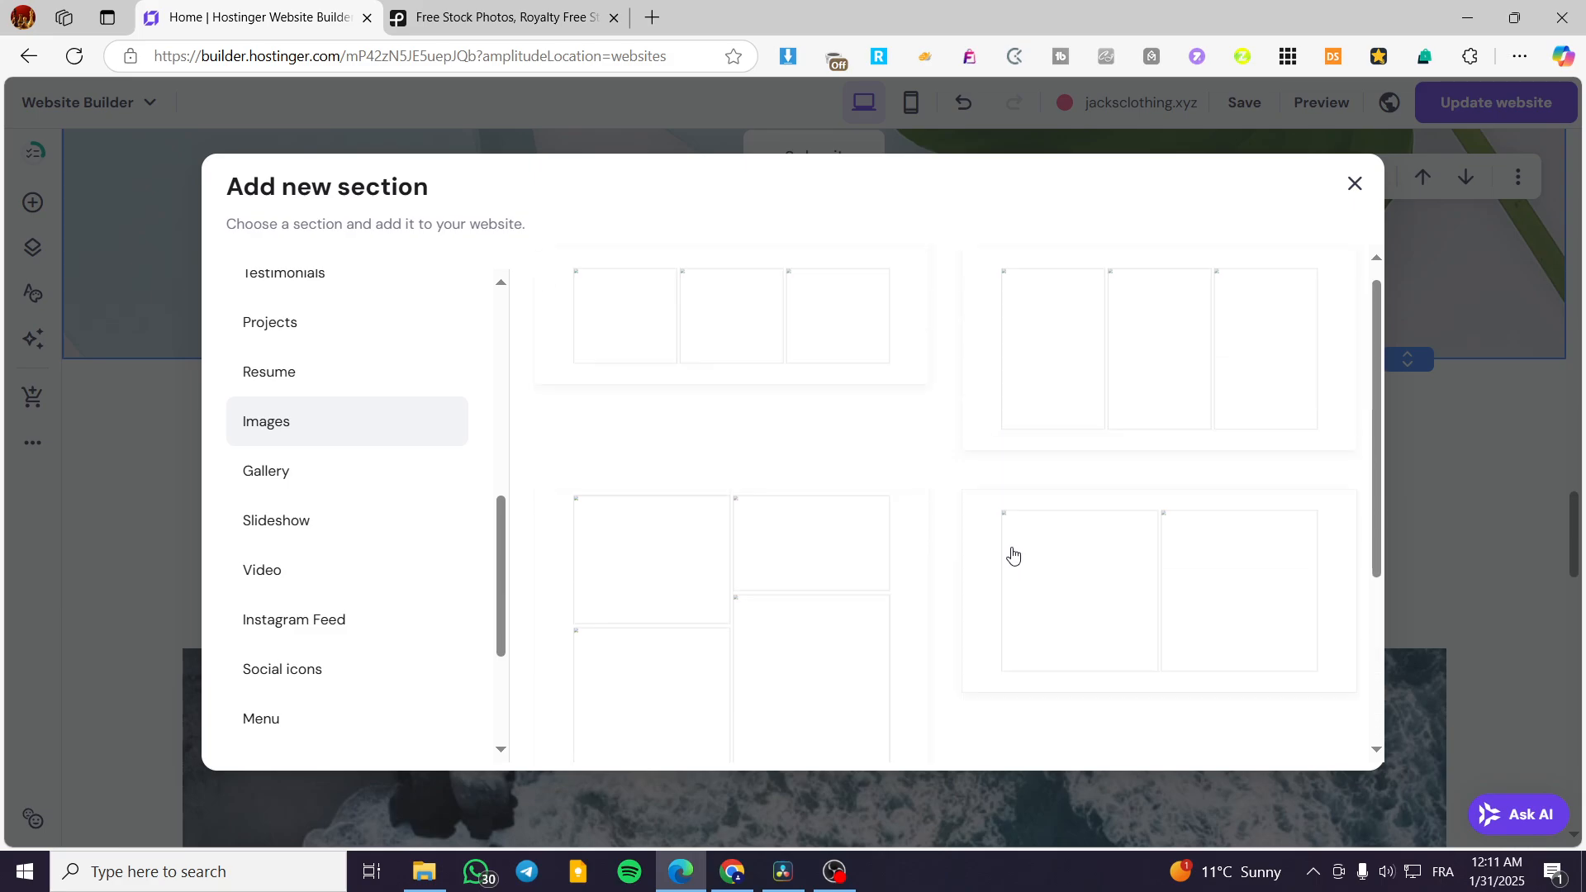
Browse the Gallery layouts and pick the four-across, two-row photo gallery
click(266, 470)
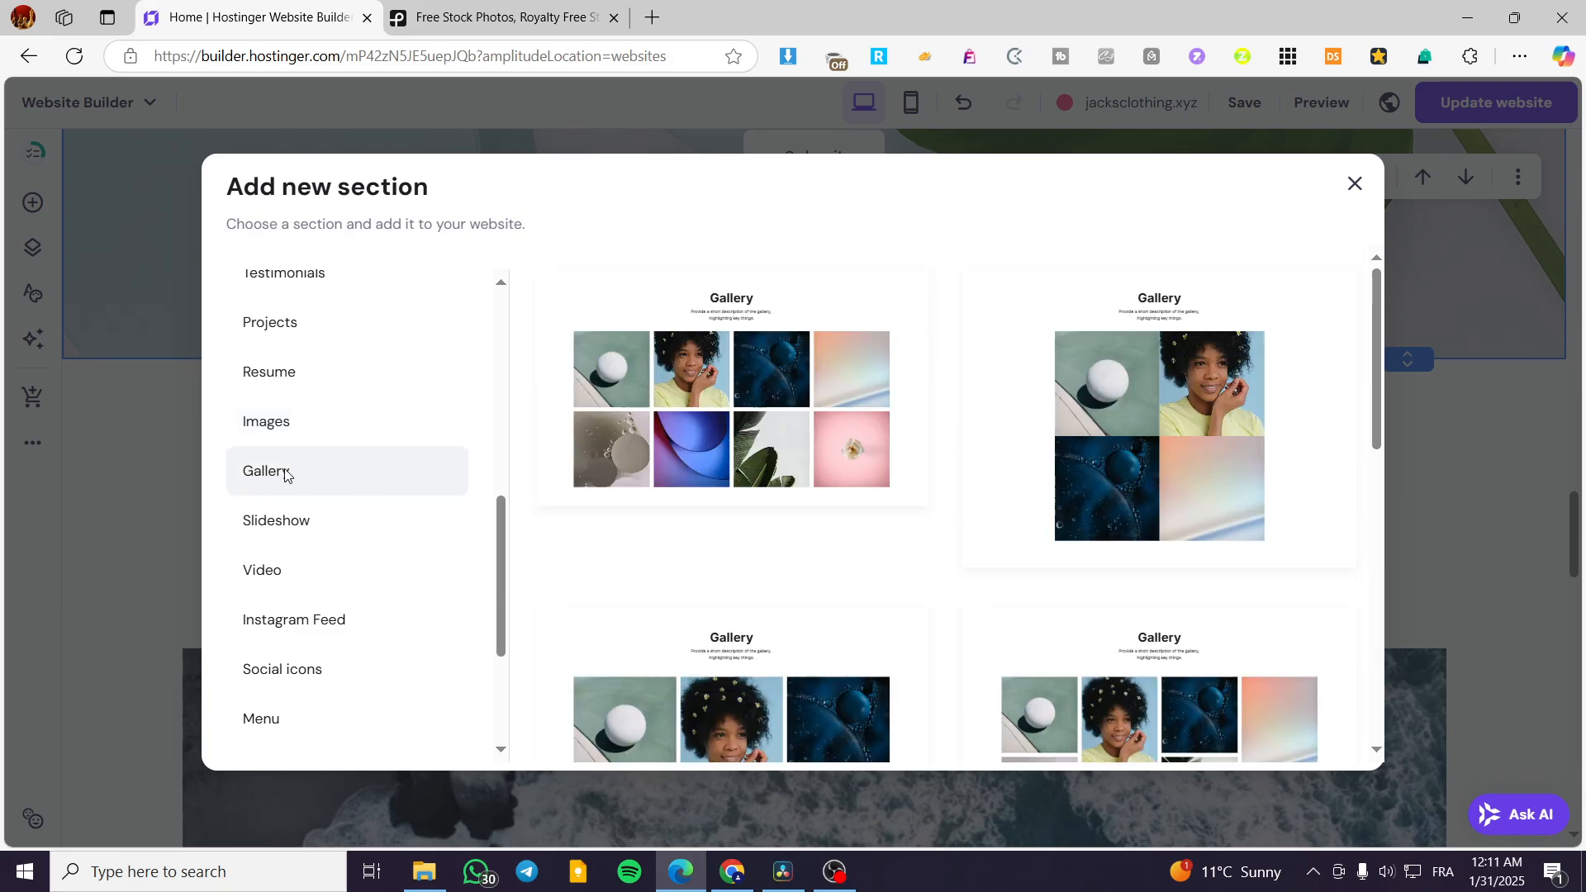
scroll(down, 3)
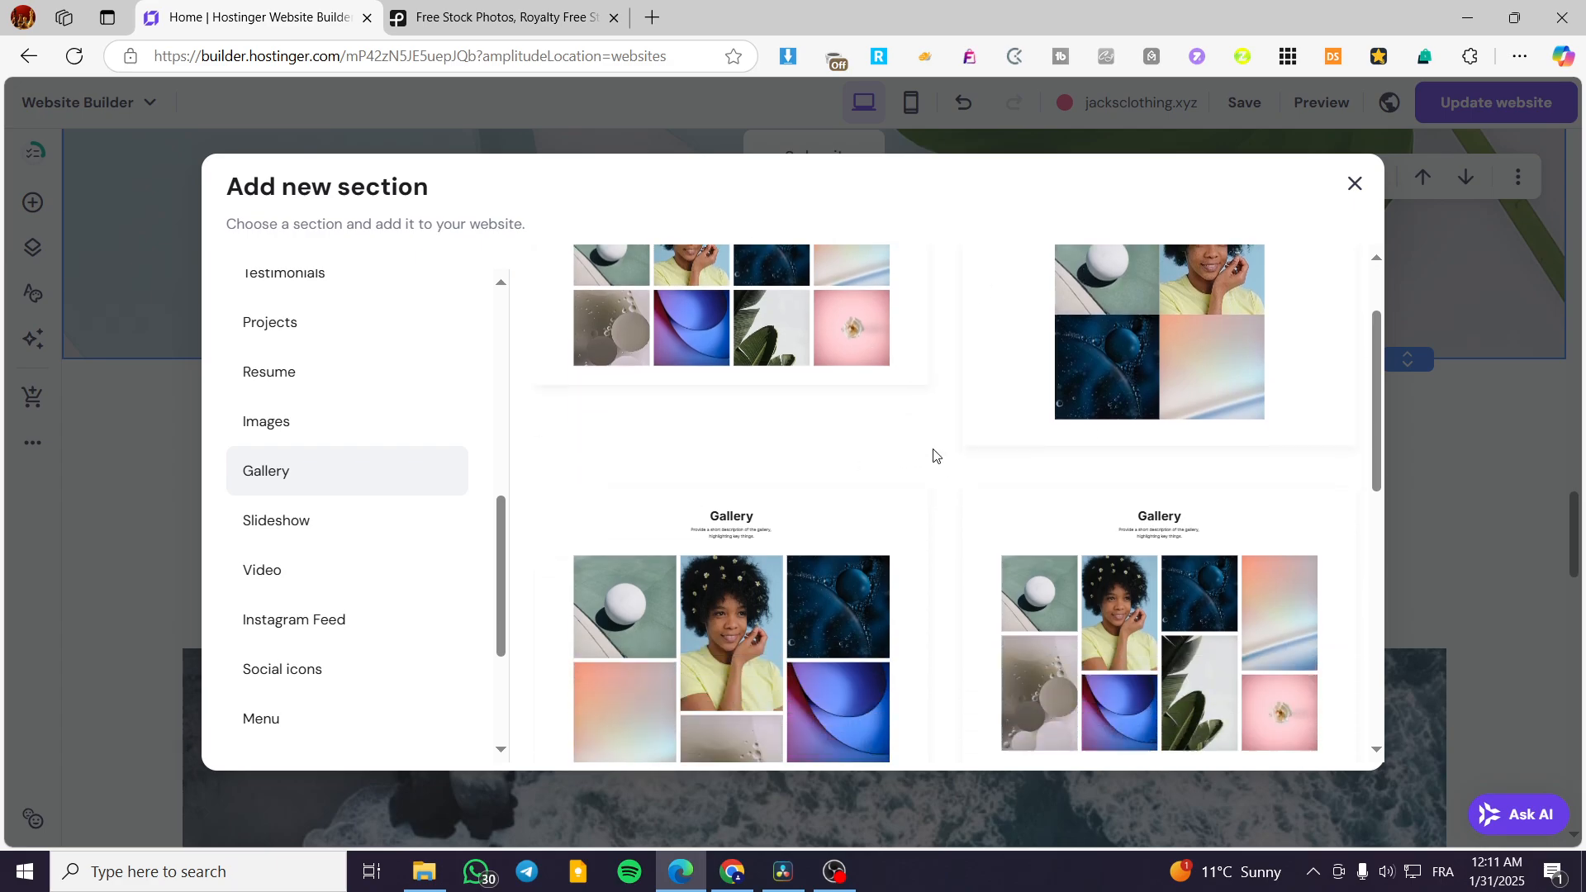
scroll(down, 3)
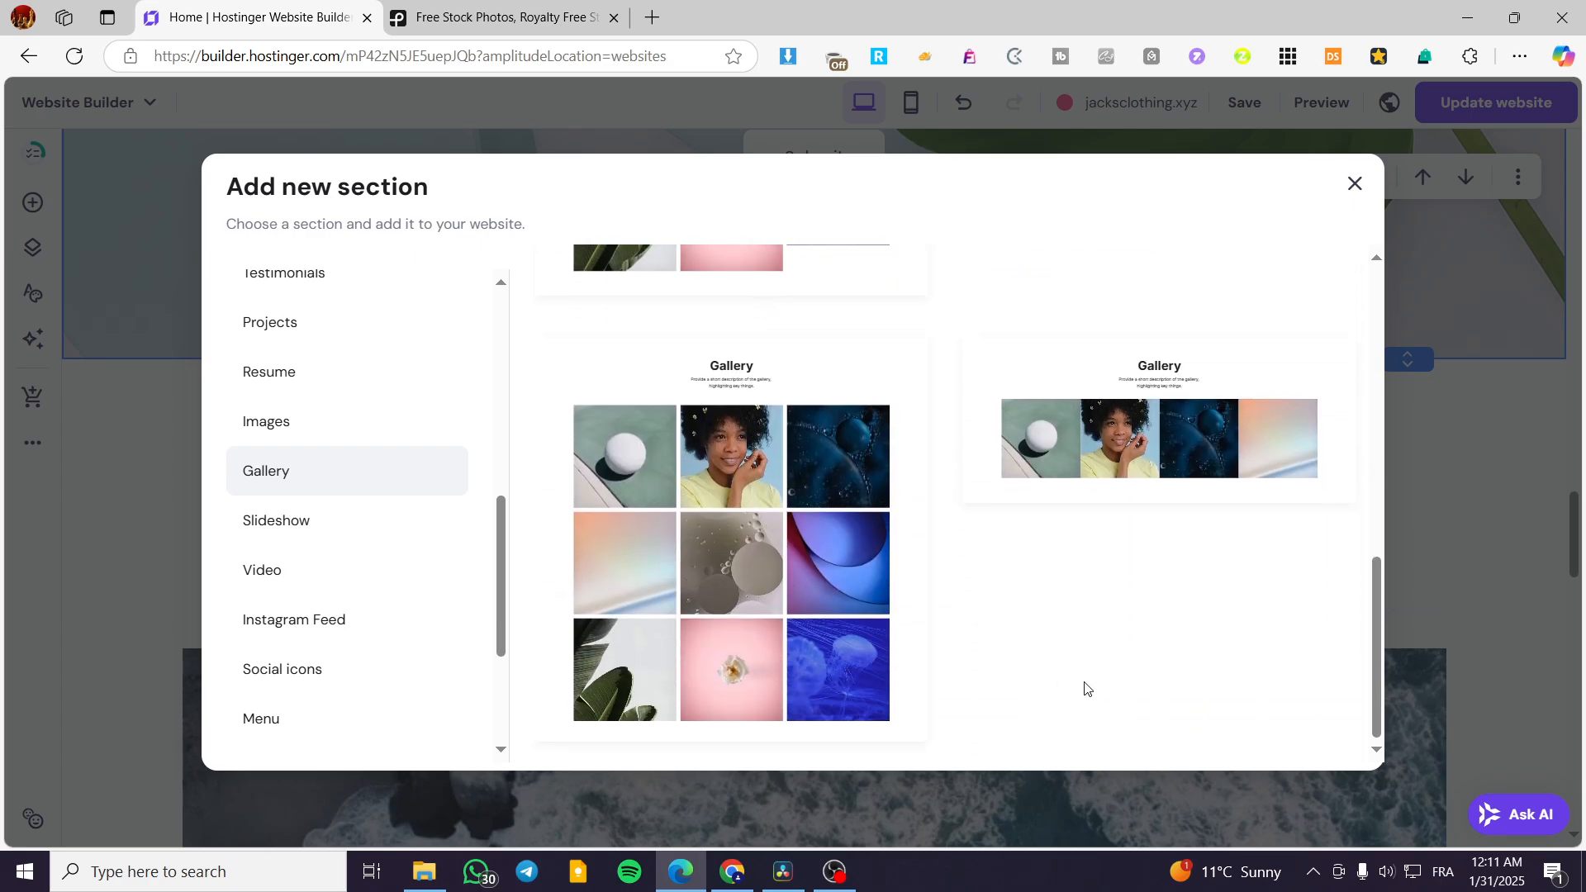
scroll(down, 3)
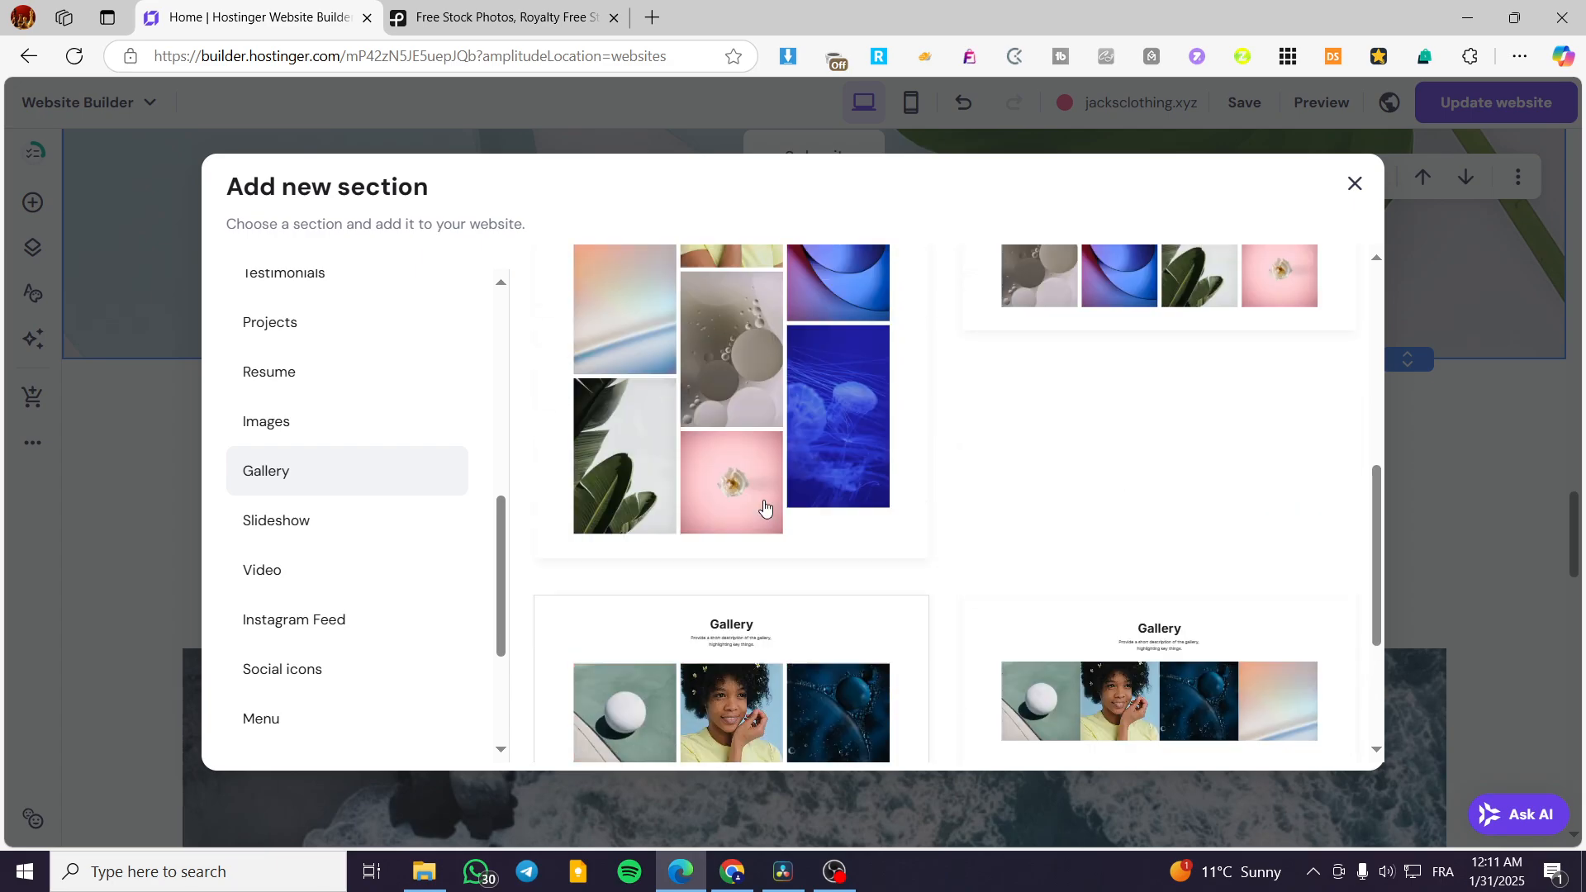
scroll(down, 3)
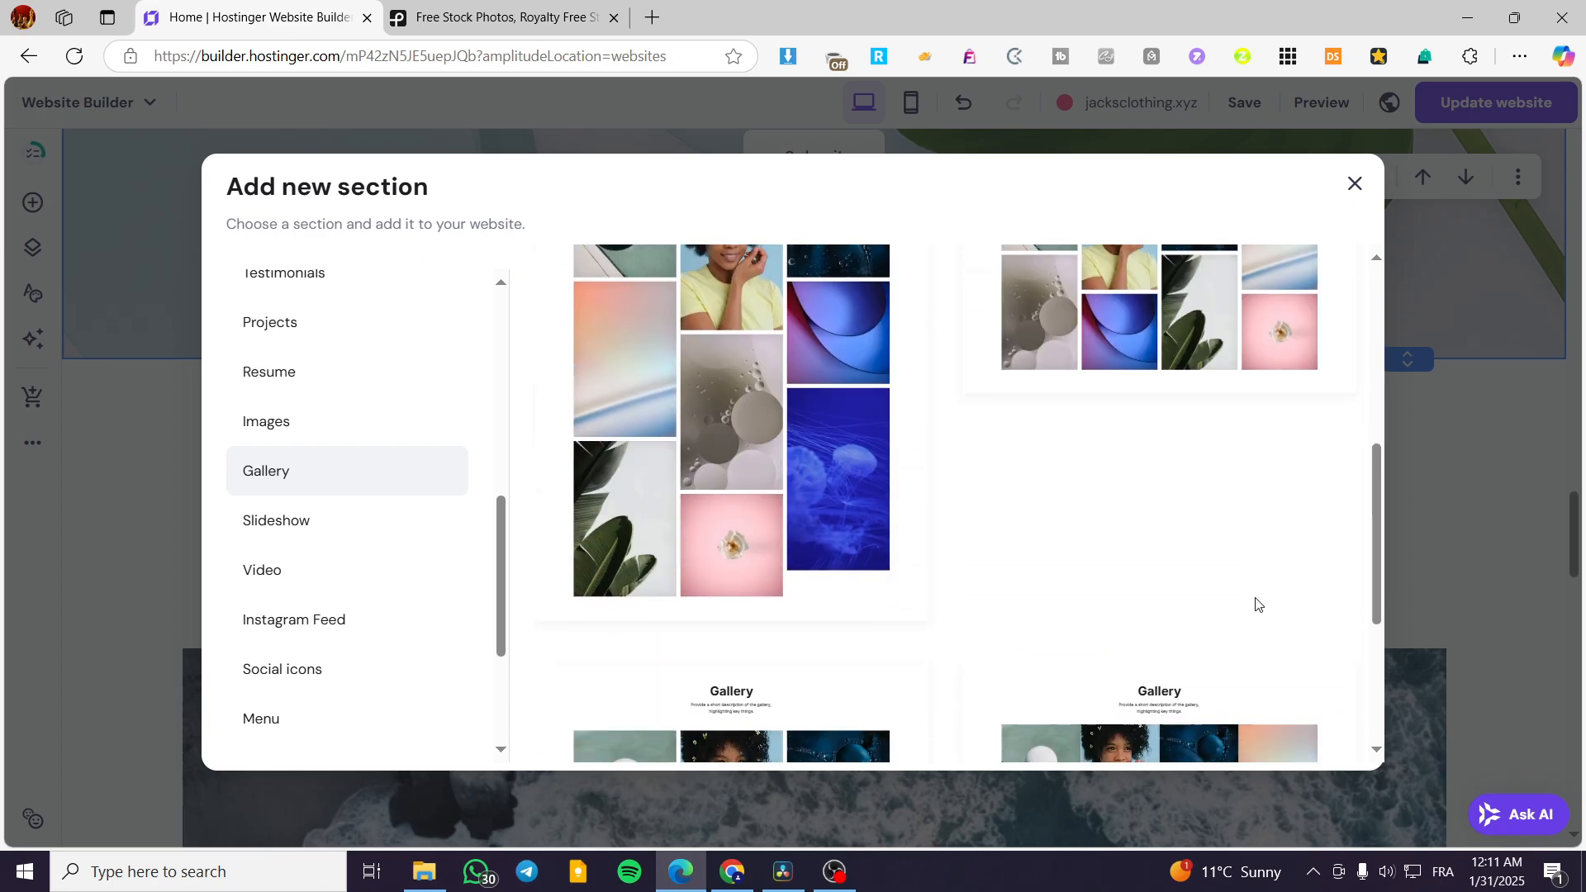
scroll(down, 3)
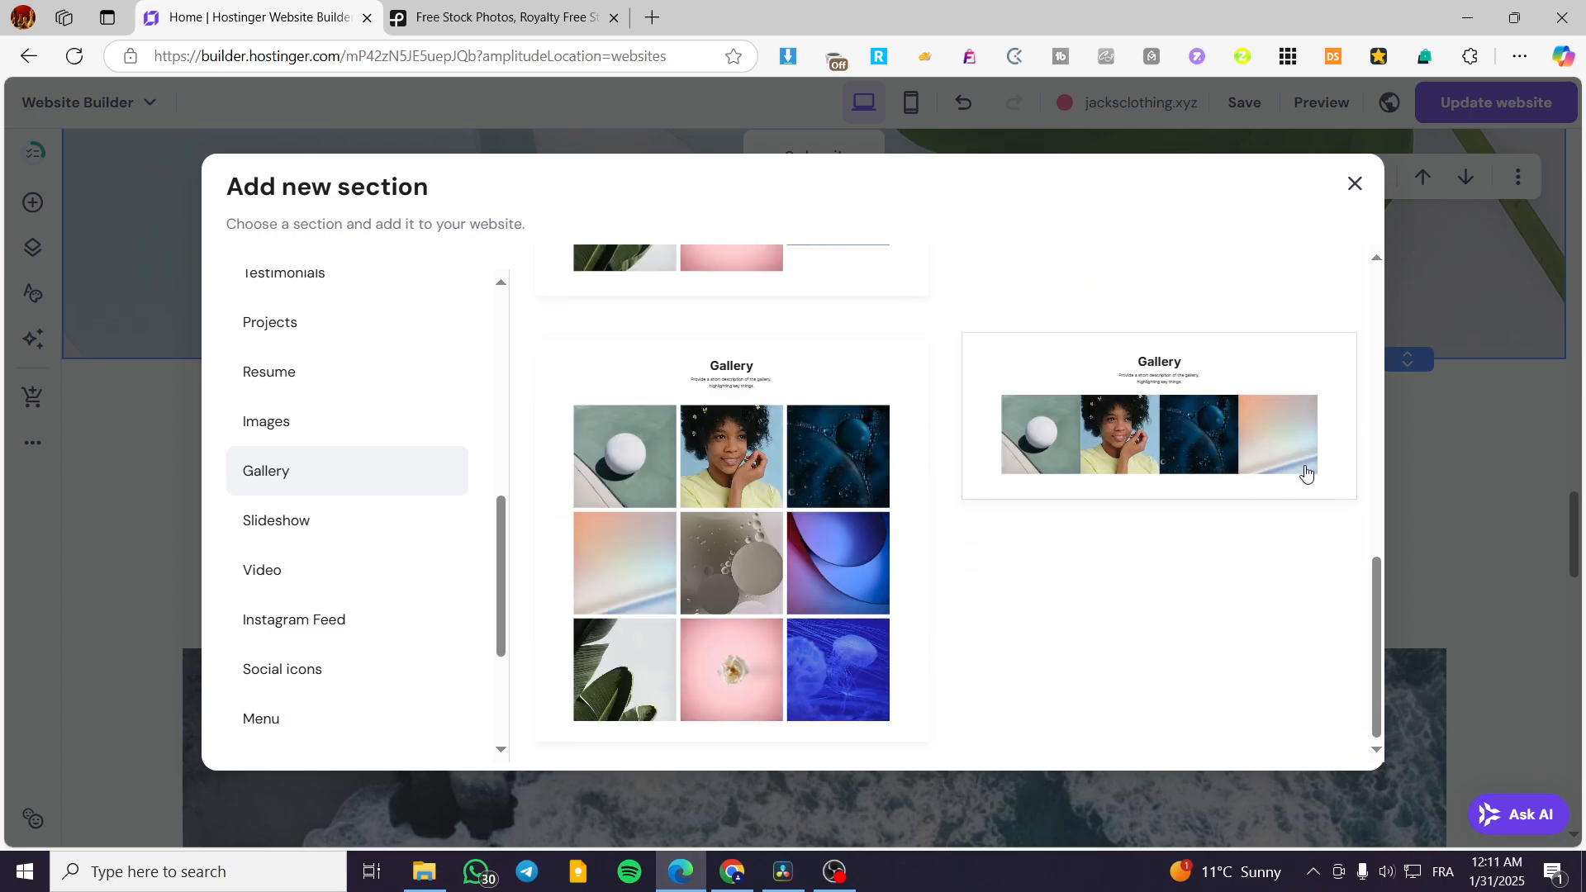
scroll(up, 3)
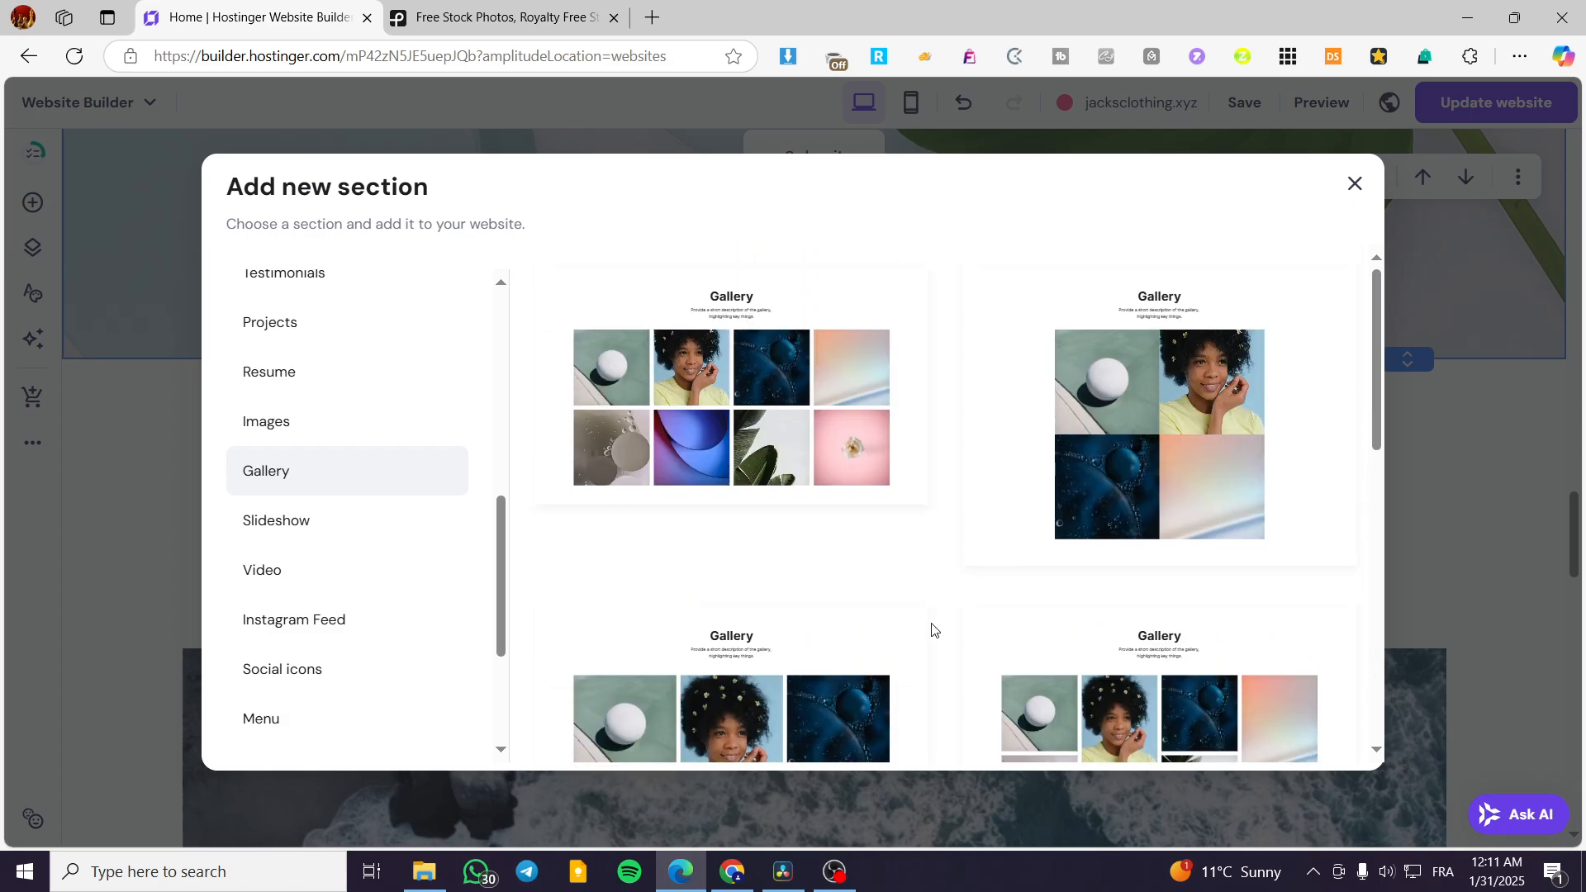
mouse_move(733, 377)
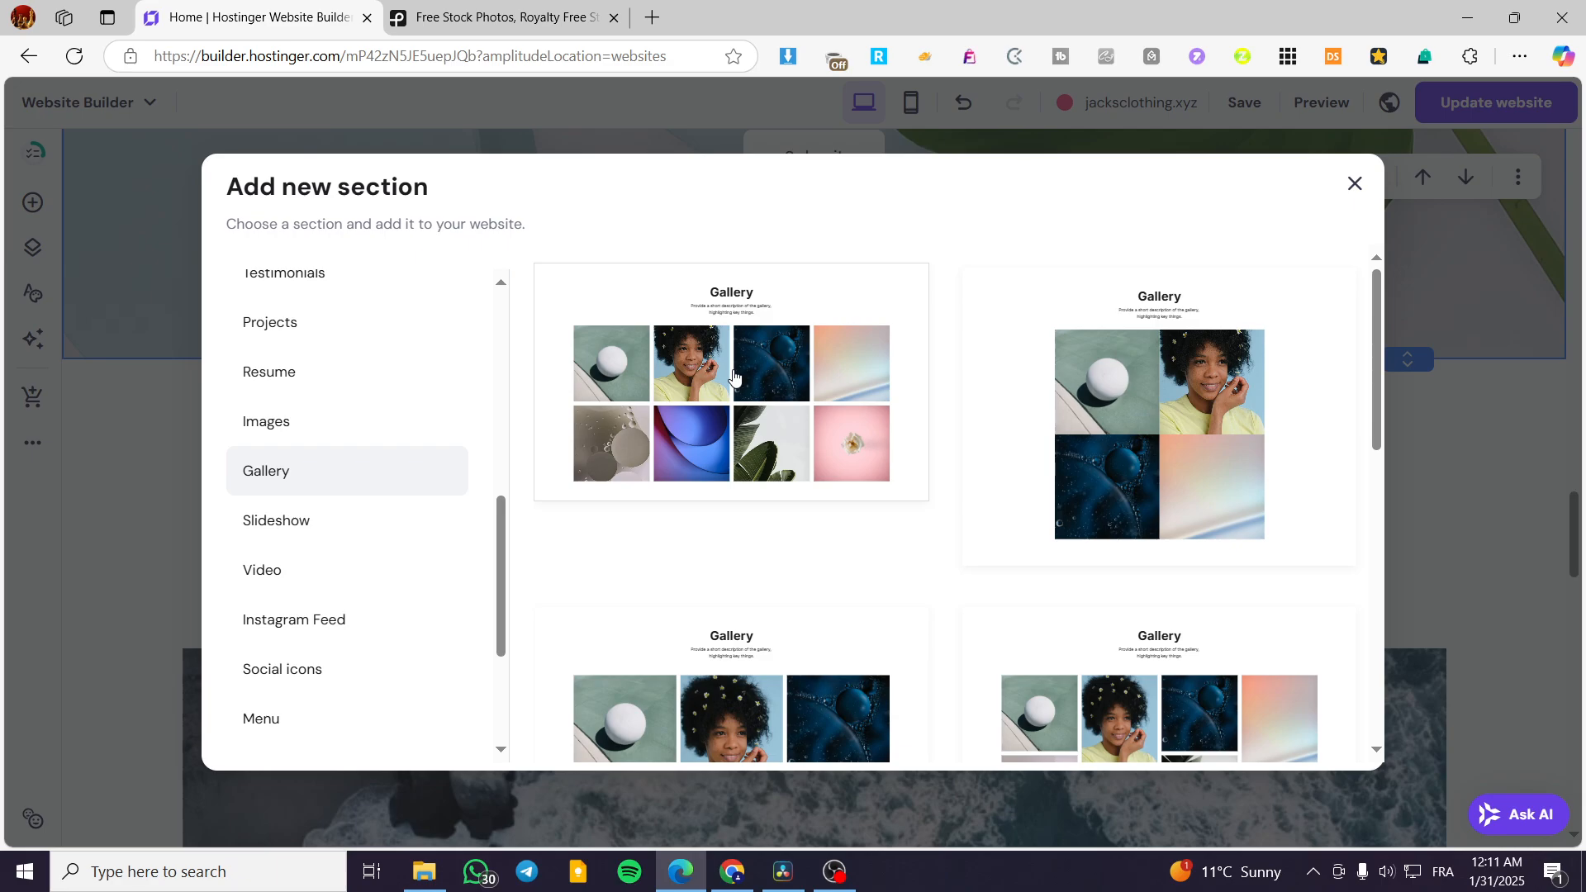
mouse_move(710, 334)
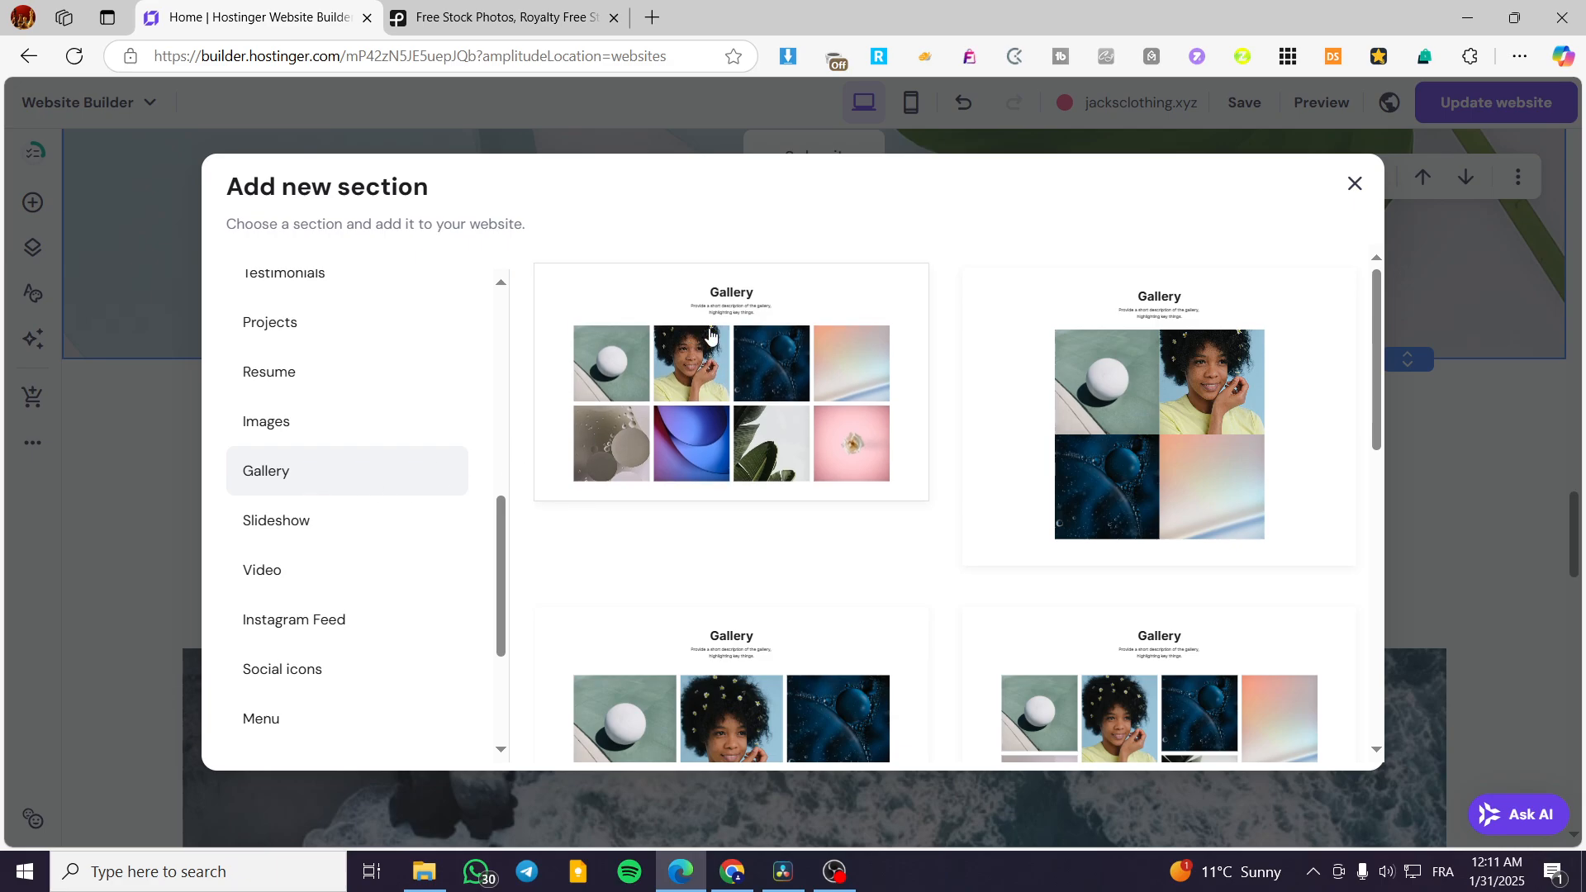
click(276, 520)
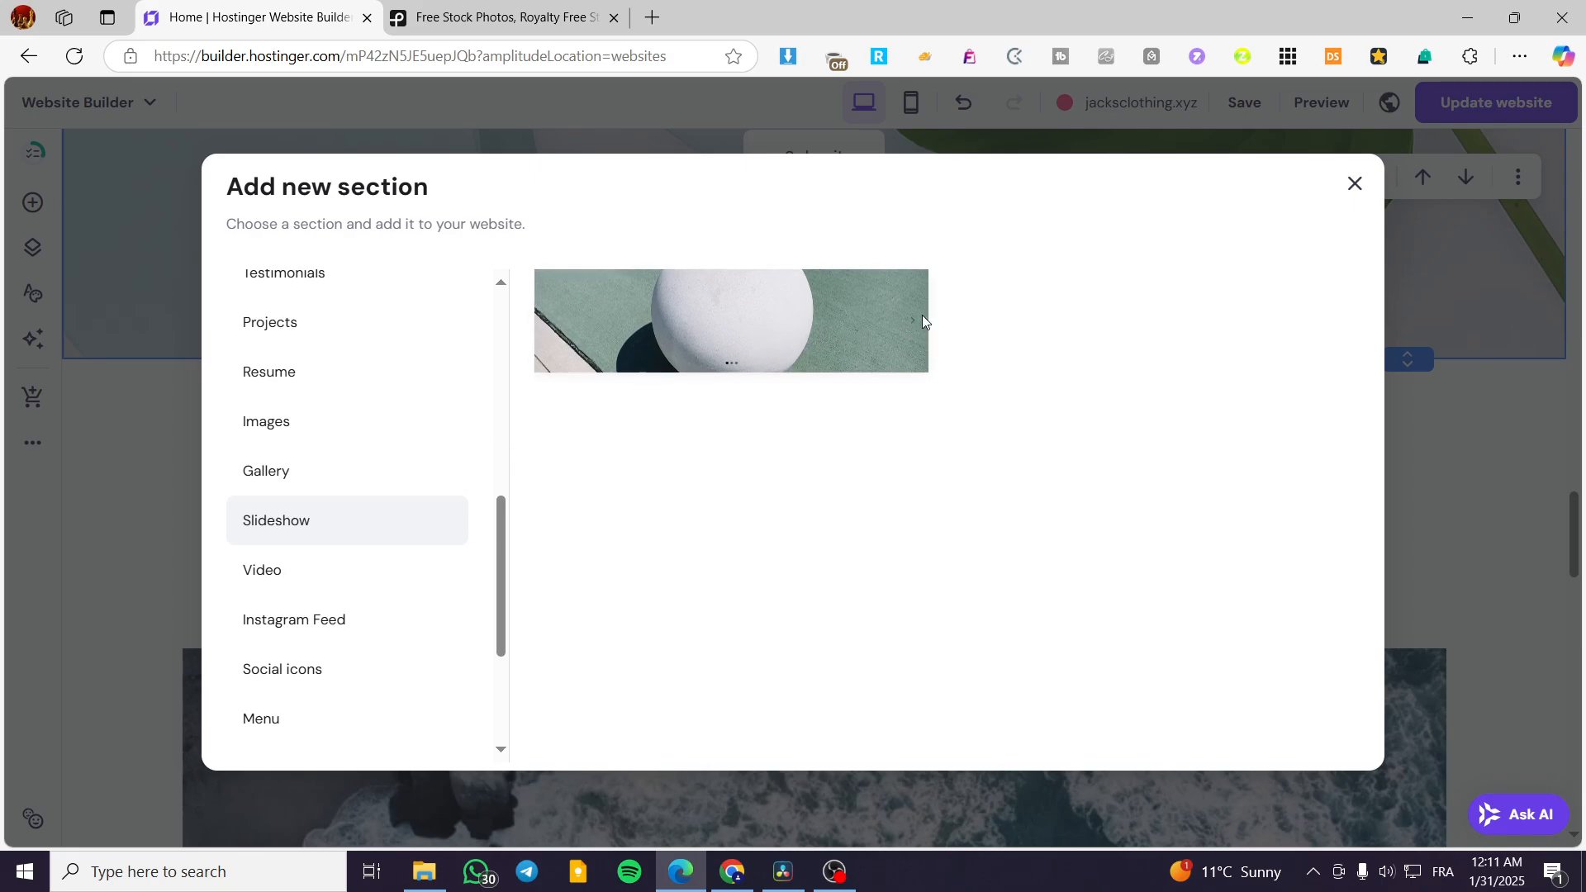
mouse_move(1002, 330)
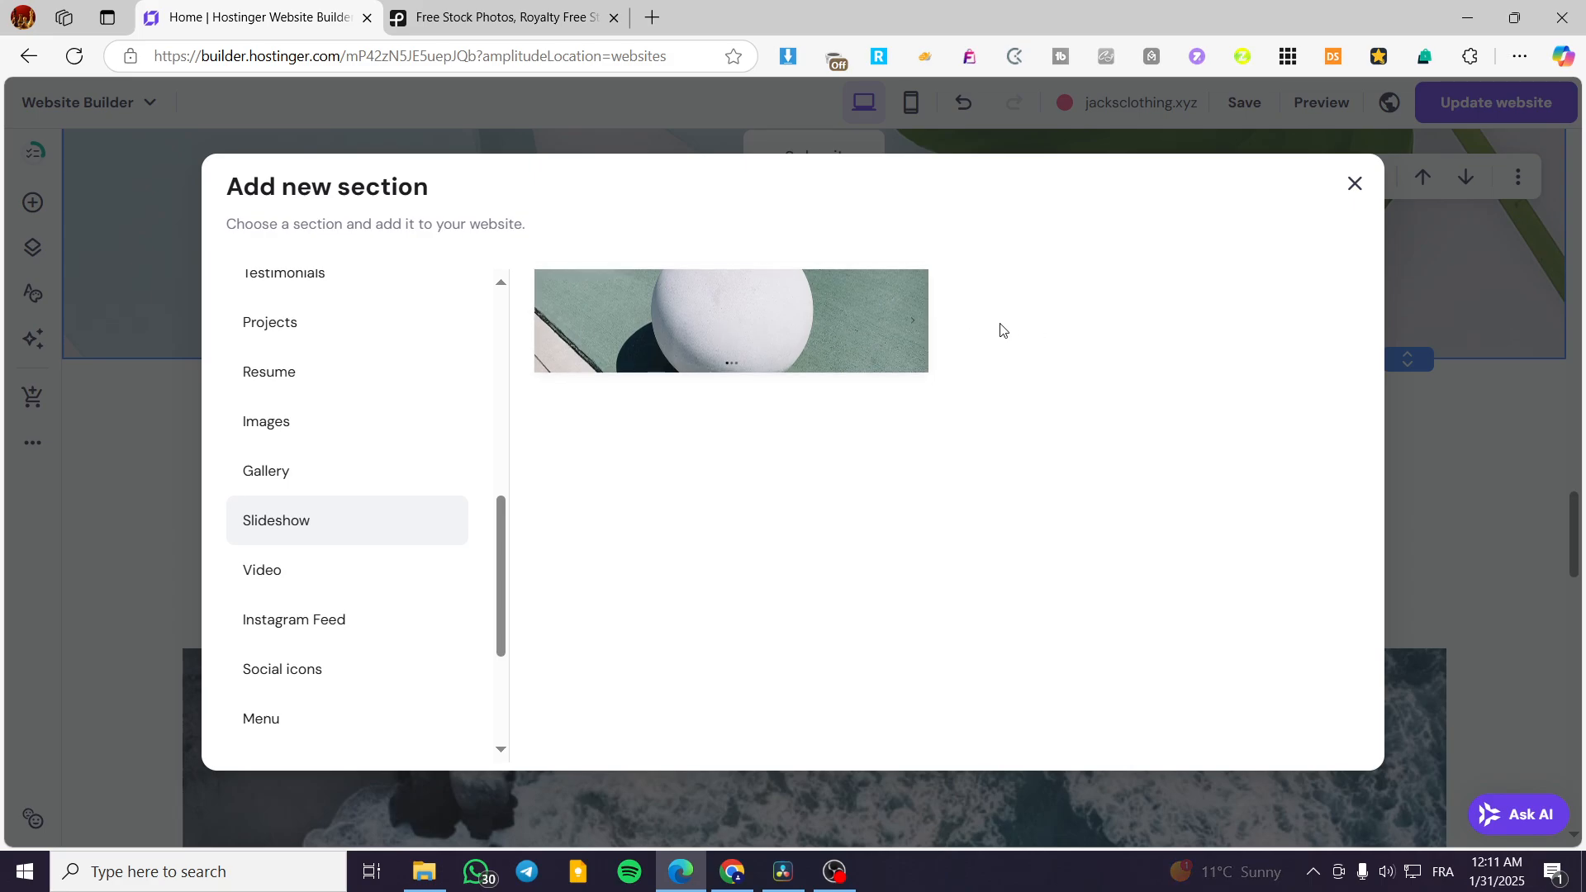
mouse_move(1536, 339)
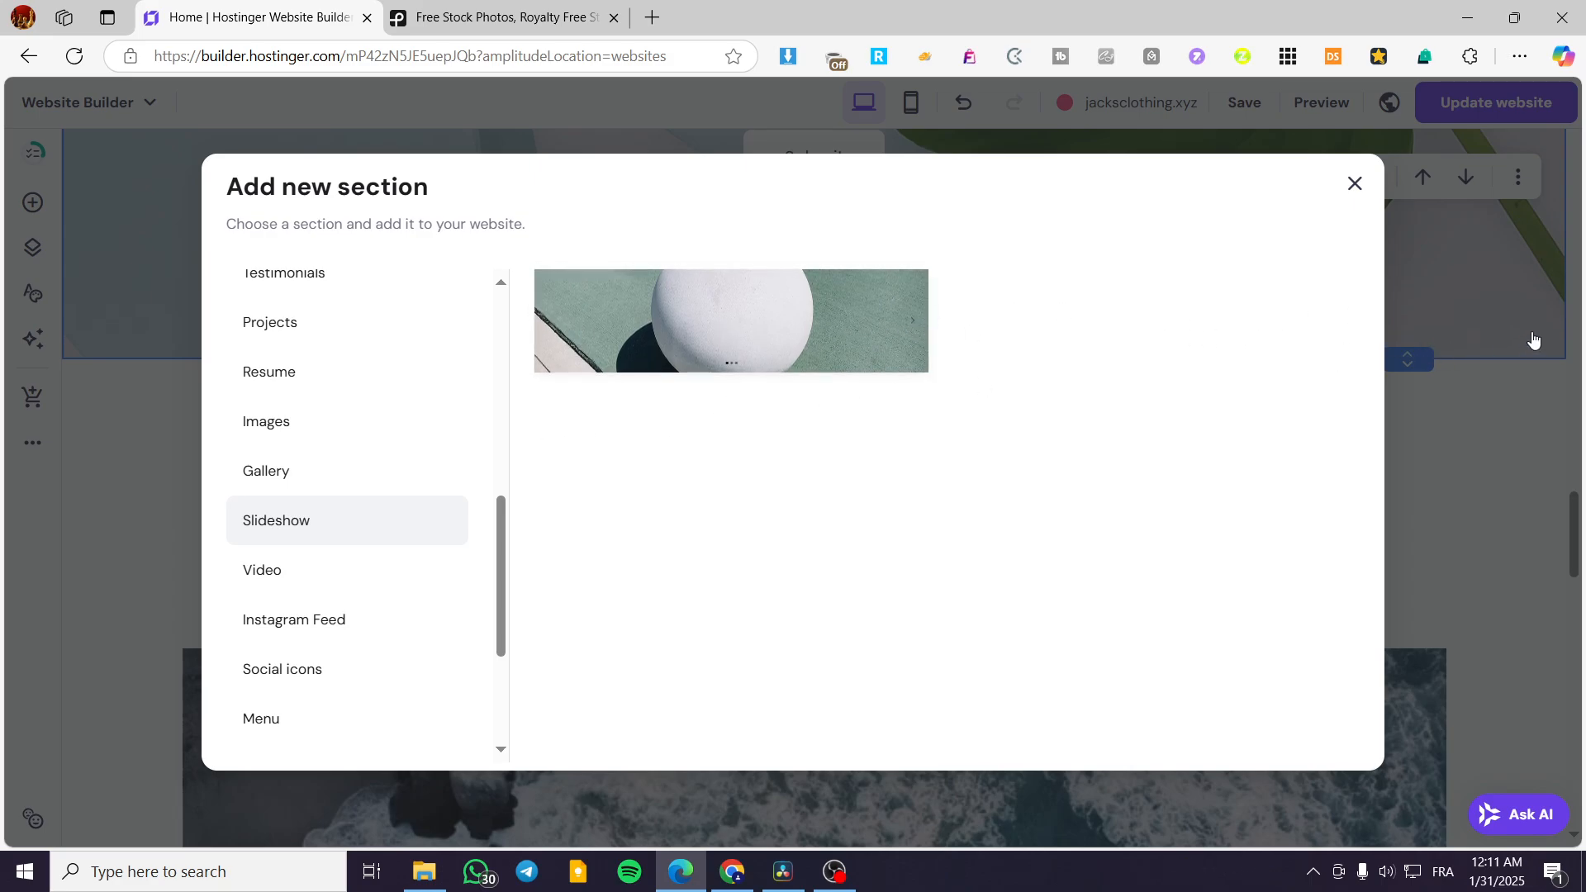
mouse_move(423, 470)
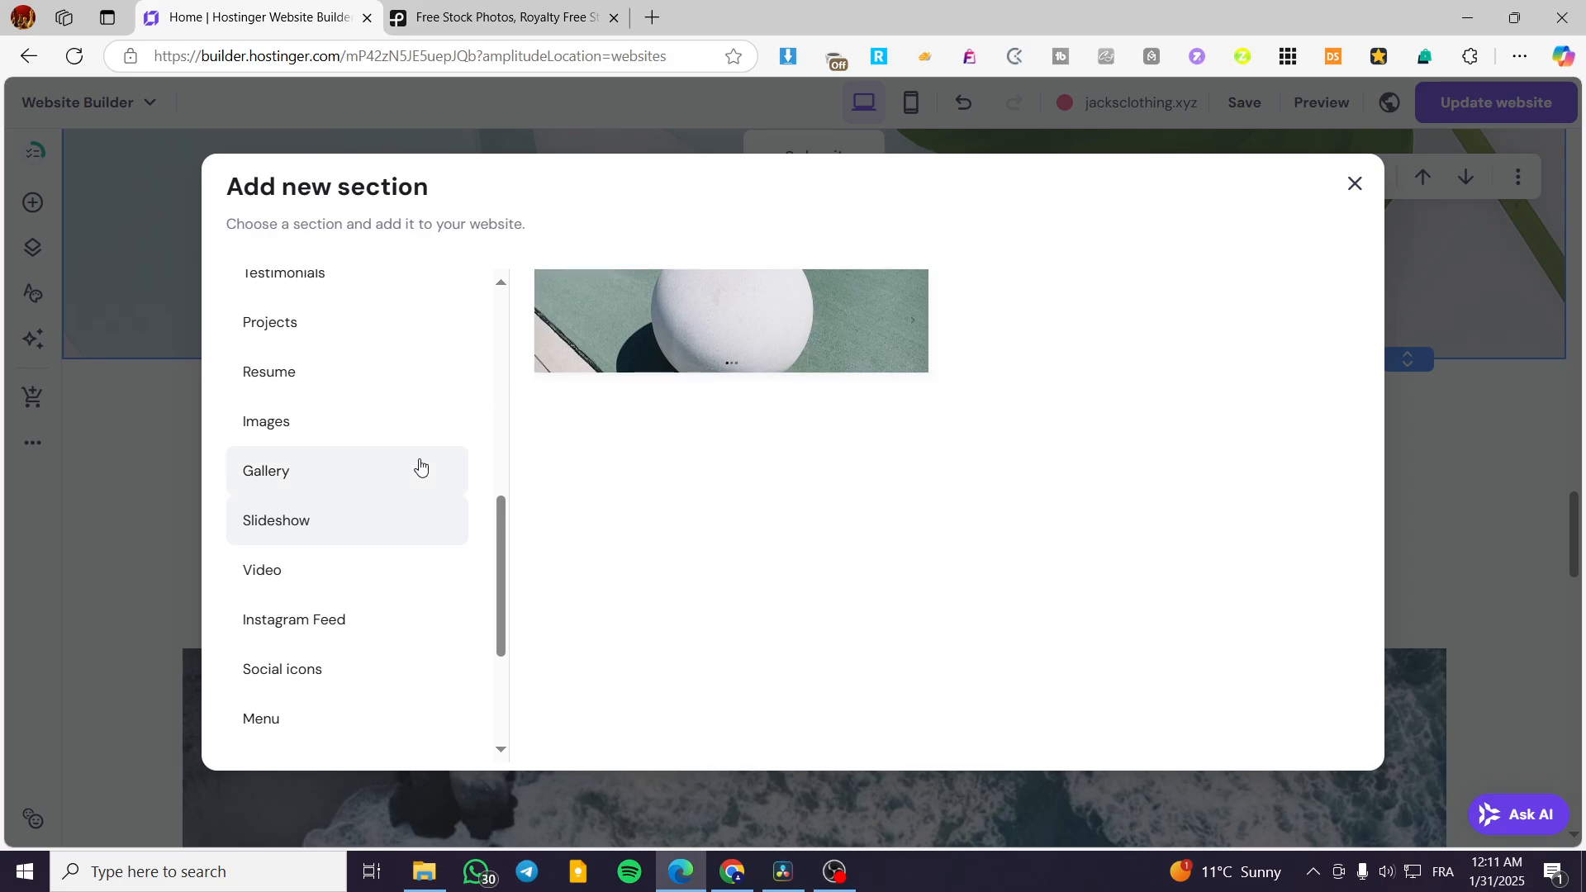
Review the new Gallery section's heading, description and eight-photo grid on the page
click(266, 470)
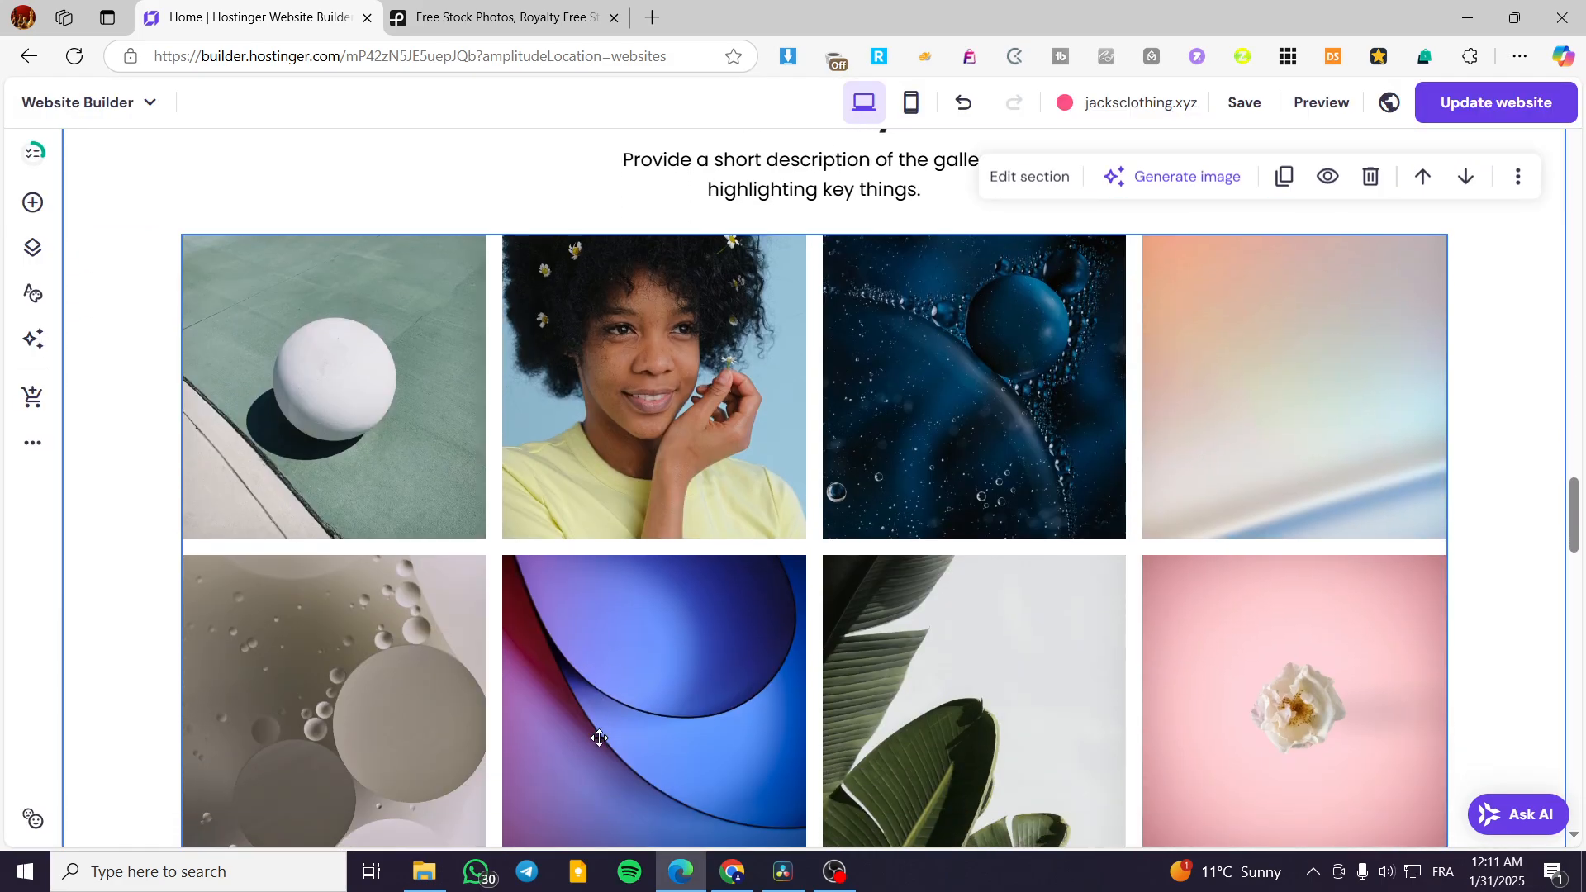
scroll(down, 3)
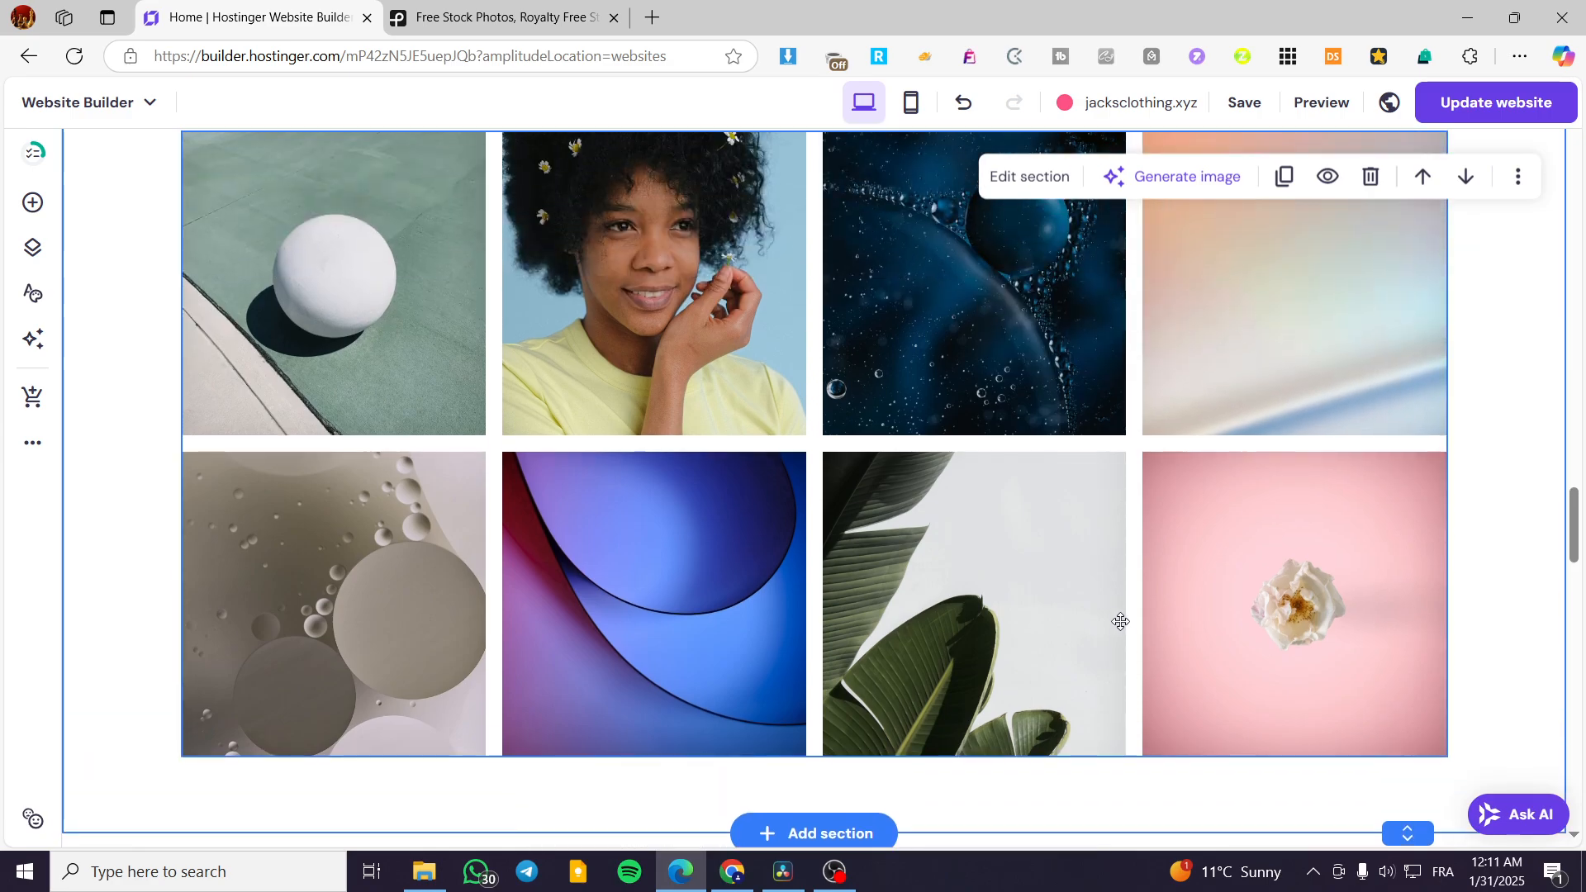
mouse_move(994, 504)
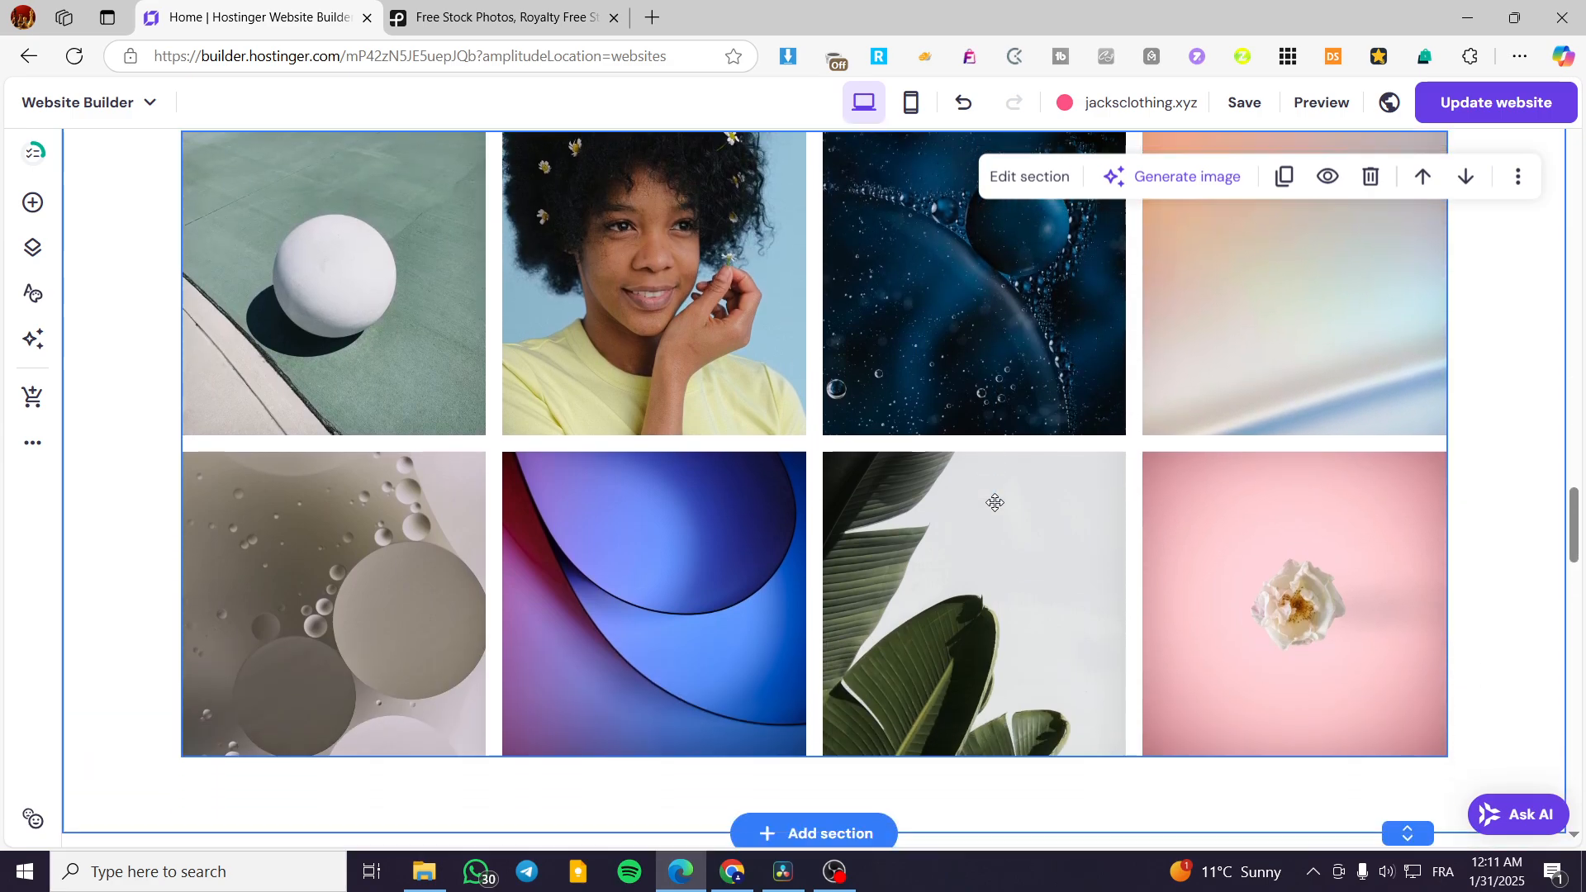
scroll(down, 3)
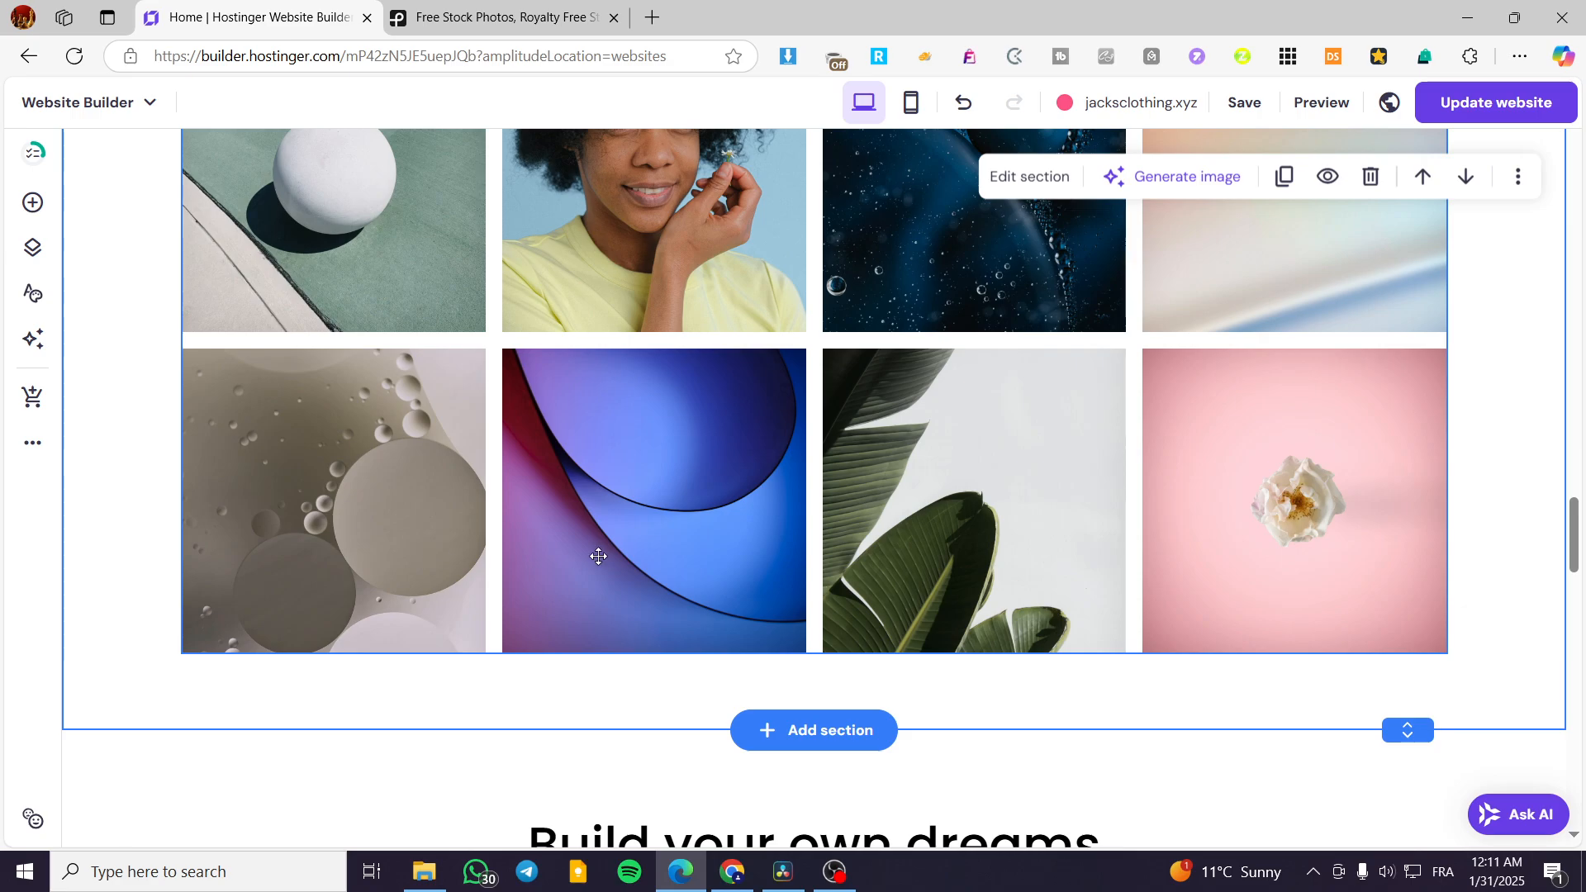
scroll(down, 3)
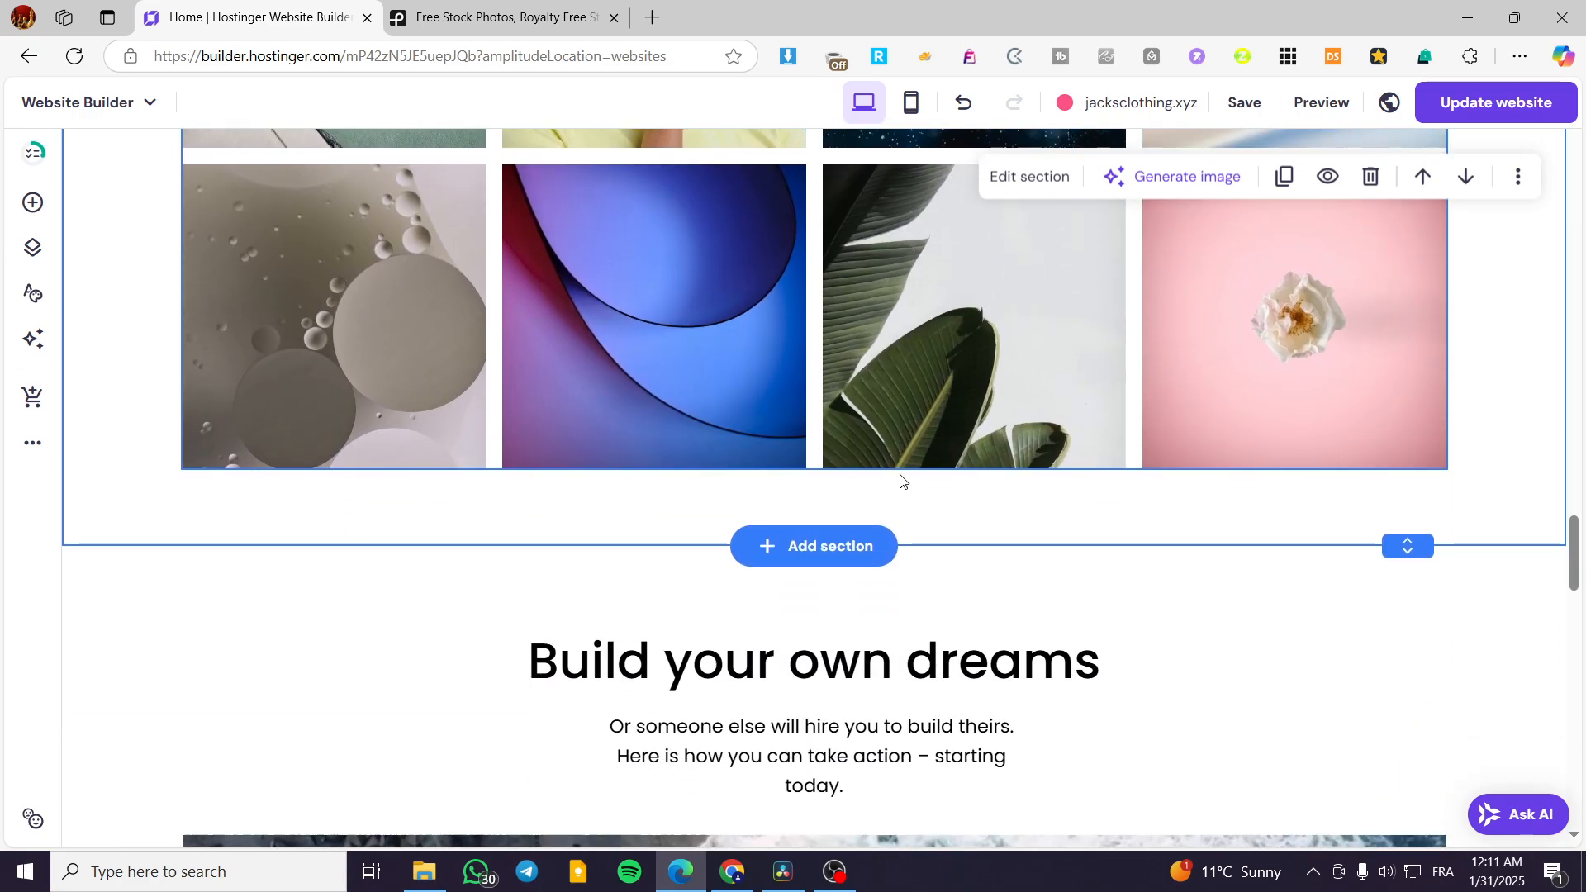
mouse_move(1407, 529)
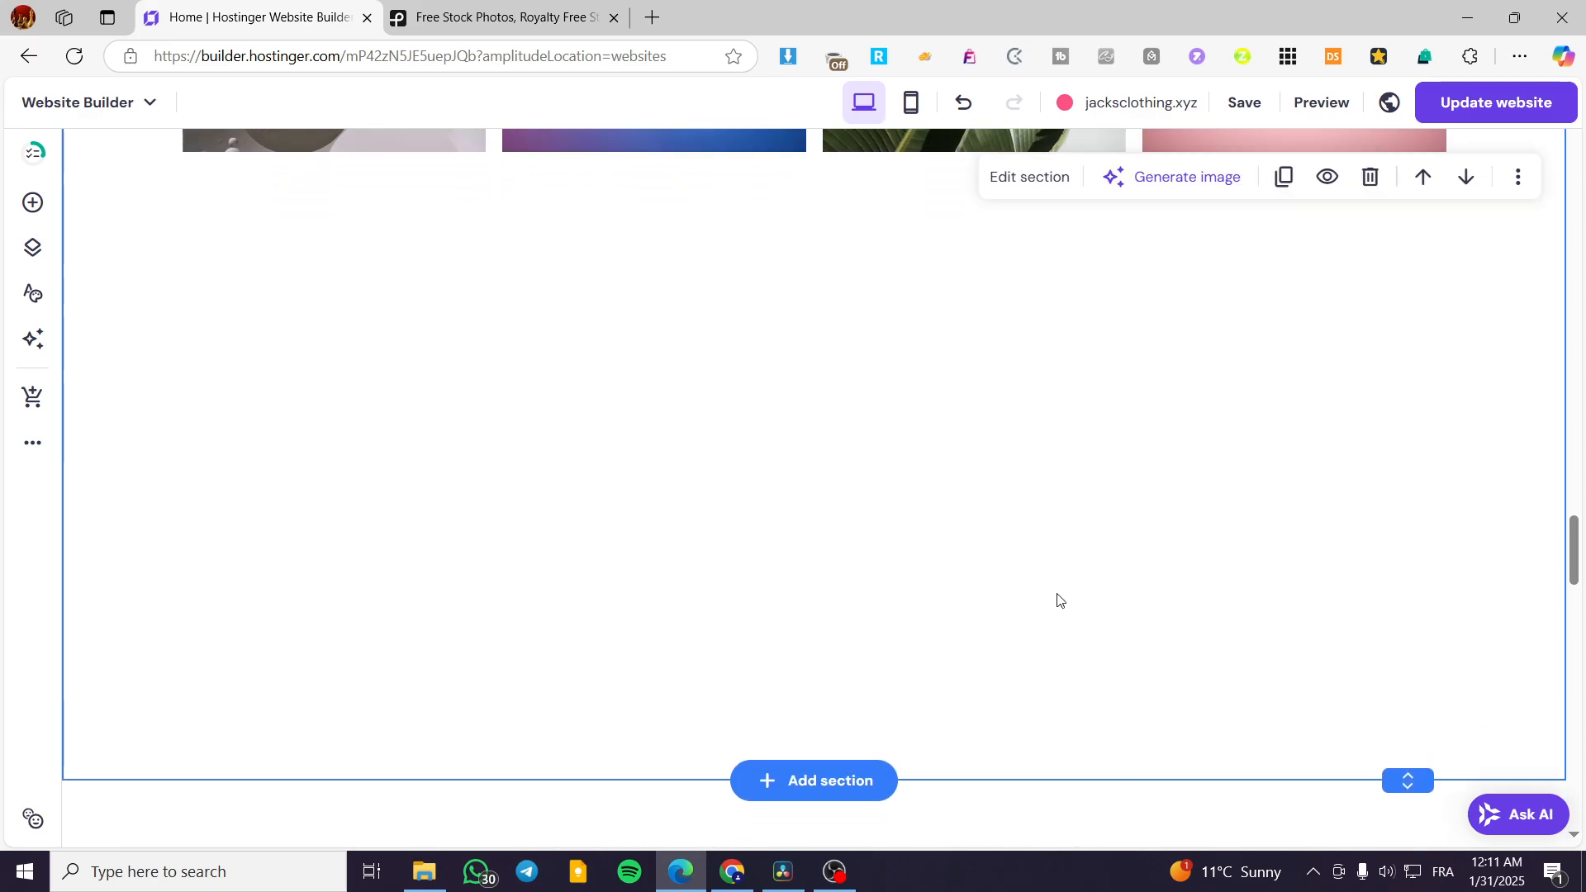
scroll(up, 3)
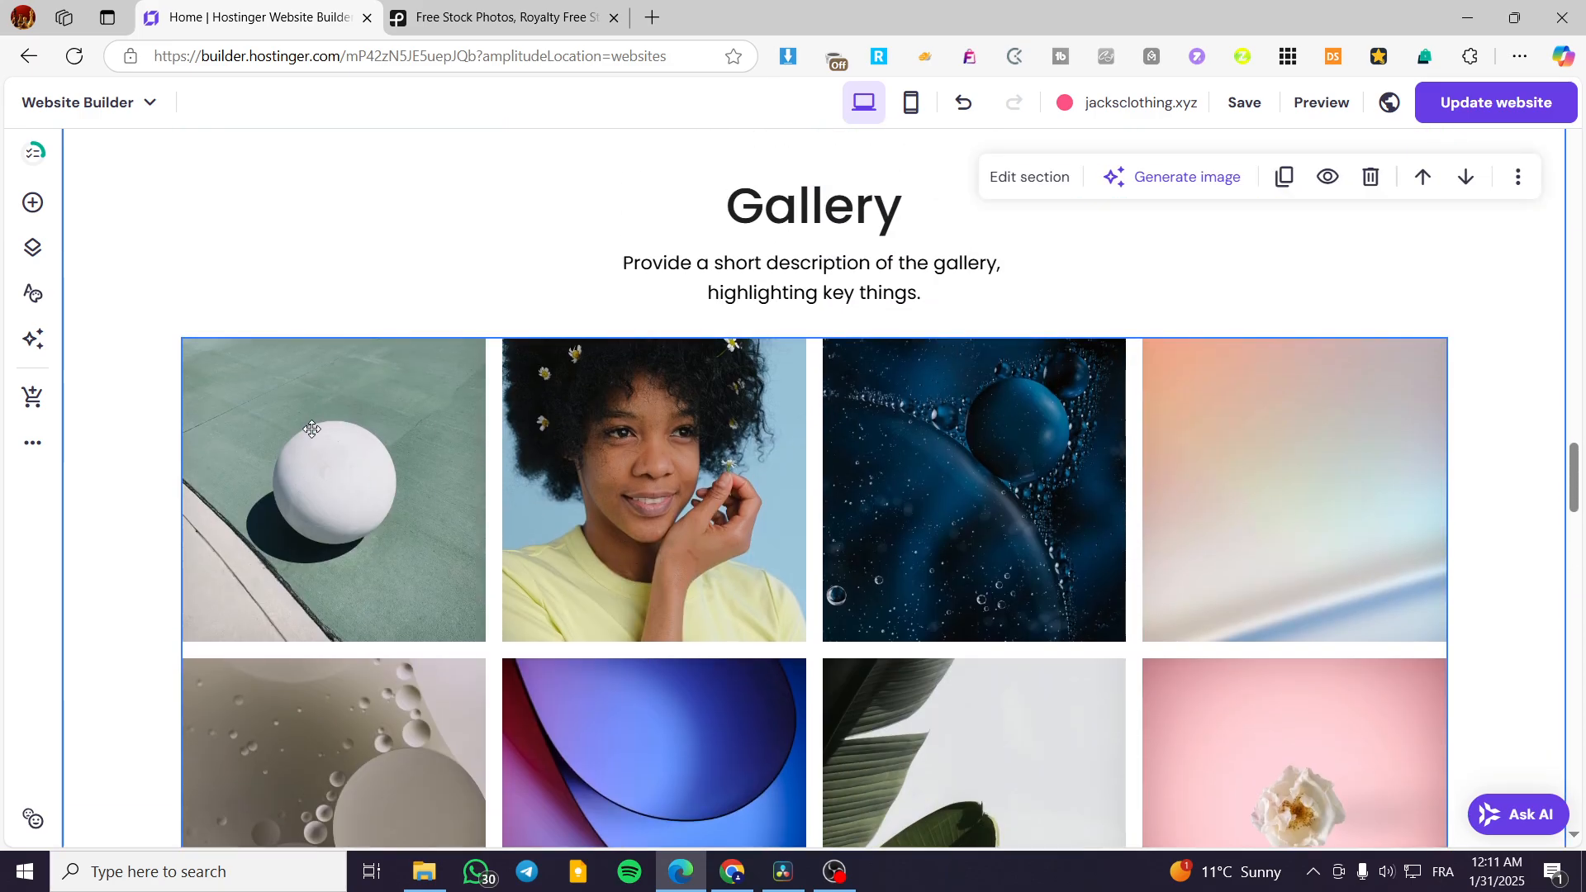
mouse_move(357, 461)
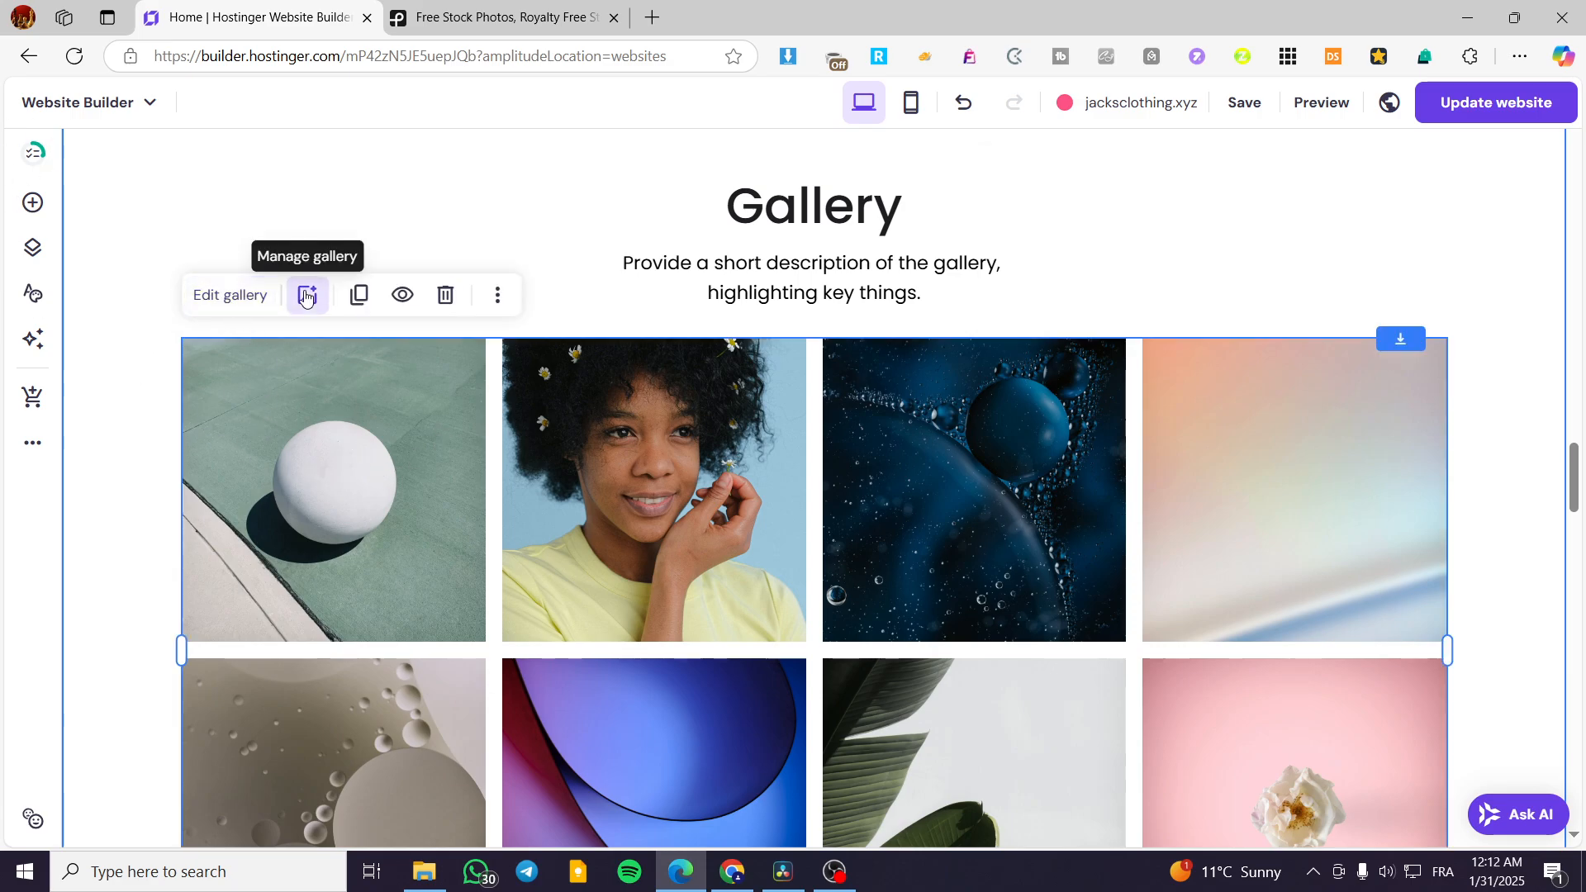
Browse the media library from the gallery's image manager, then close it with eight photos
click(307, 294)
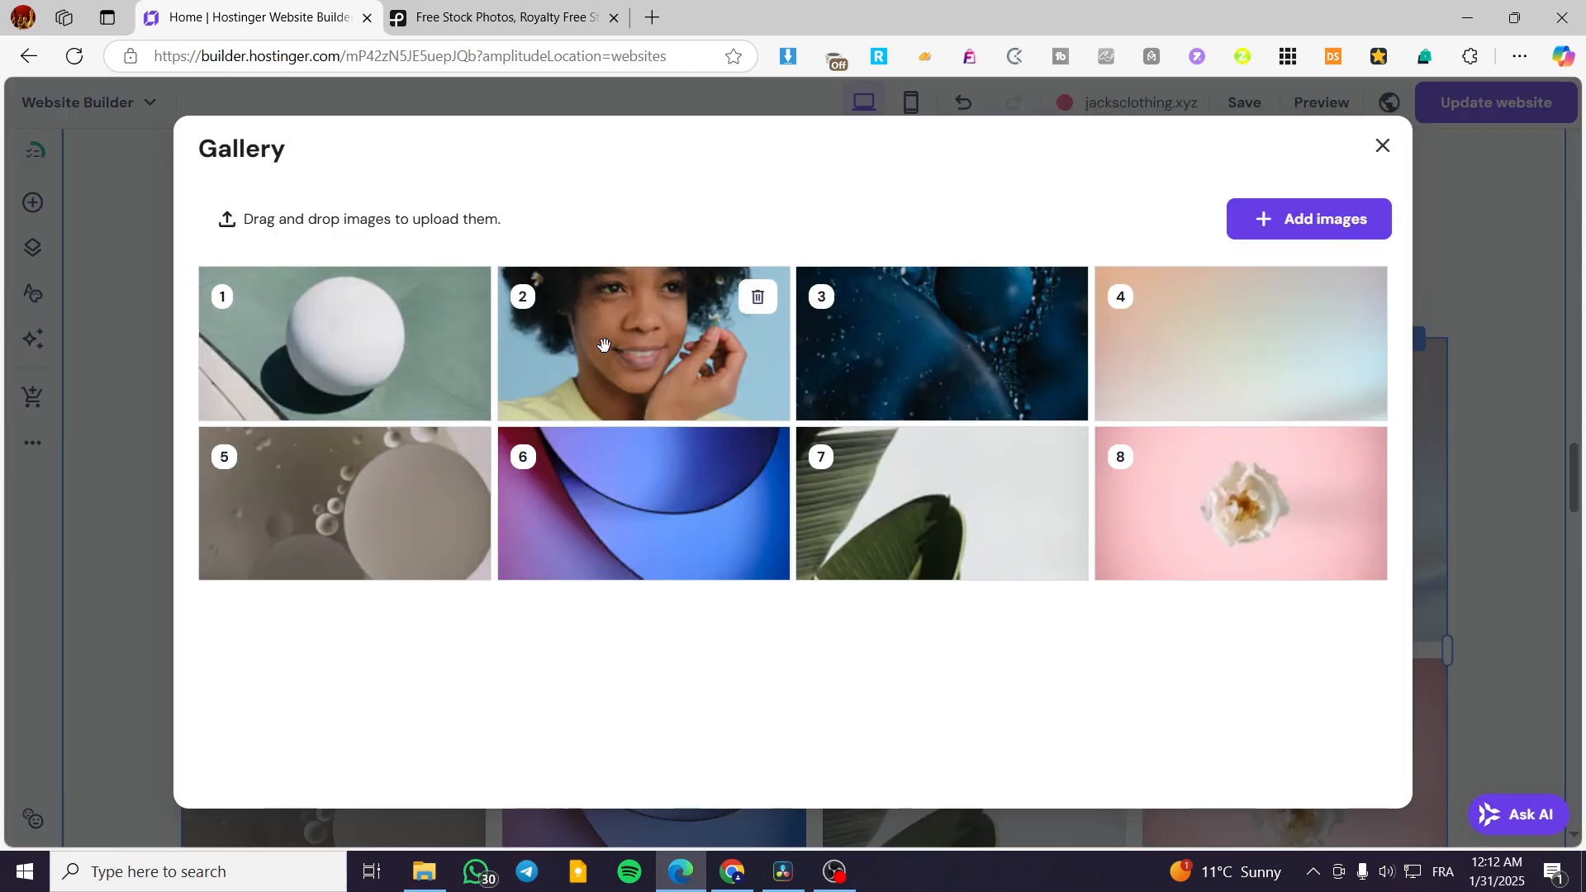
mouse_move(1137, 315)
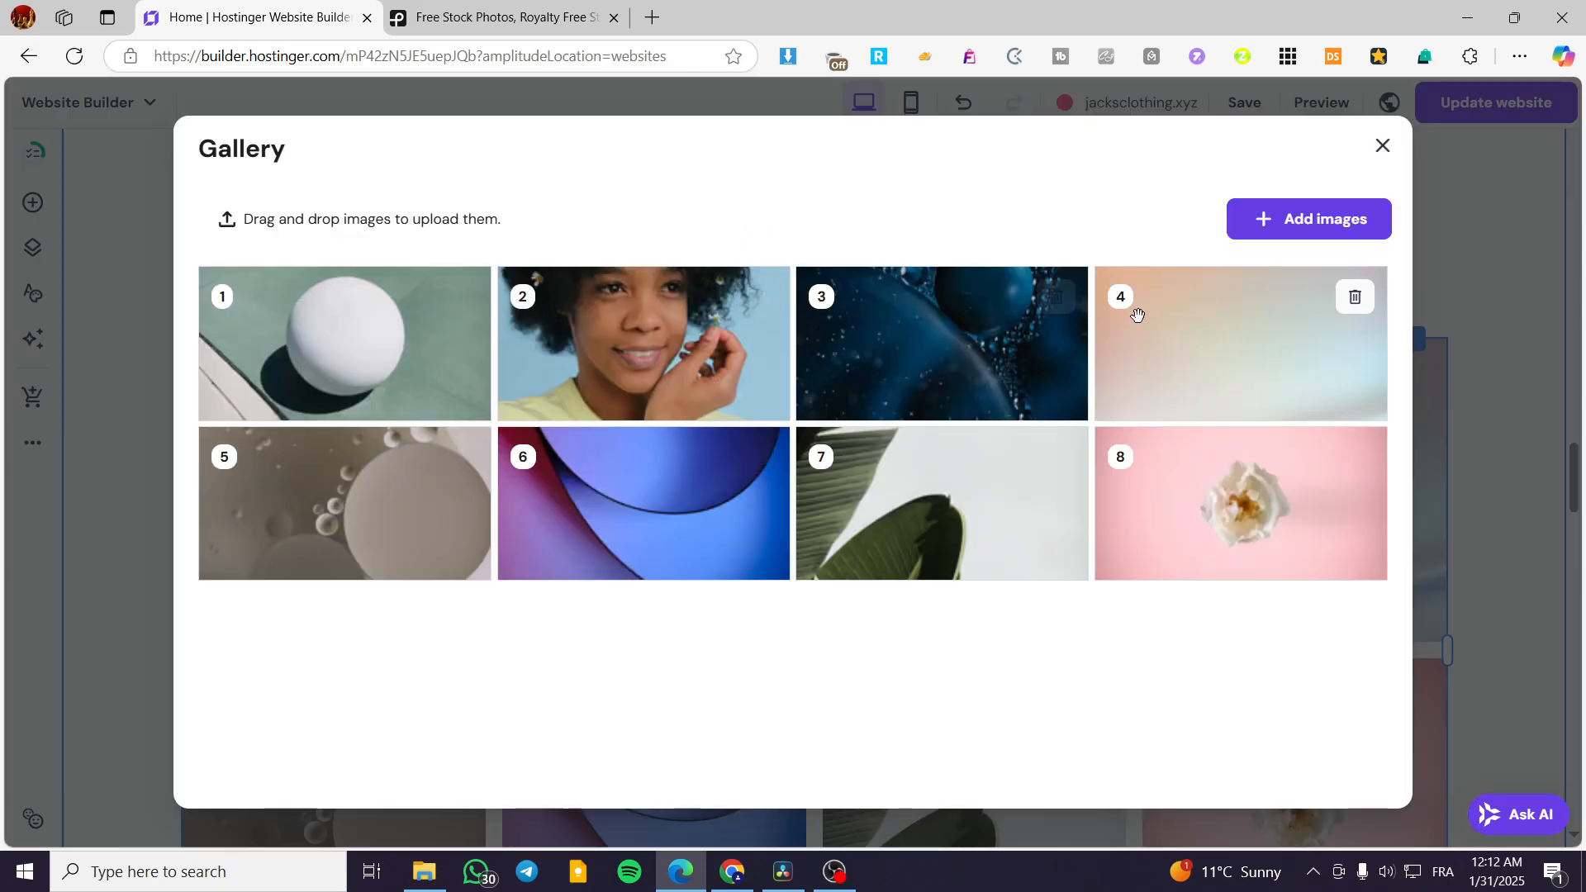
mouse_move(625, 333)
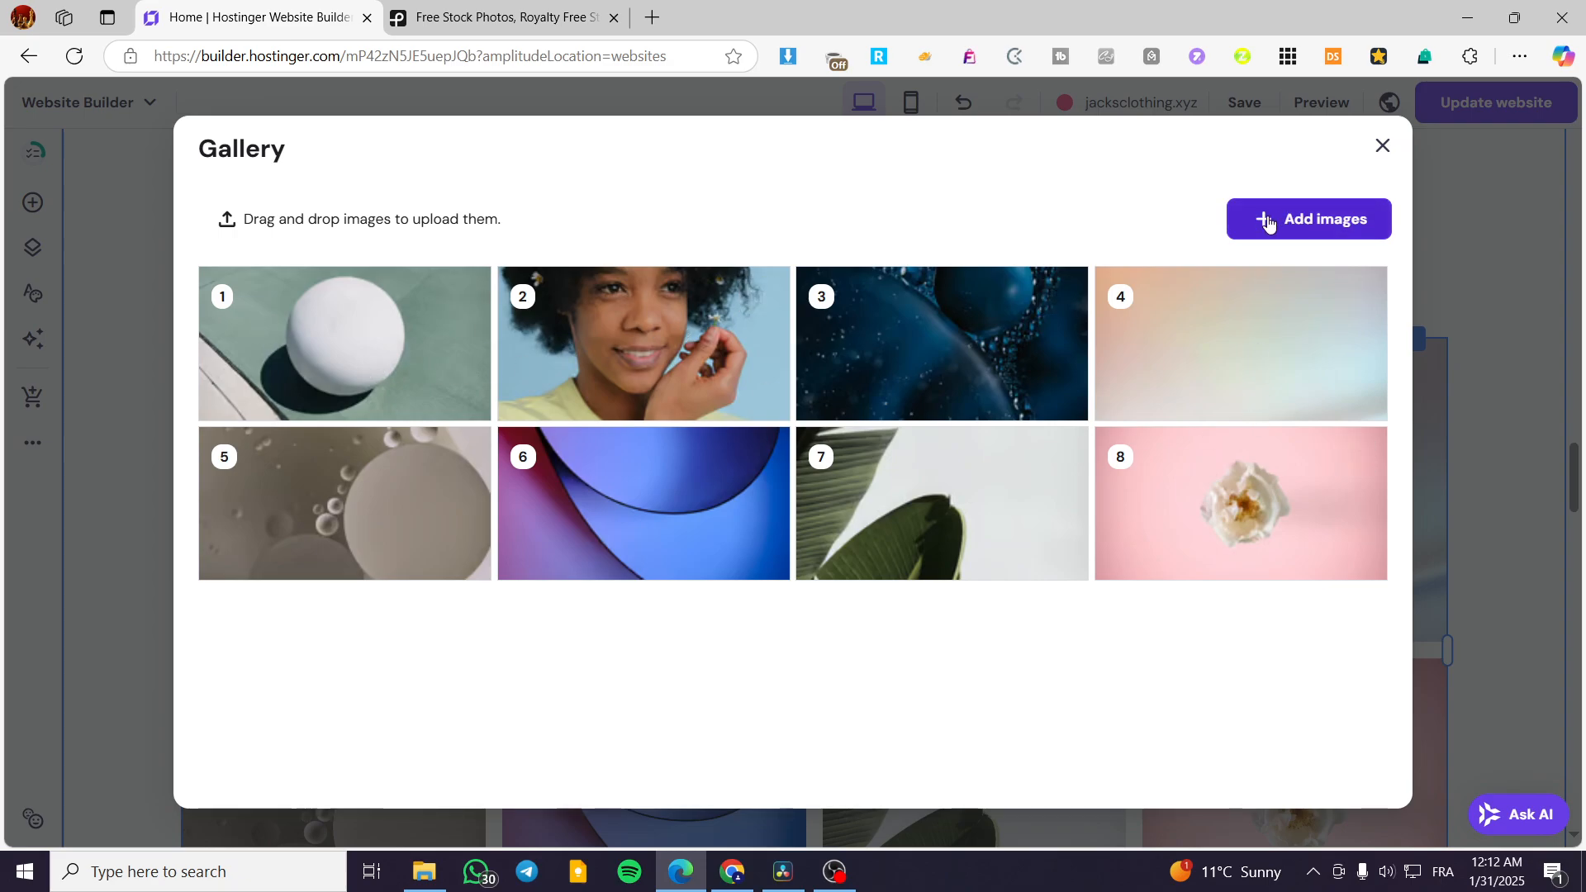
mouse_move(914, 323)
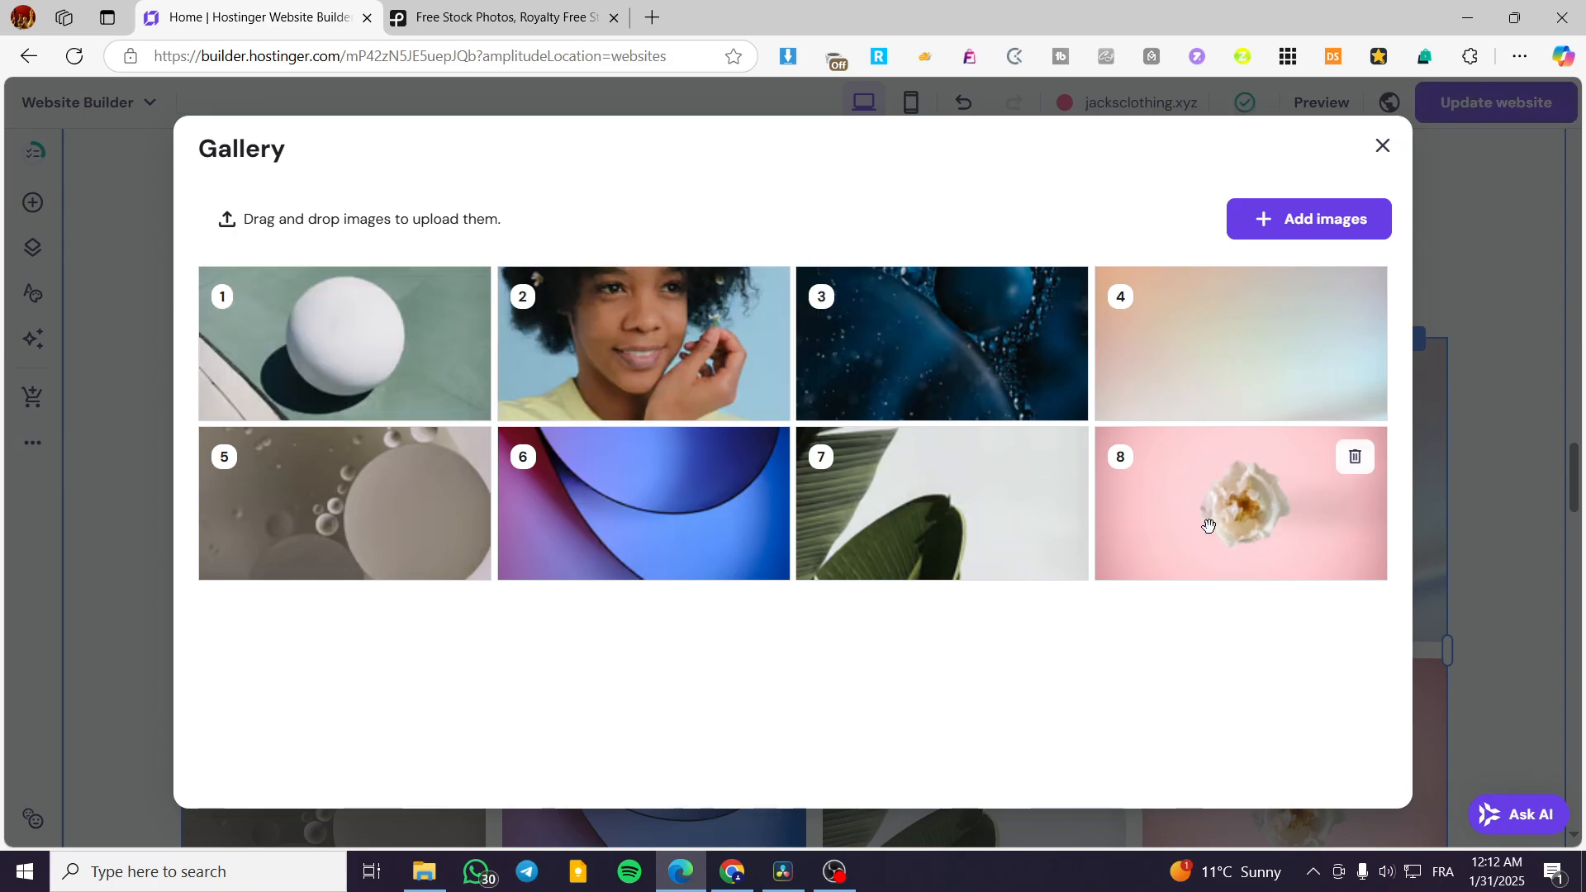
click(1308, 218)
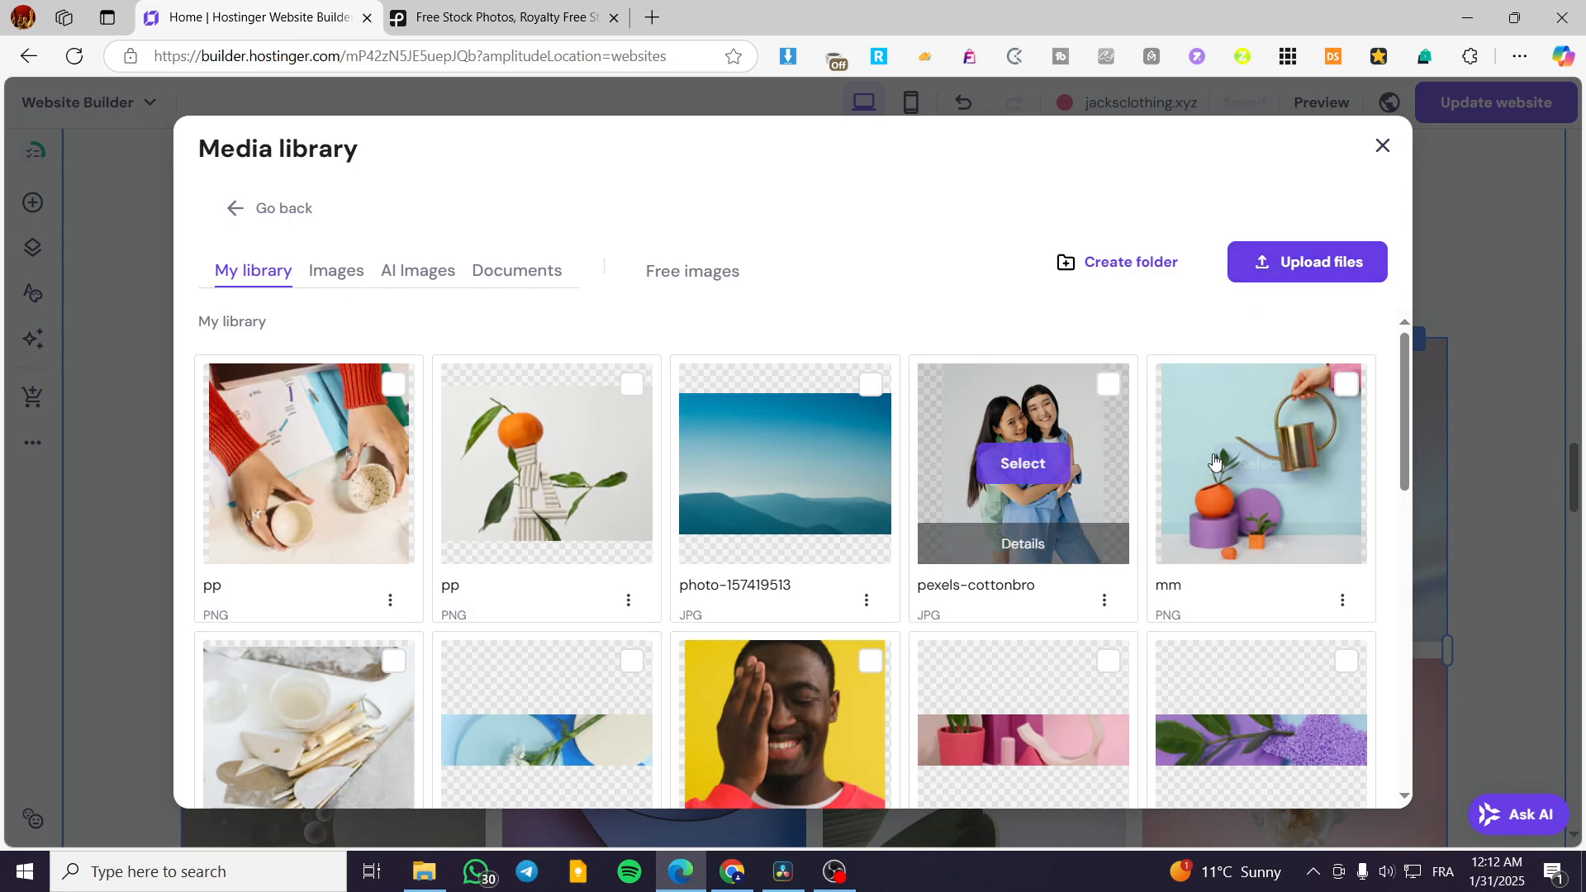
mouse_move(696, 545)
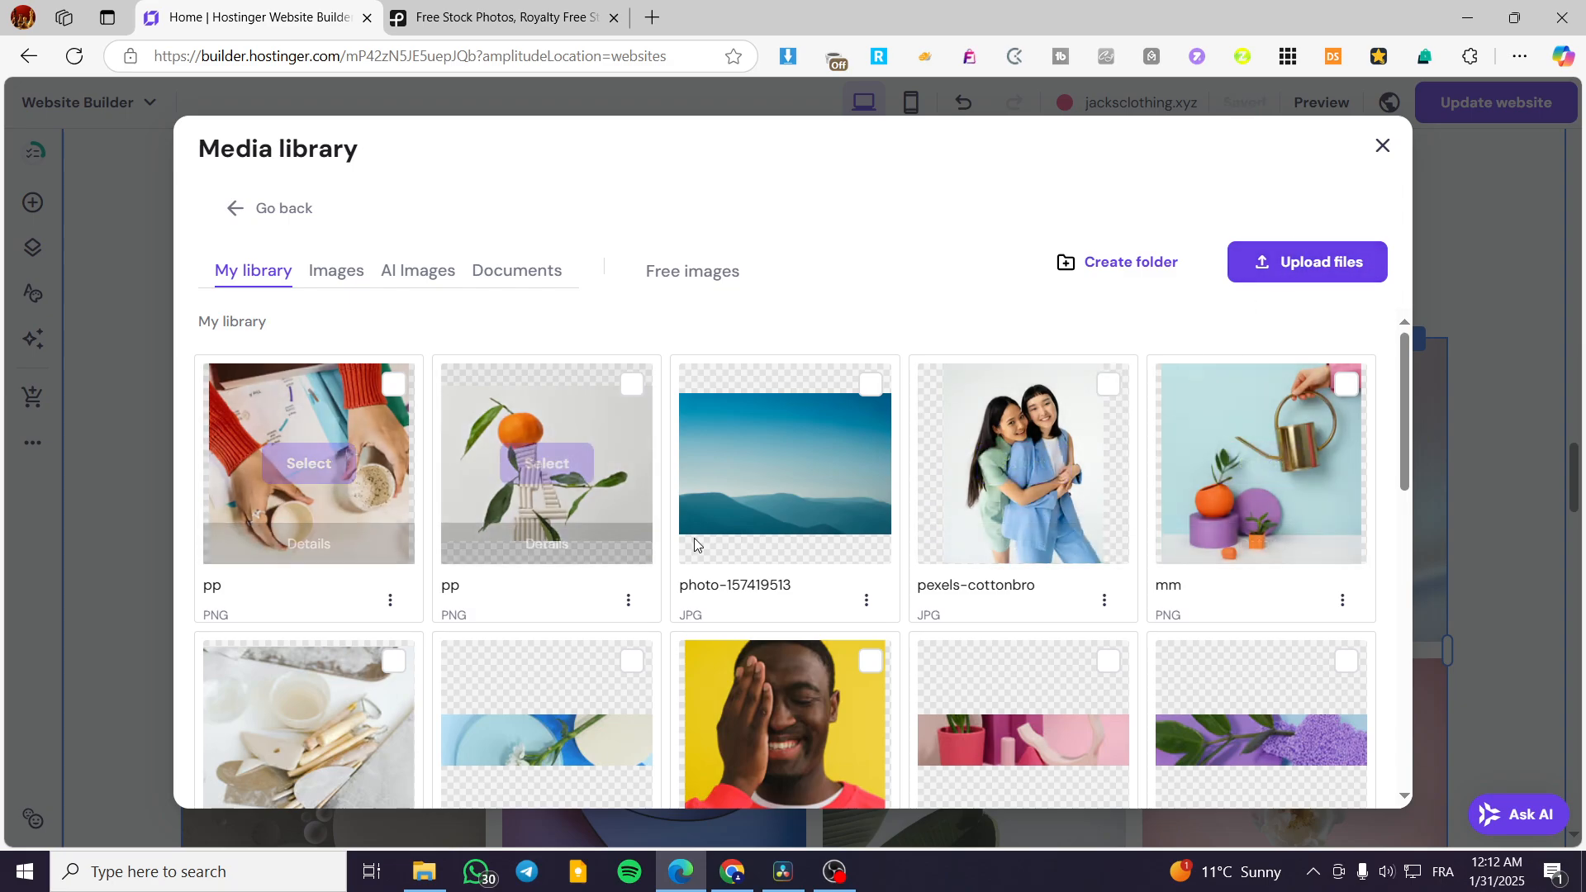
scroll(down, 3)
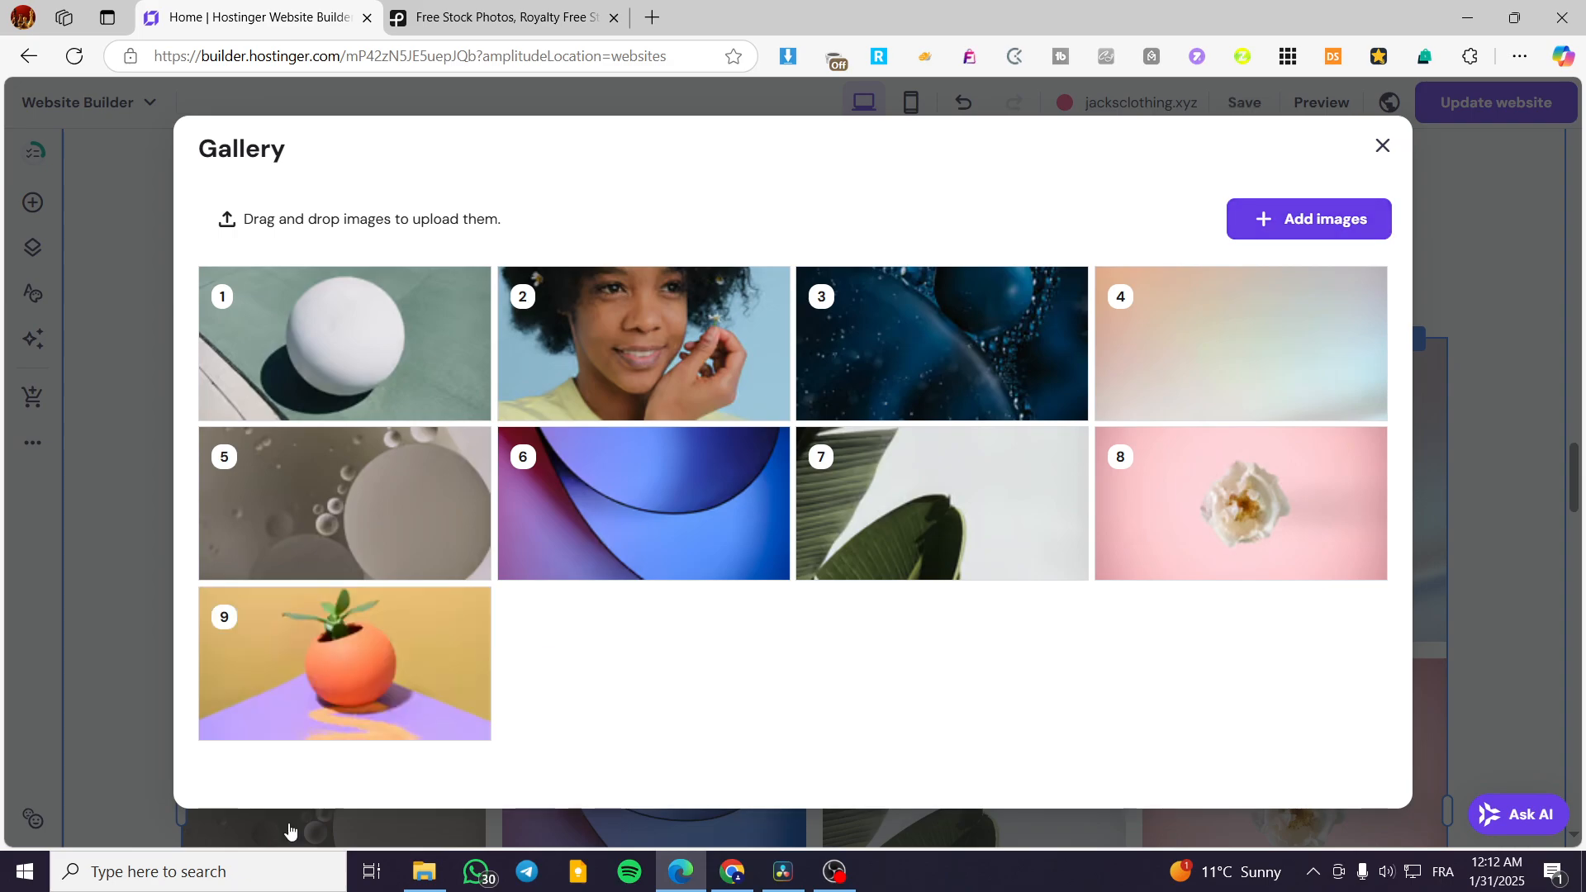
mouse_move(1382, 144)
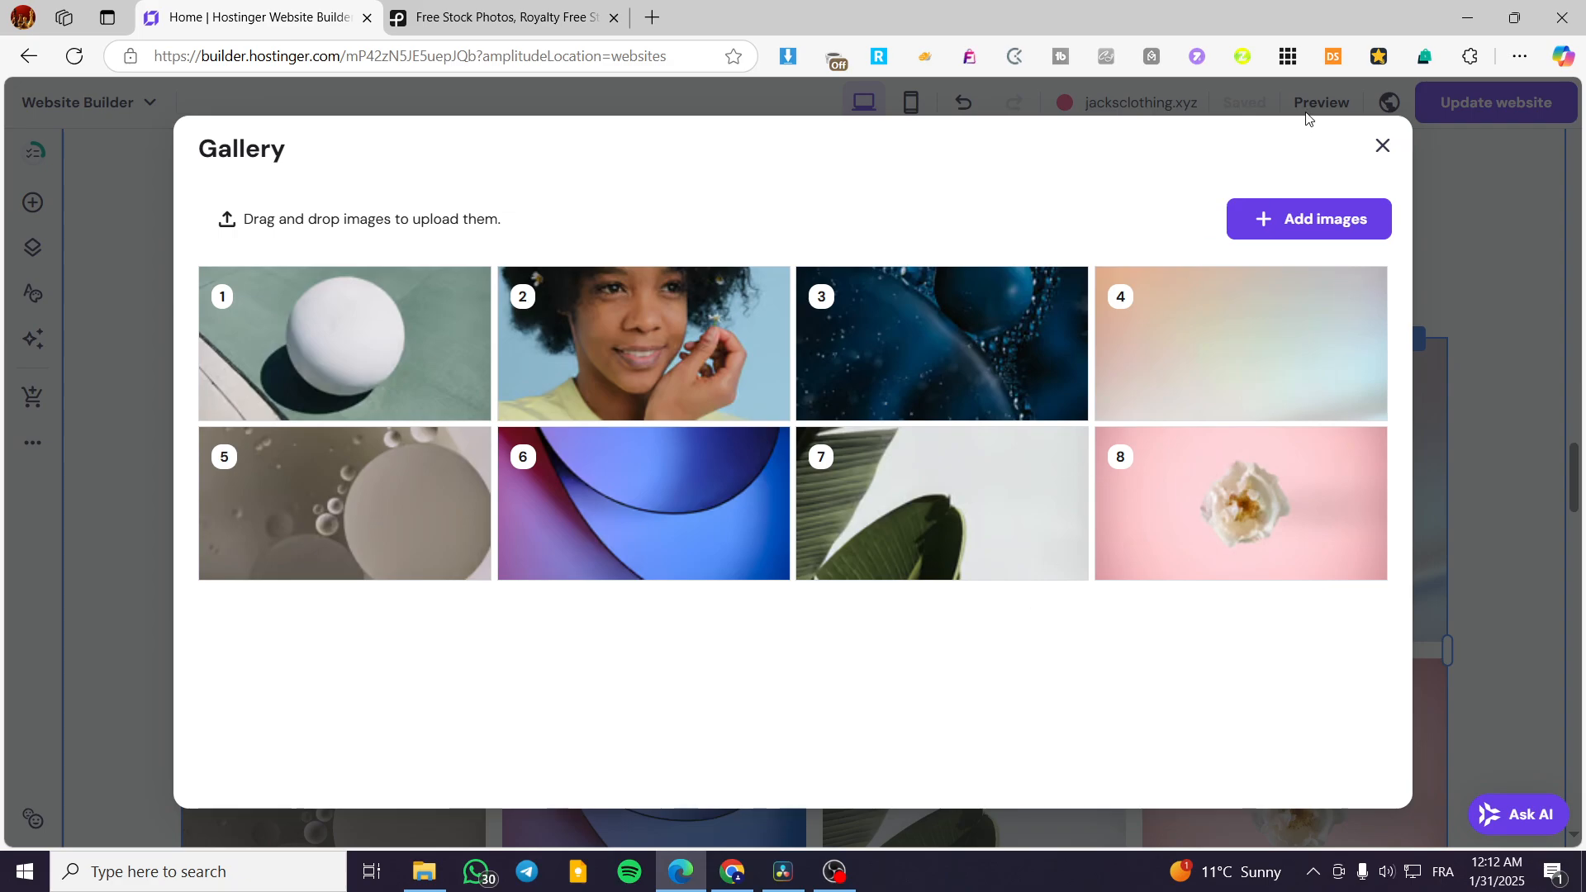
click(1382, 145)
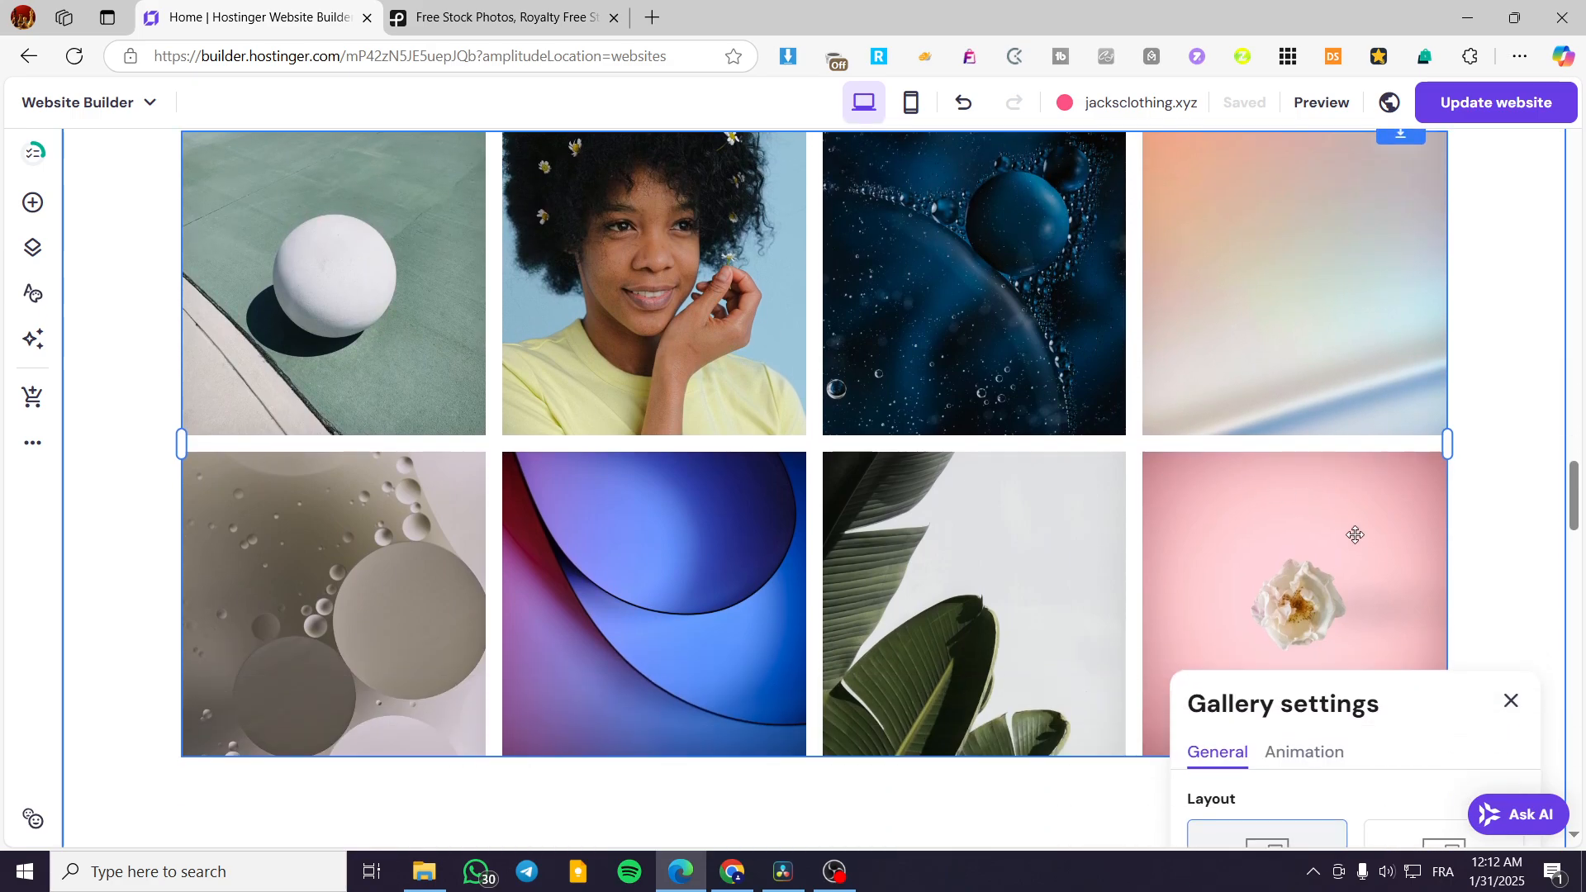
scroll(down, 3)
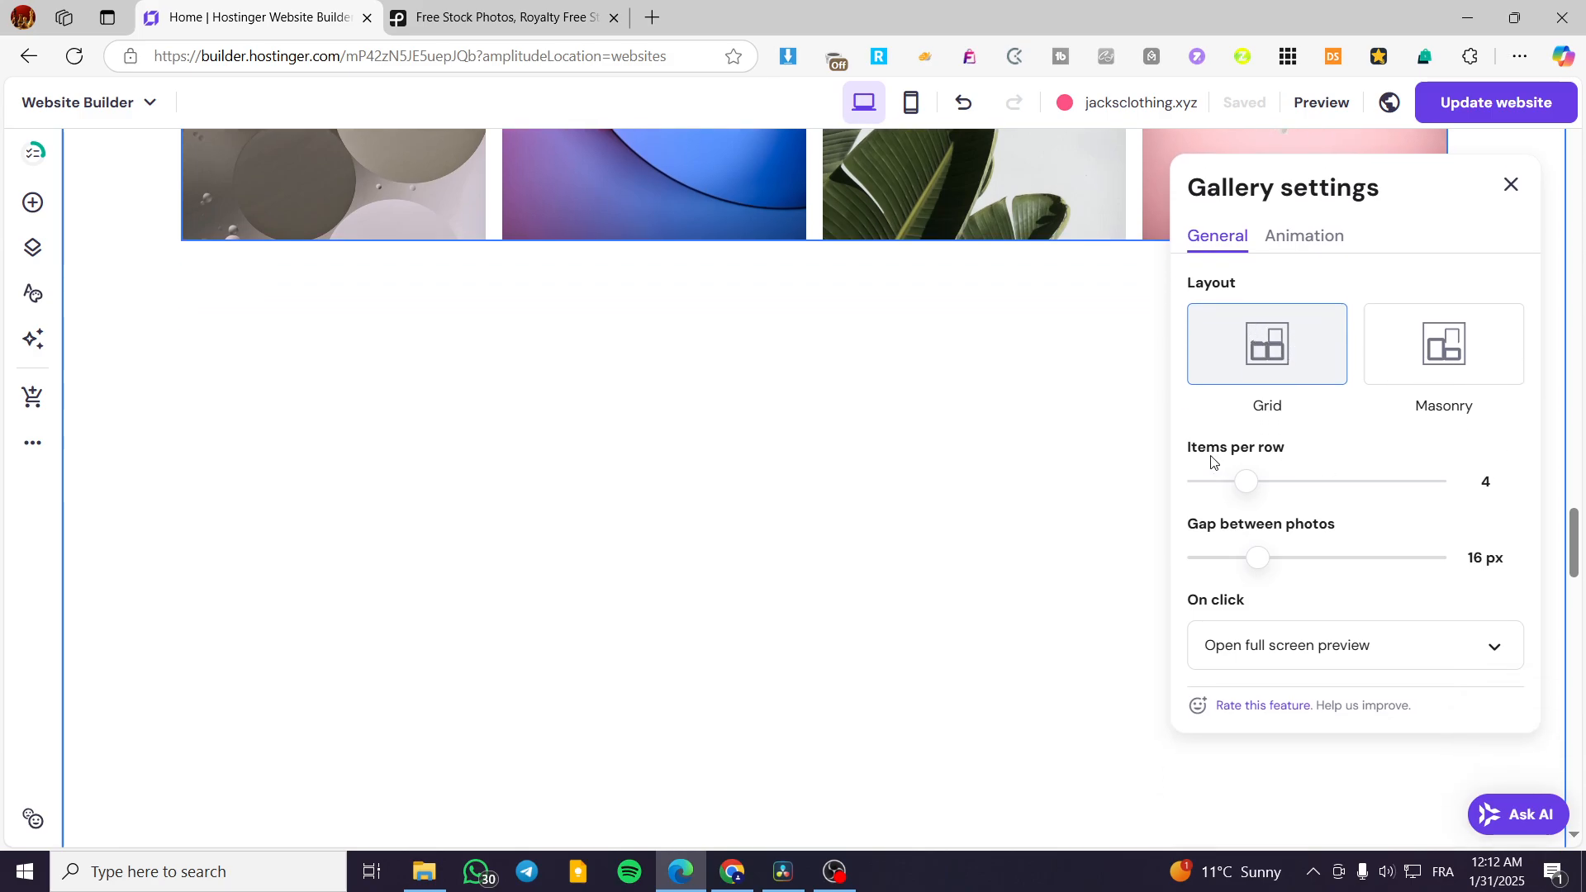
mouse_move(1197, 466)
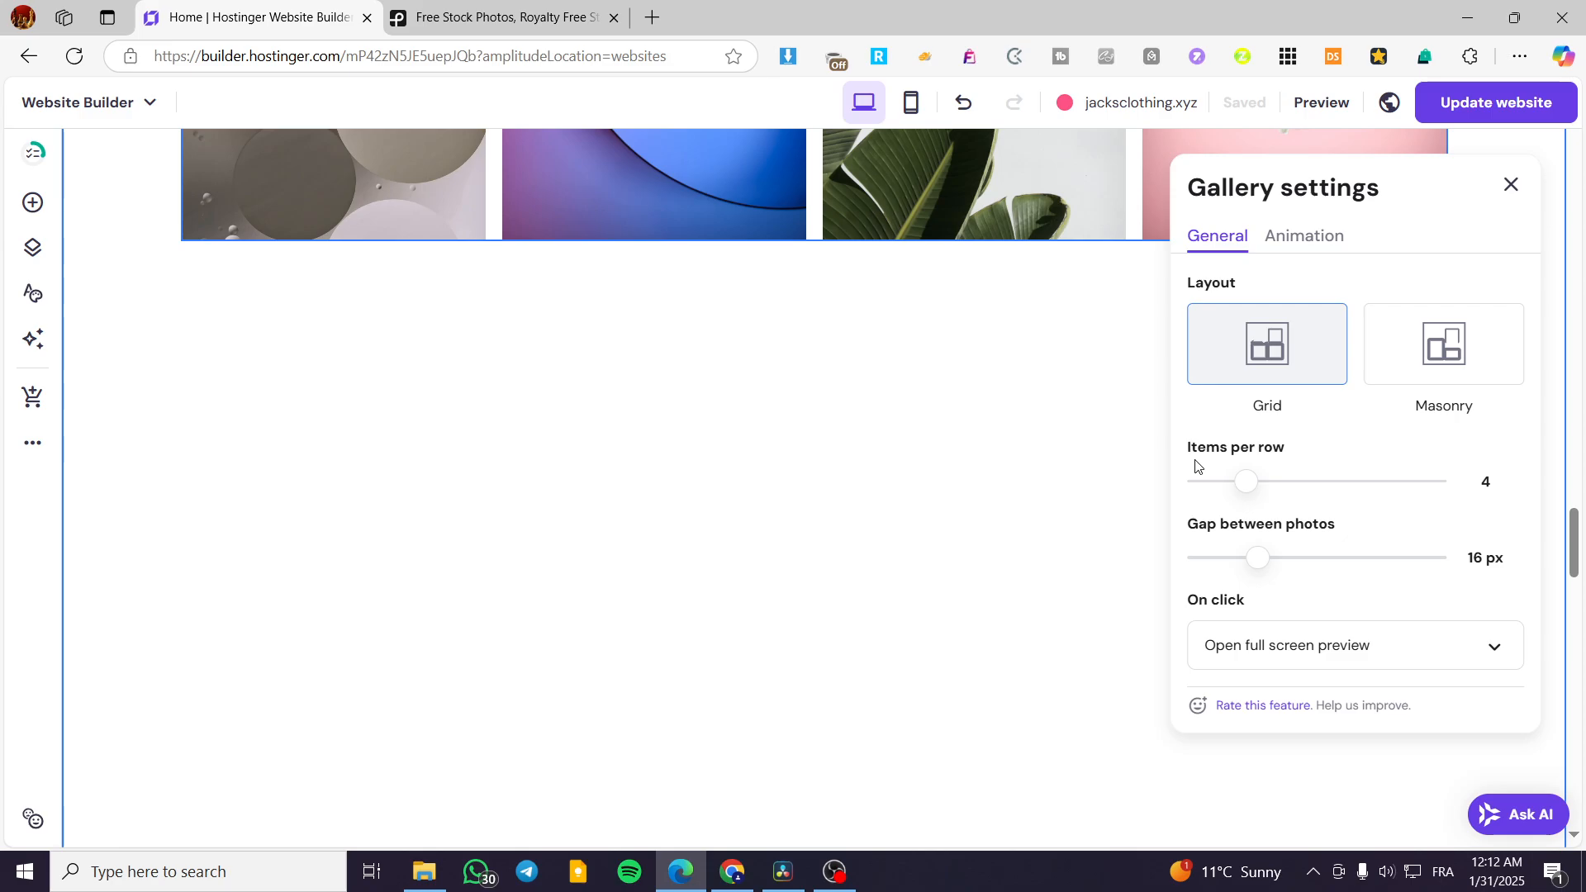
mouse_move(1239, 540)
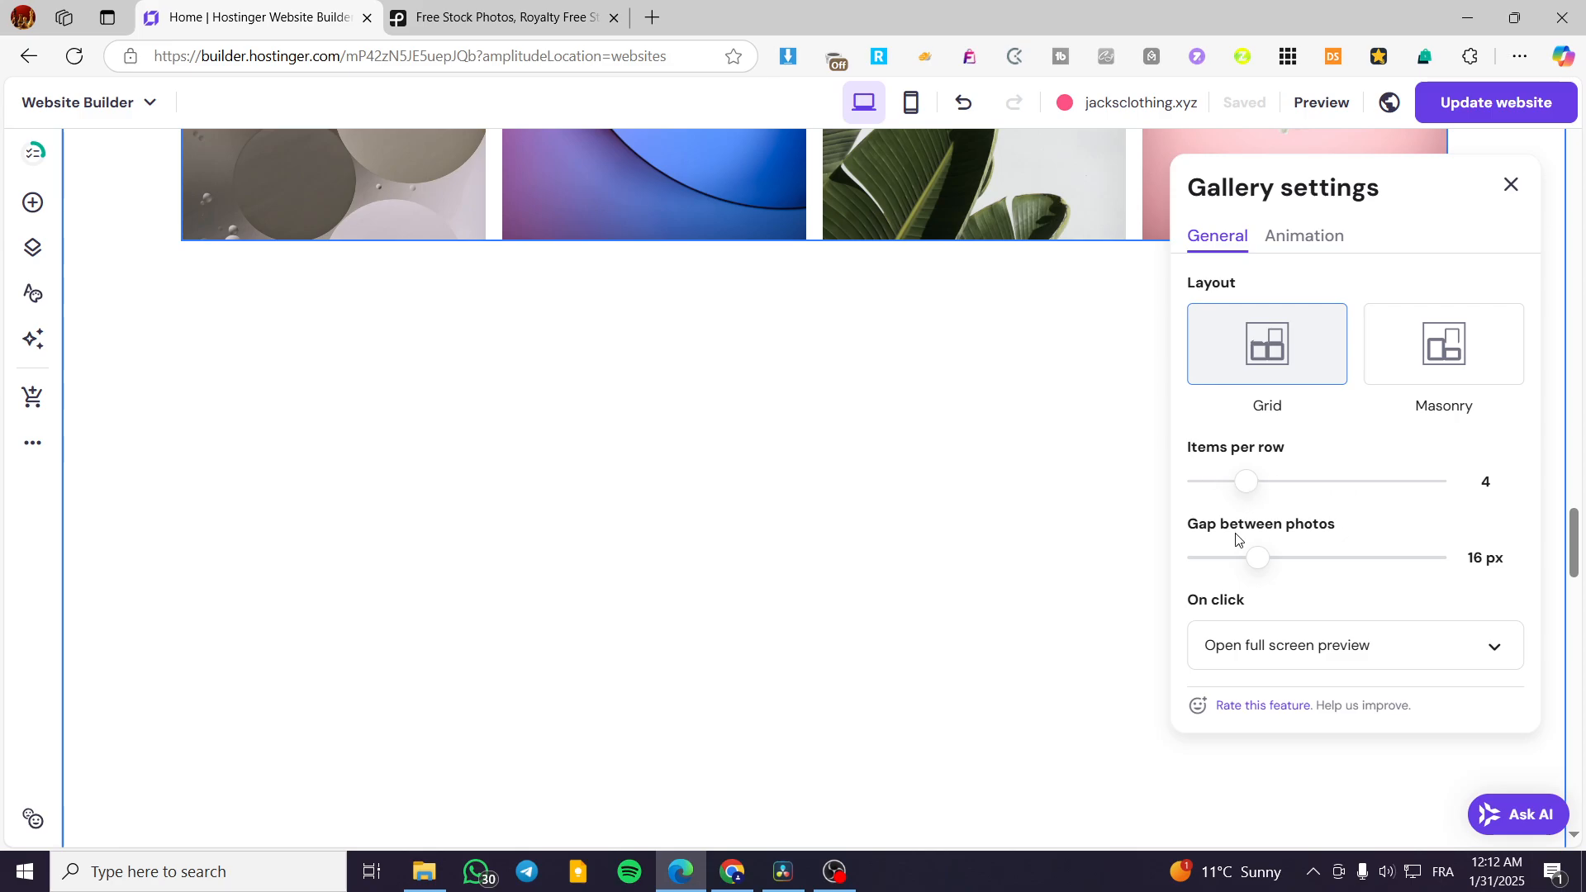
mouse_move(1442, 575)
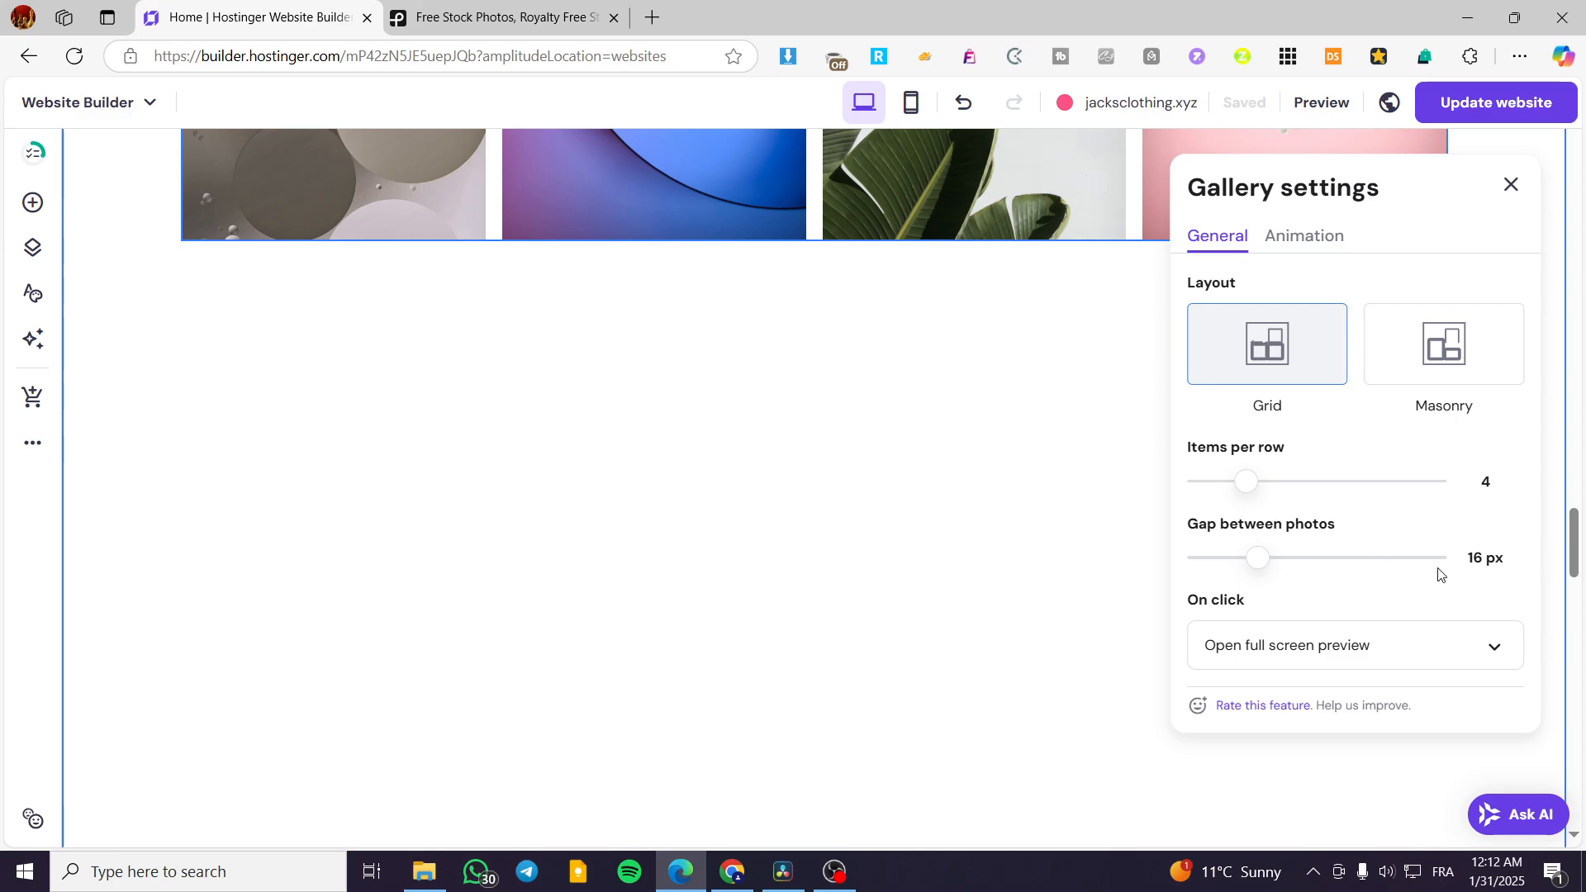
click(1353, 646)
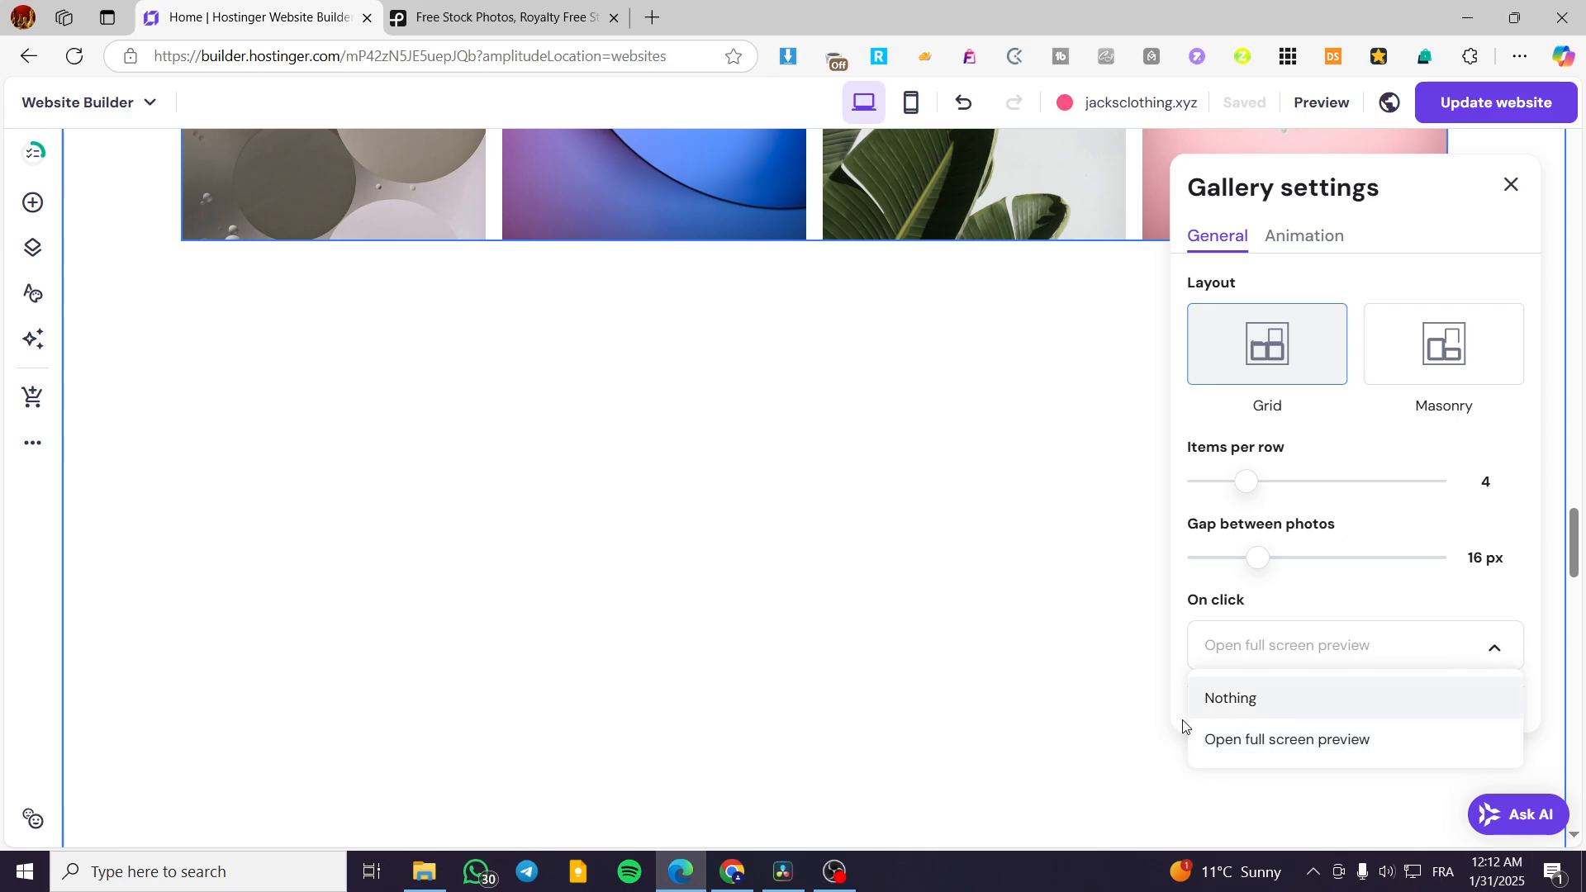
mouse_move(1353, 756)
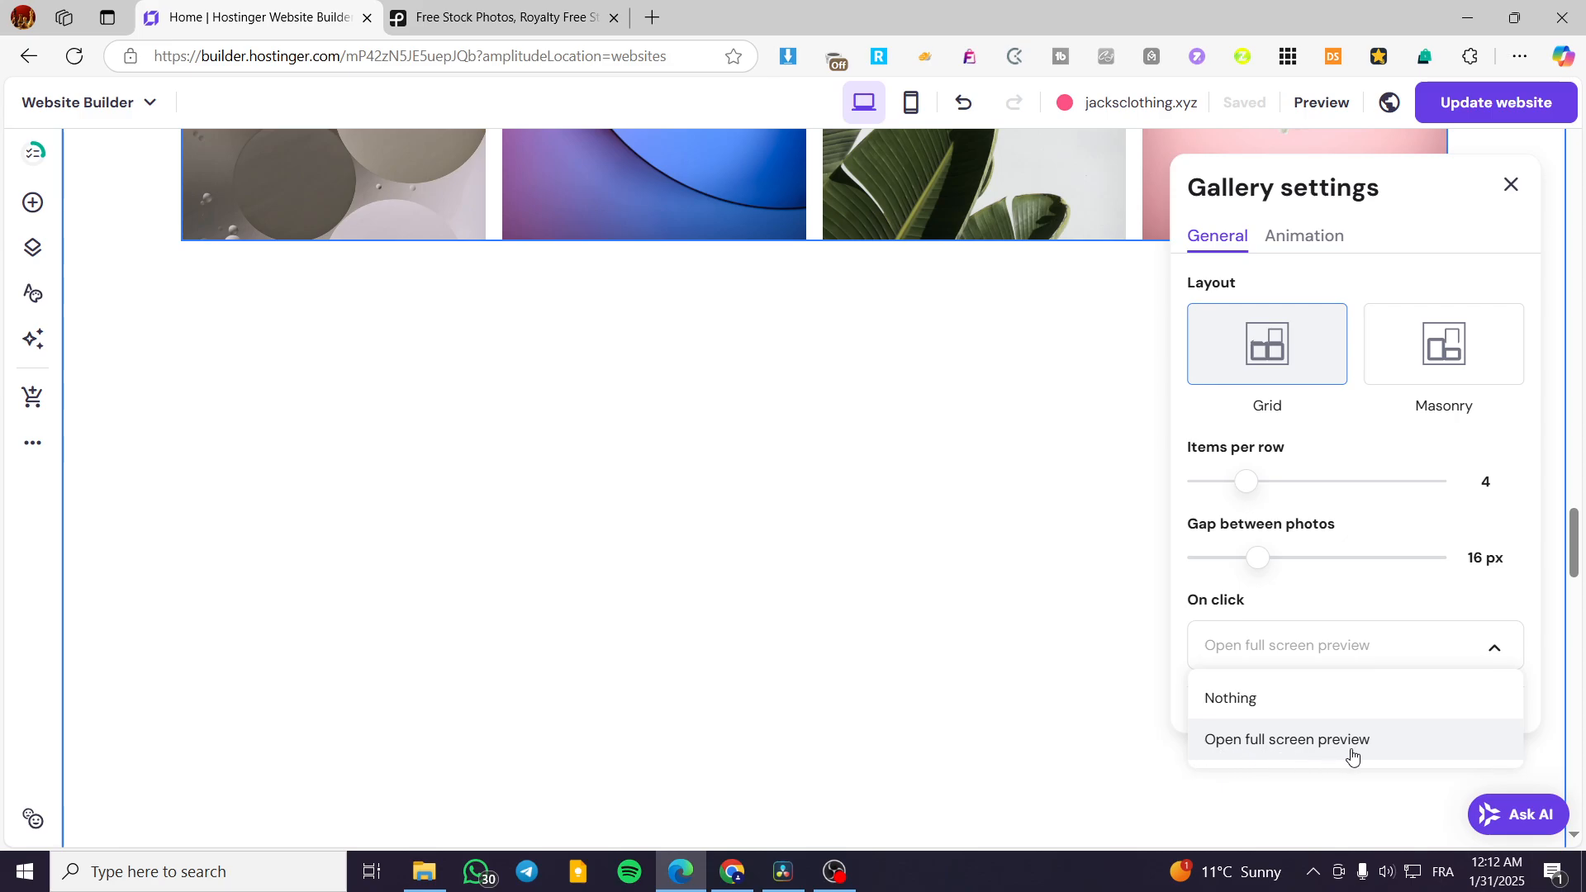
click(1287, 739)
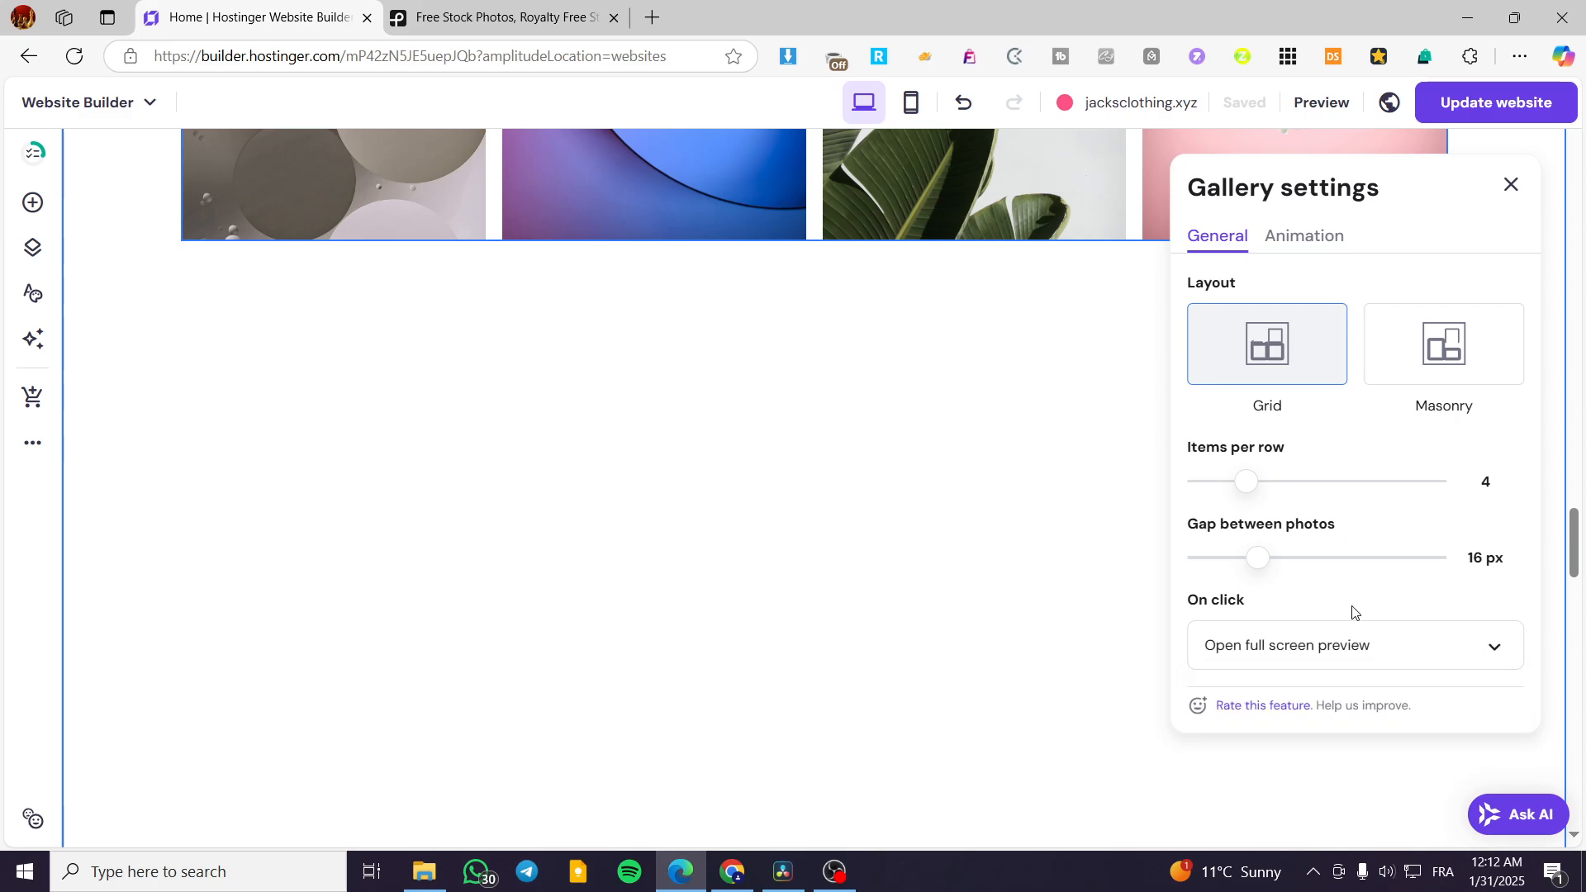
click(1304, 235)
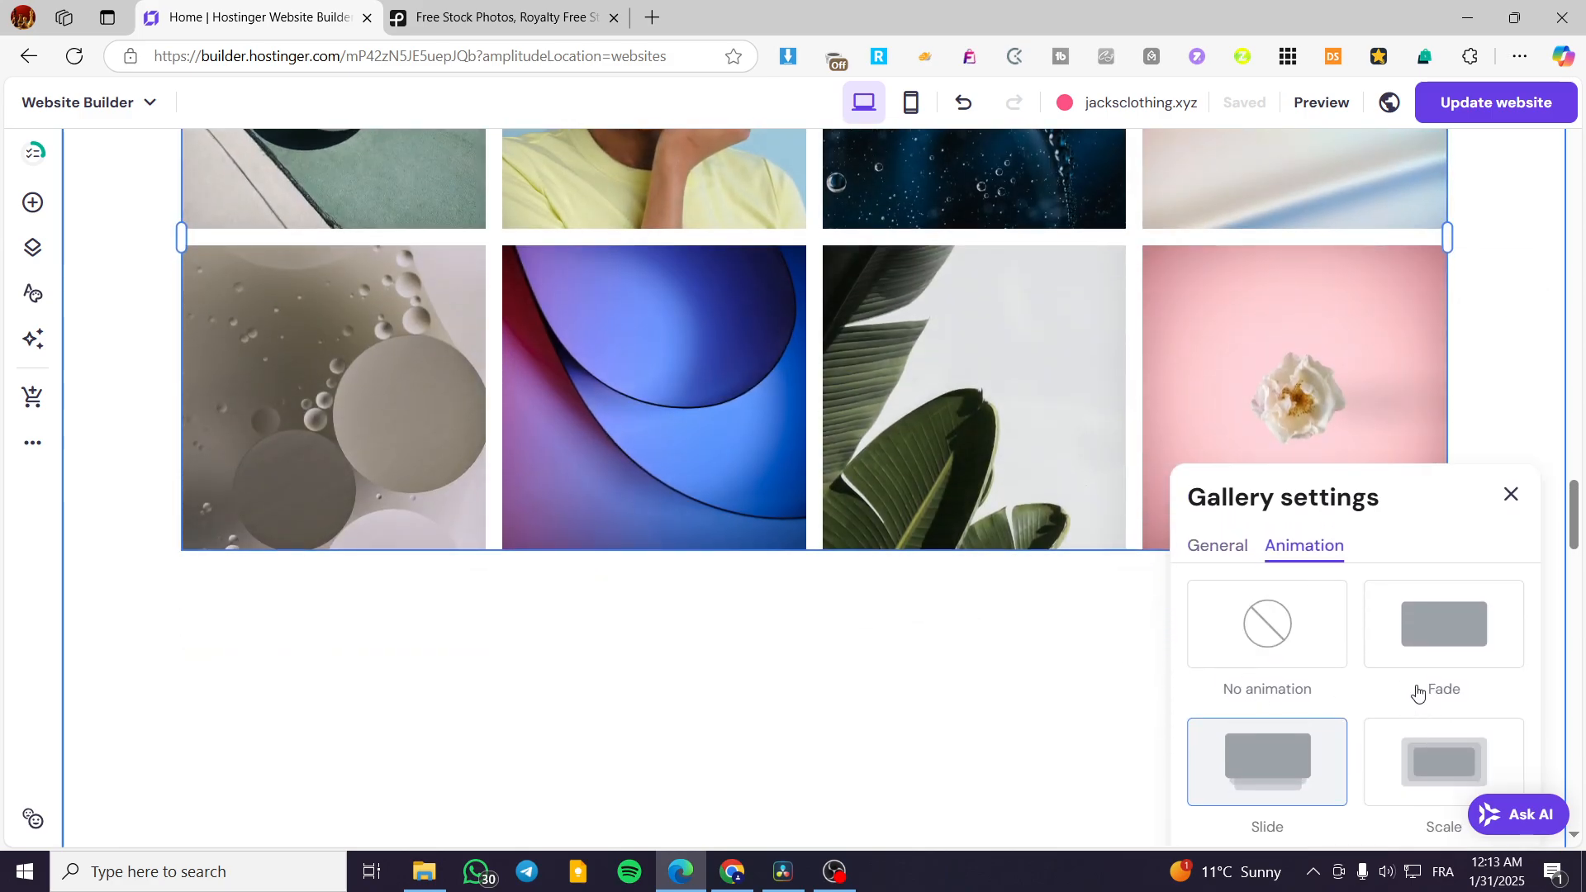
click(1217, 546)
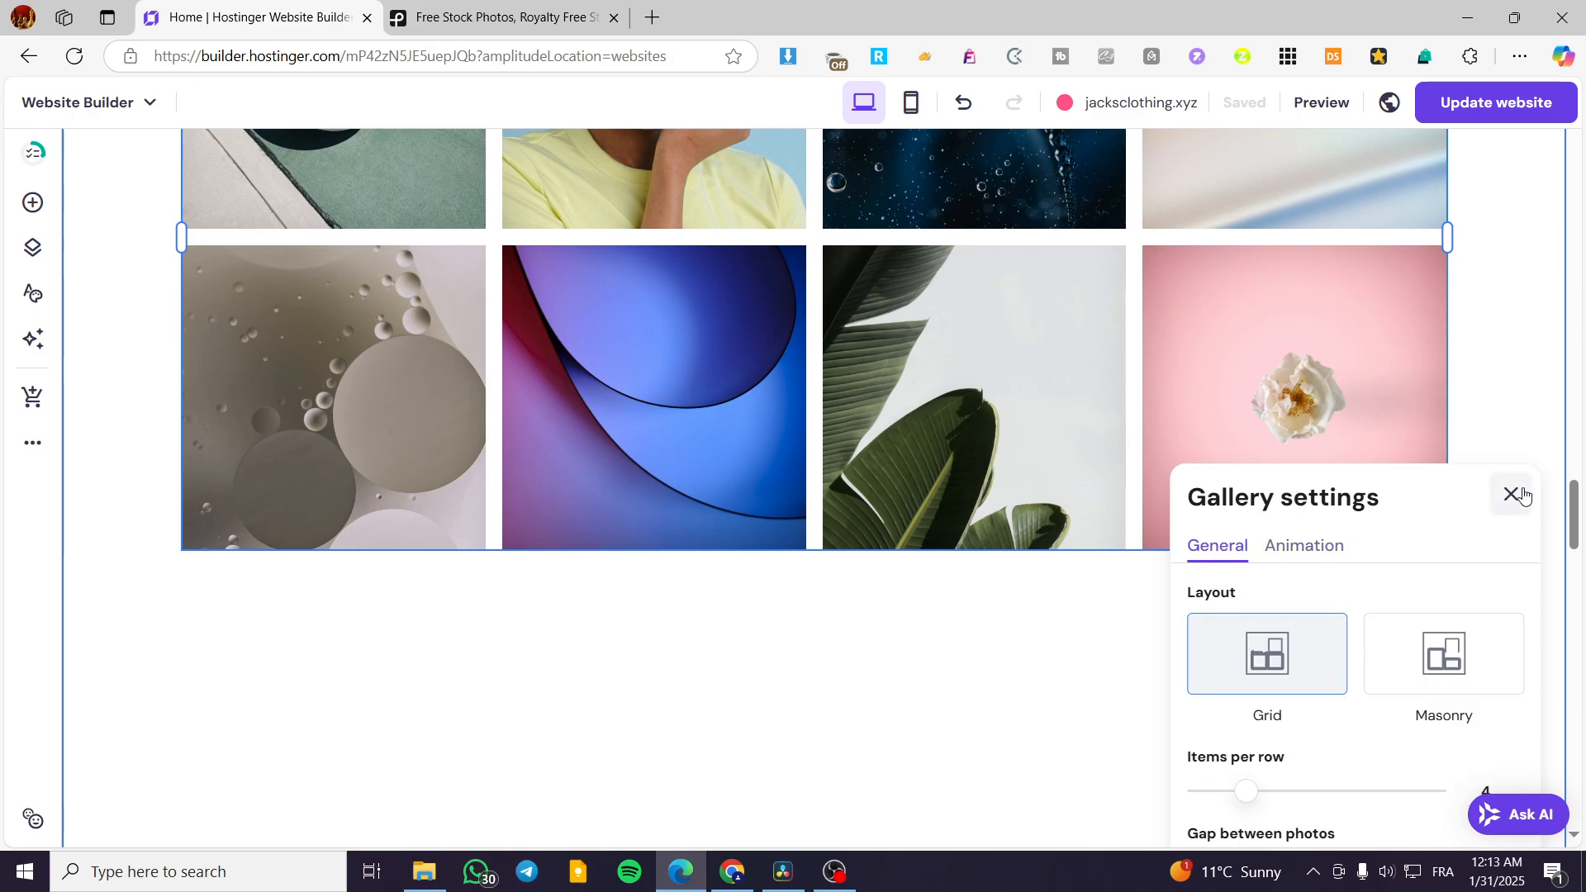
Close Gallery settings, then open and close the Add element panel
click(1511, 496)
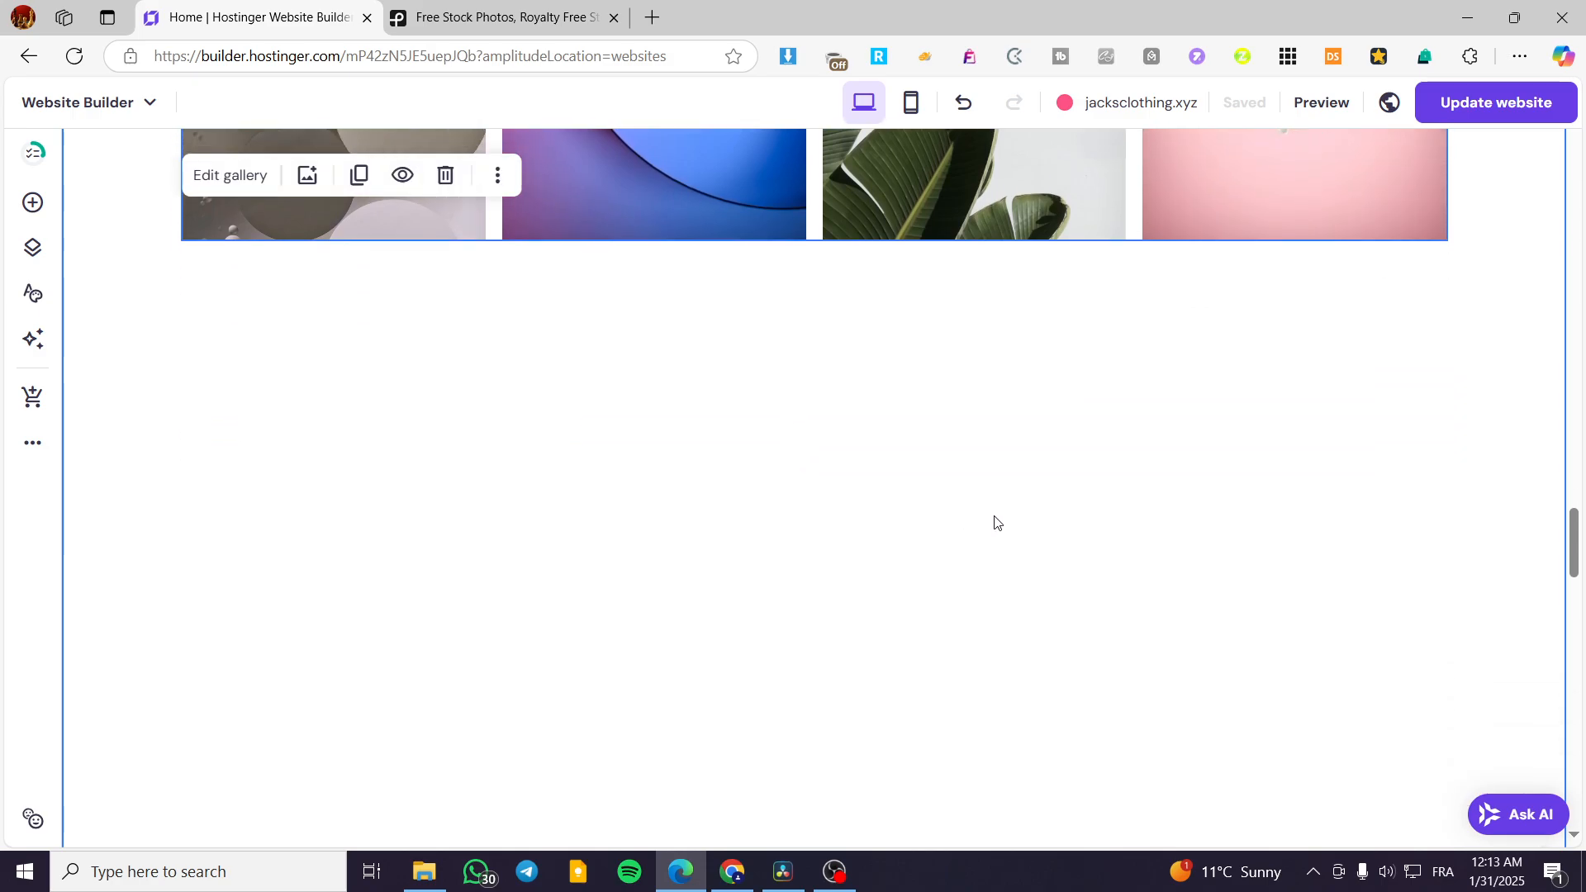
mouse_move(32, 203)
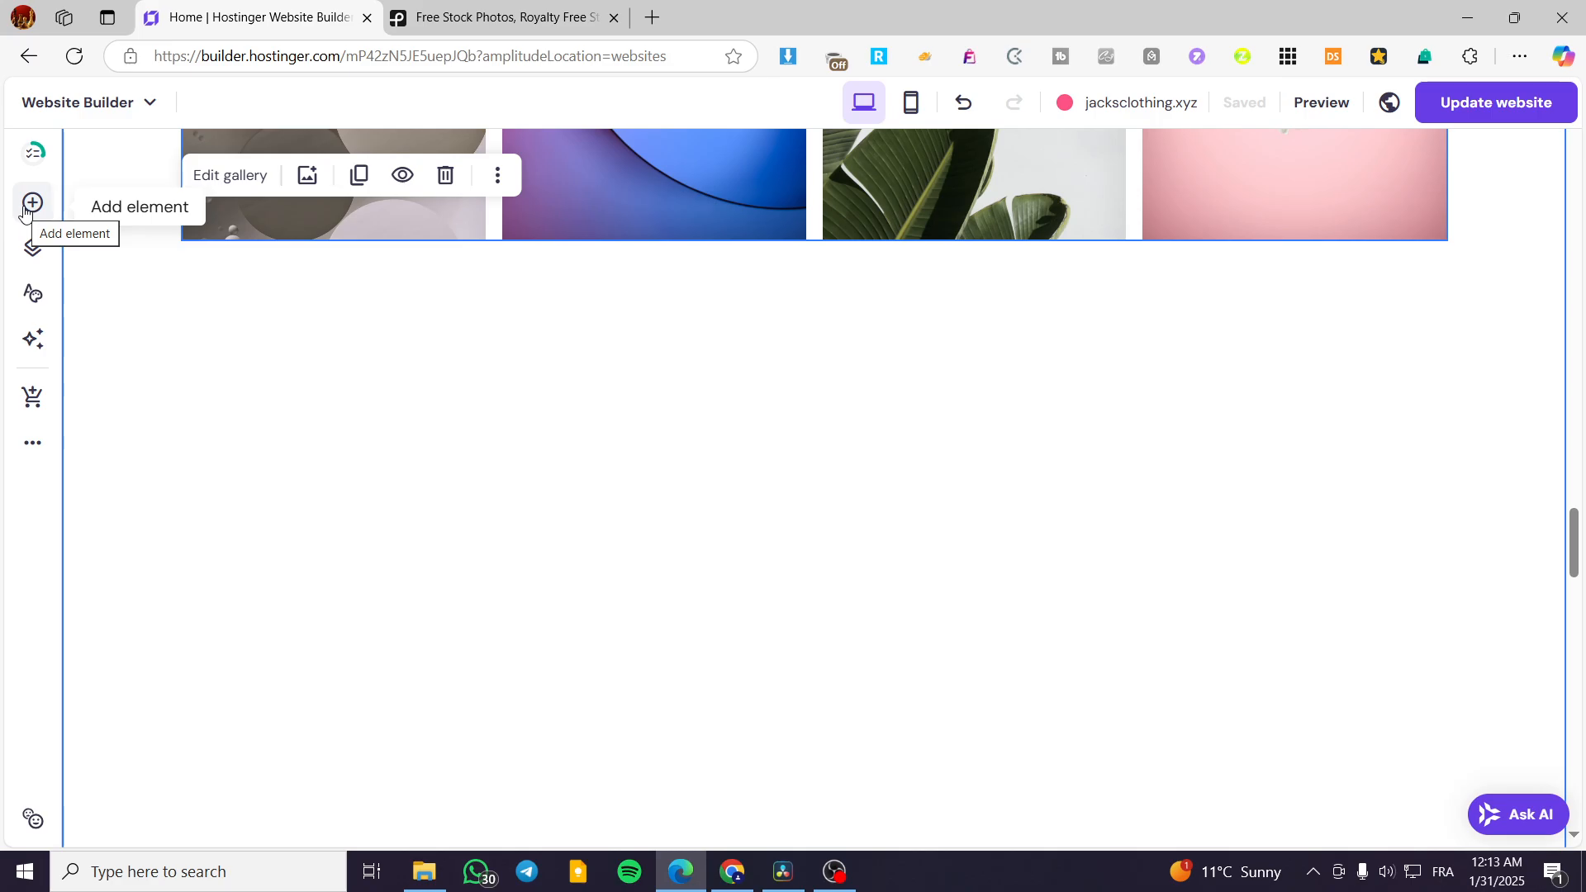
click(31, 204)
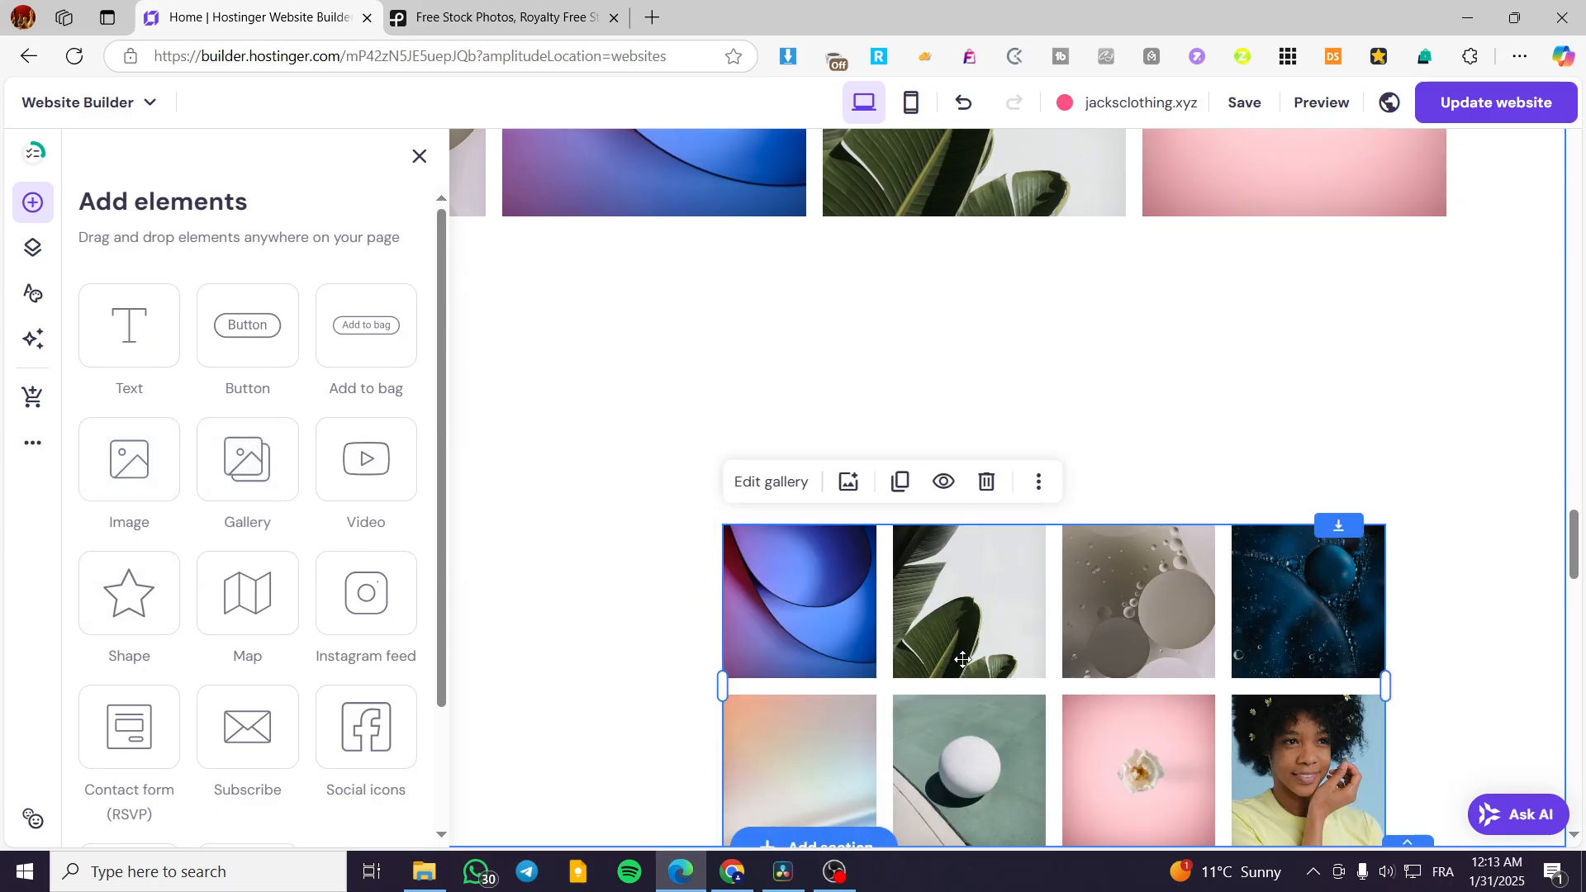
click(419, 157)
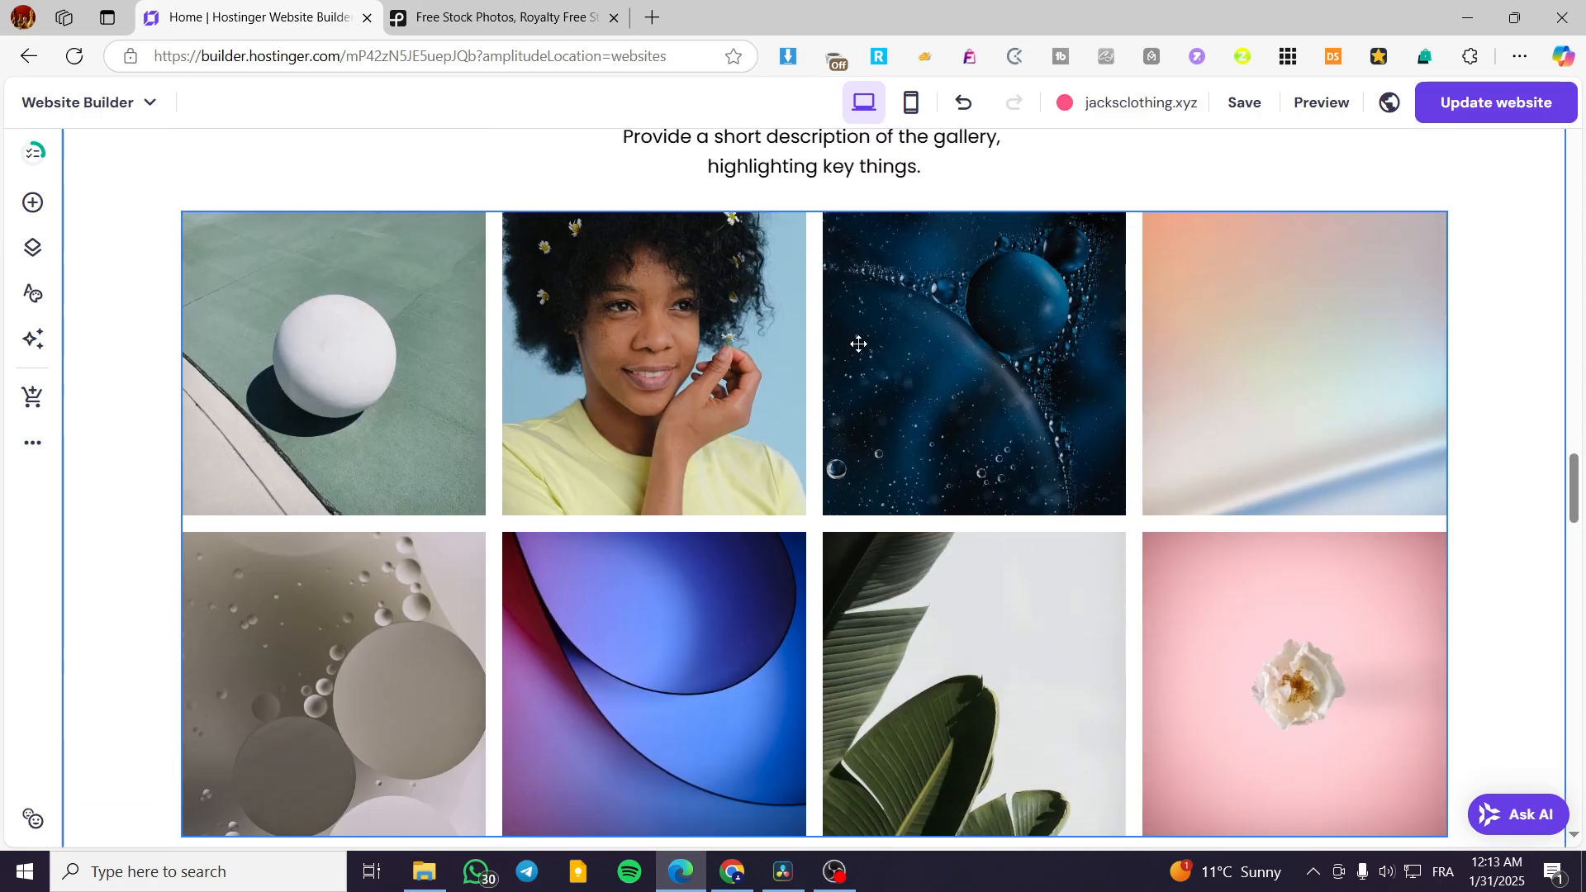
scroll(up, 3)
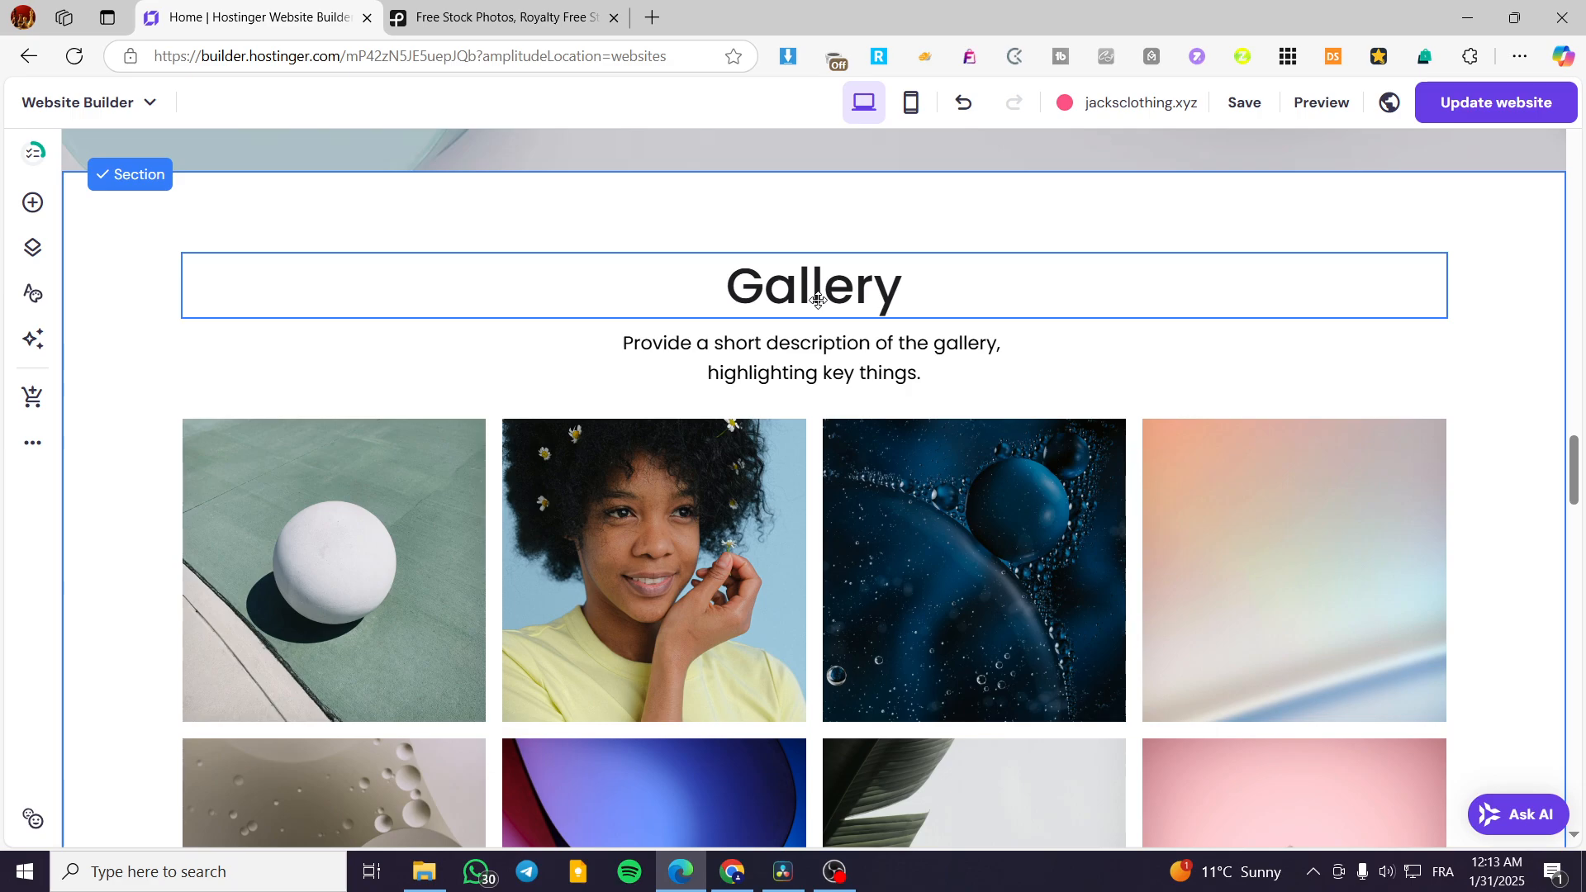
click(812, 357)
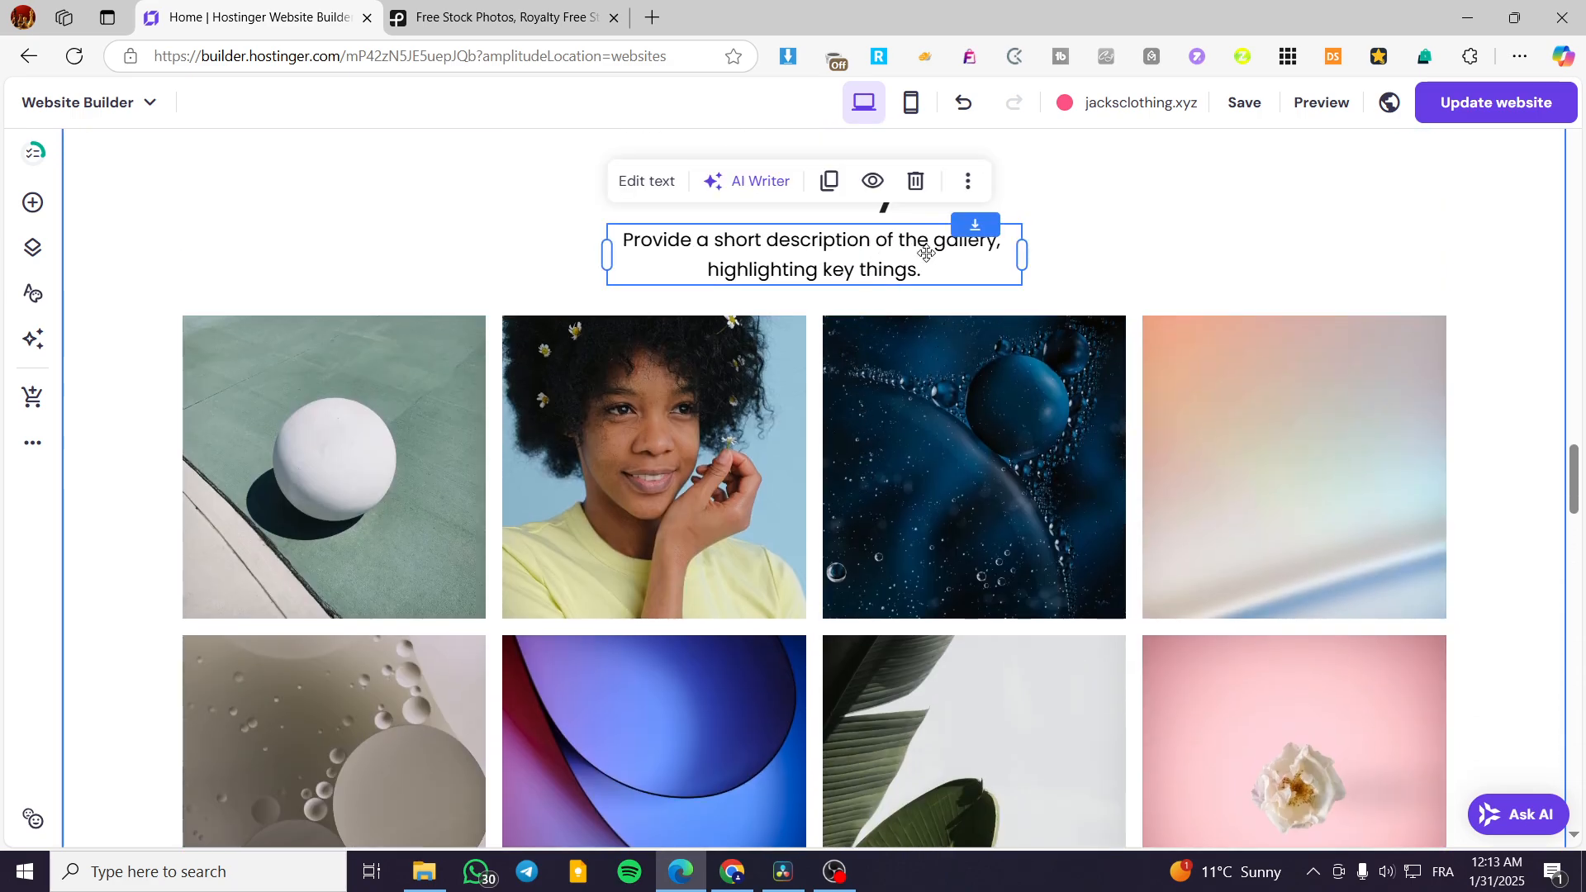
scroll(down, 3)
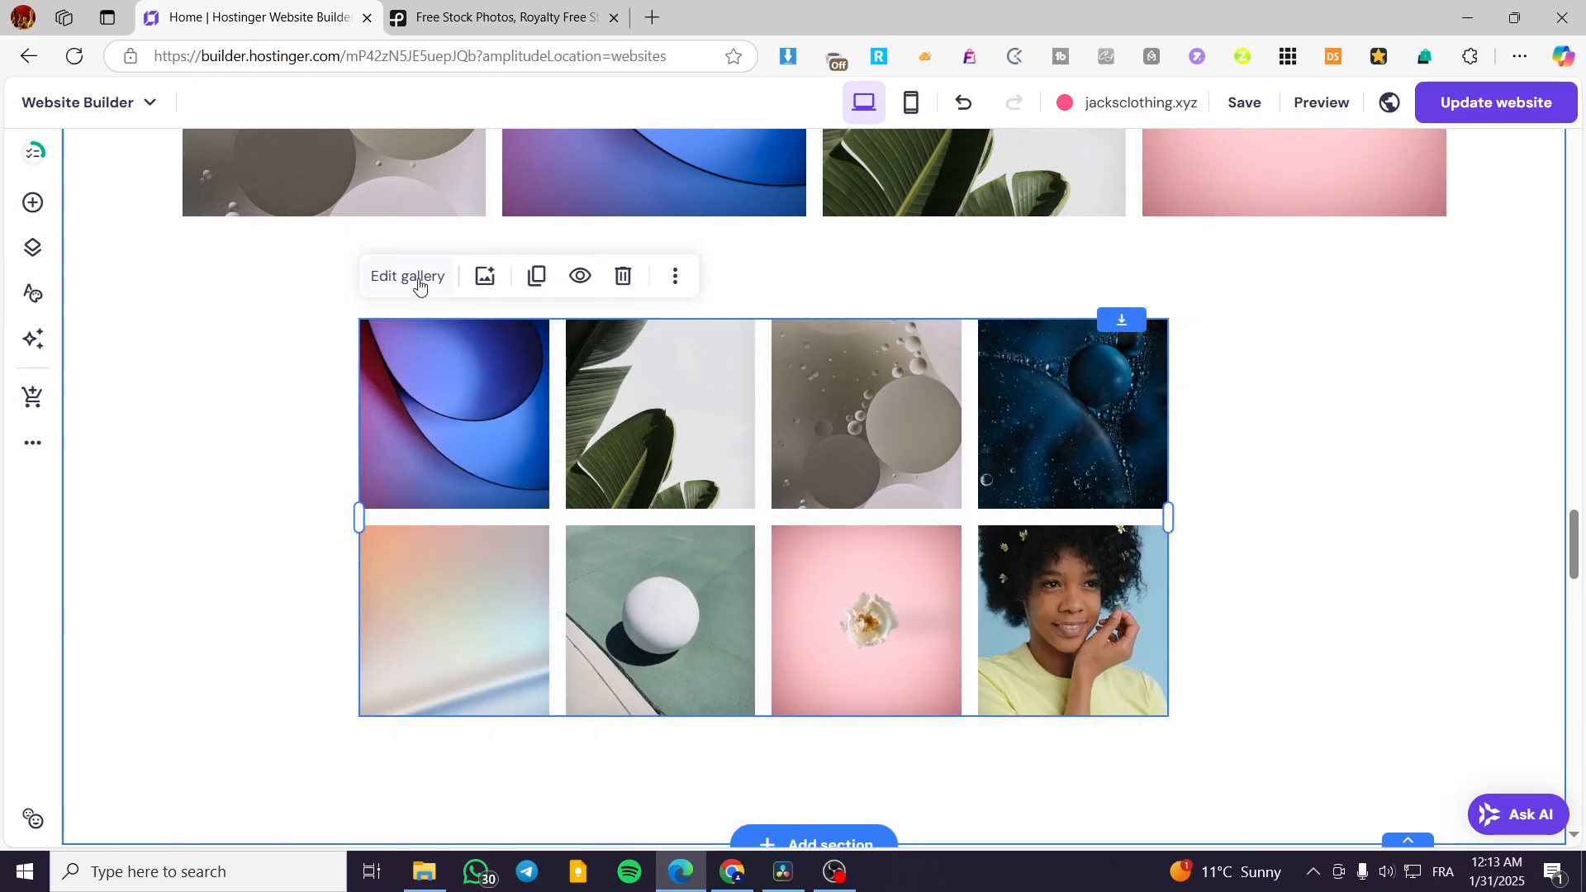
click(406, 276)
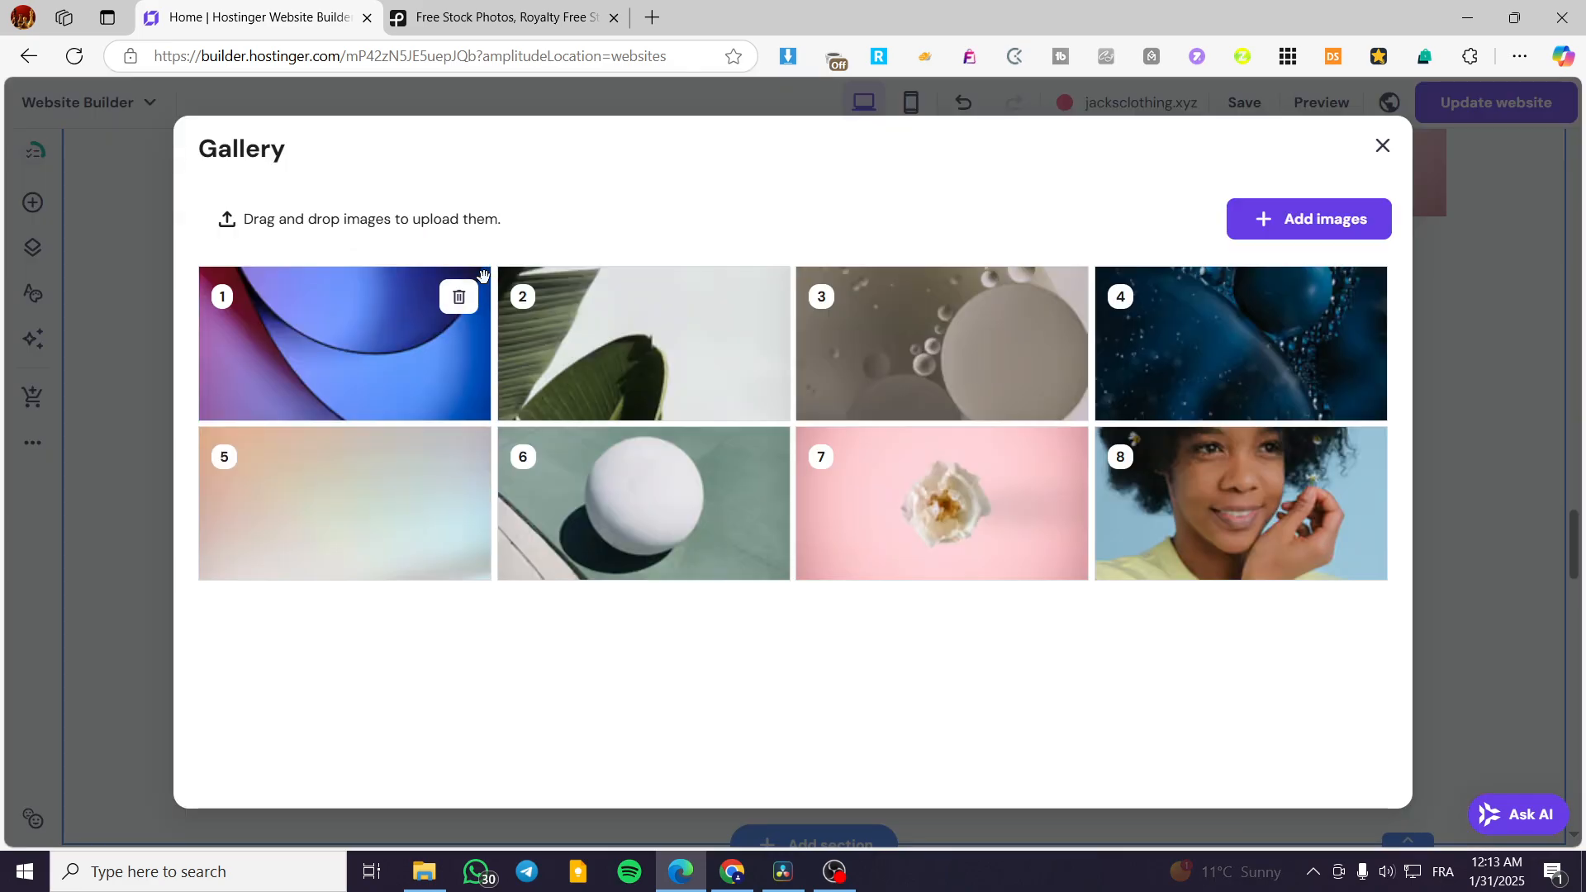
click(1383, 144)
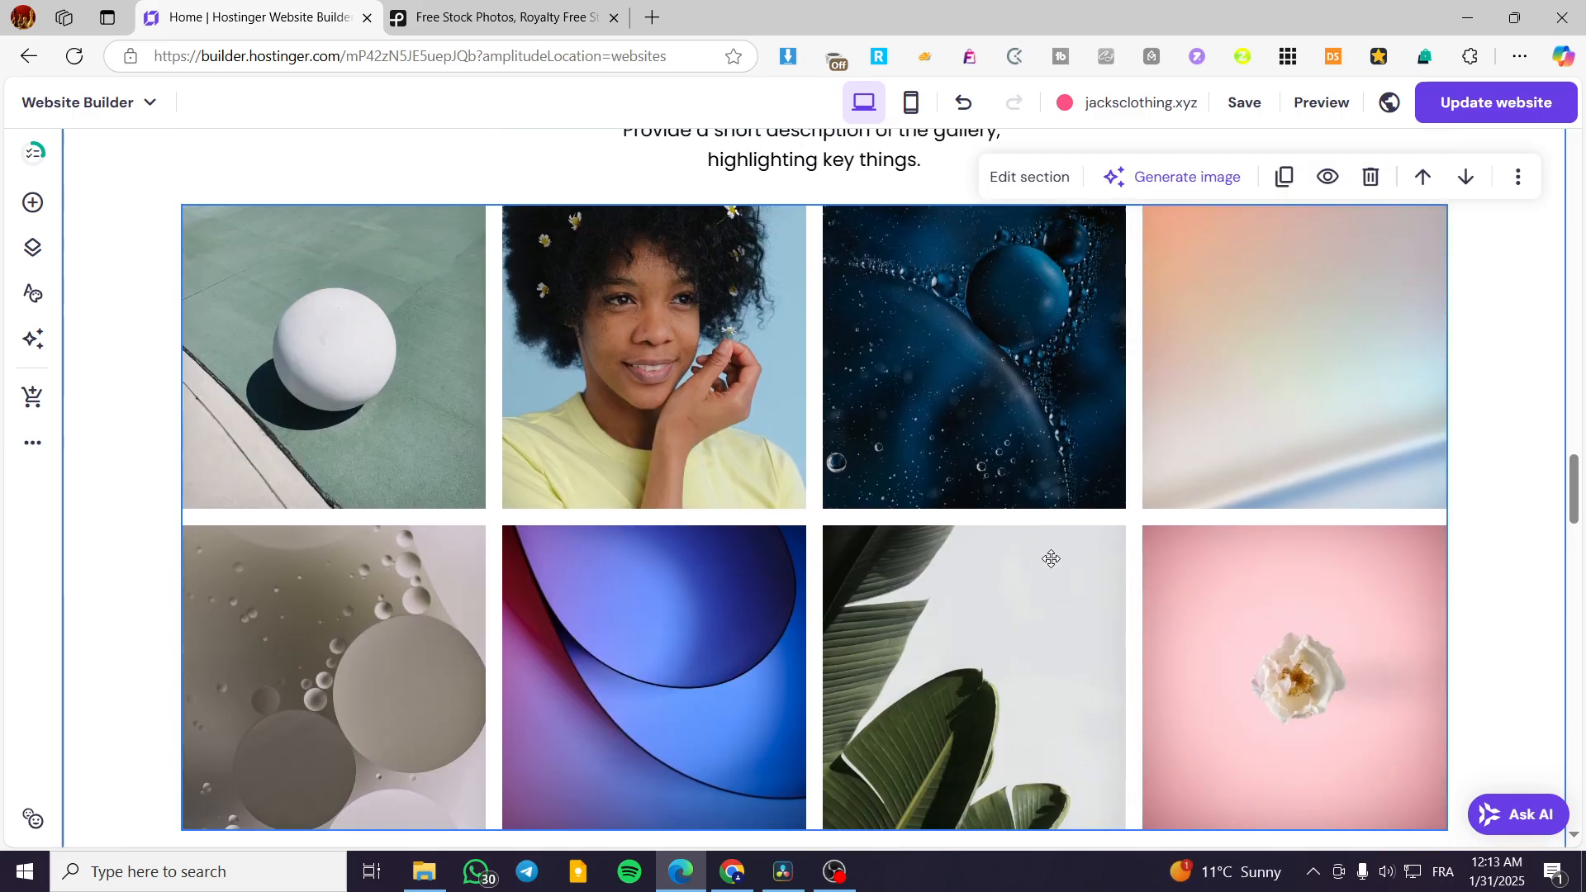
scroll(down, 3)
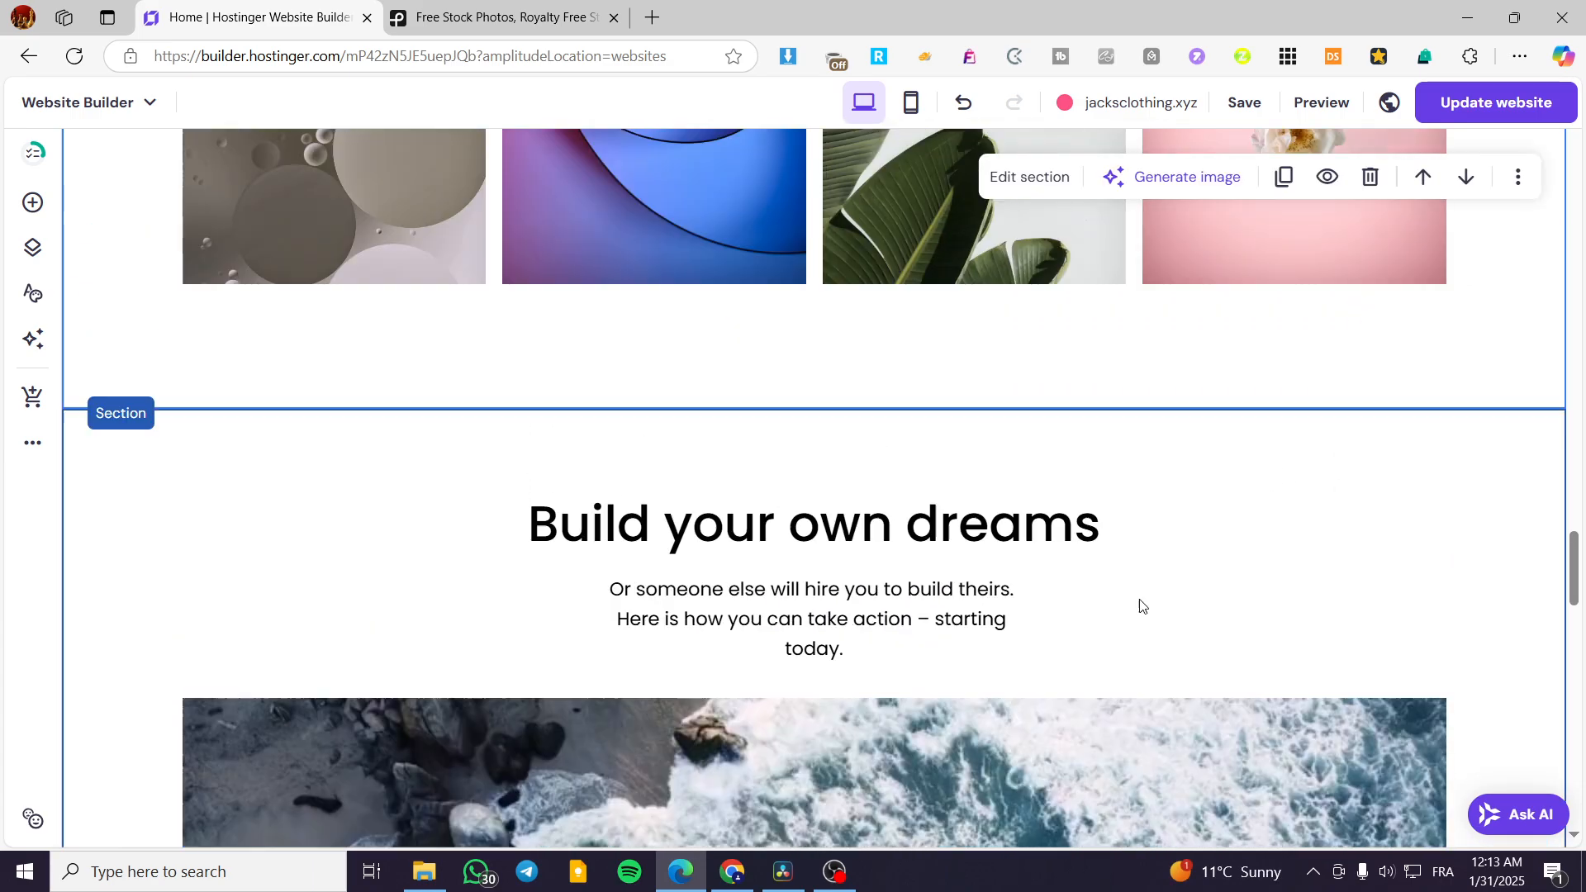
scroll(up, 3)
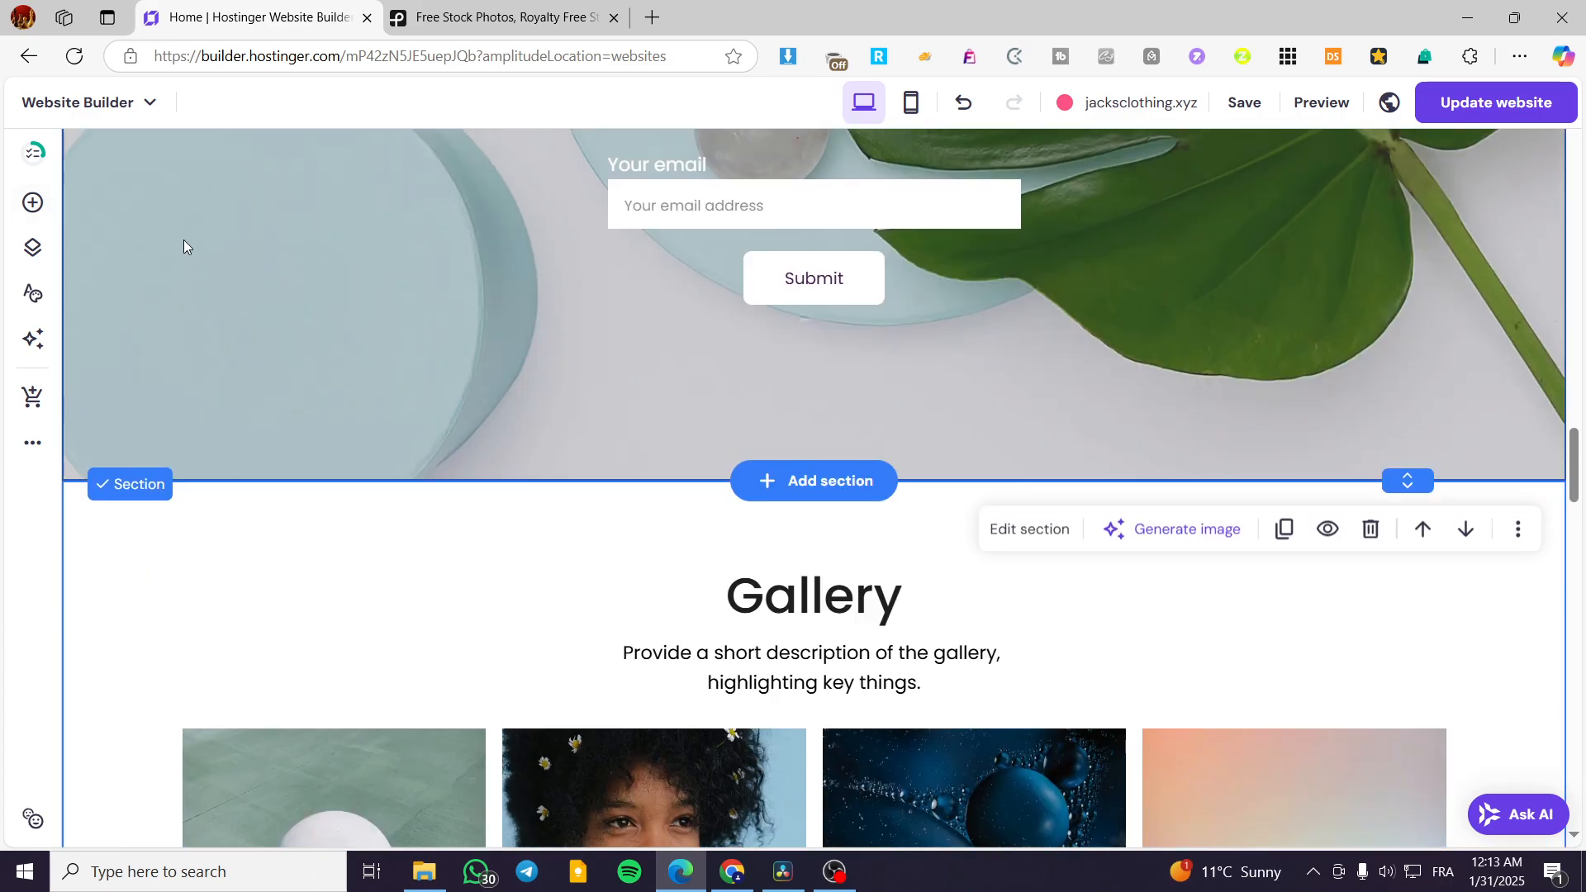